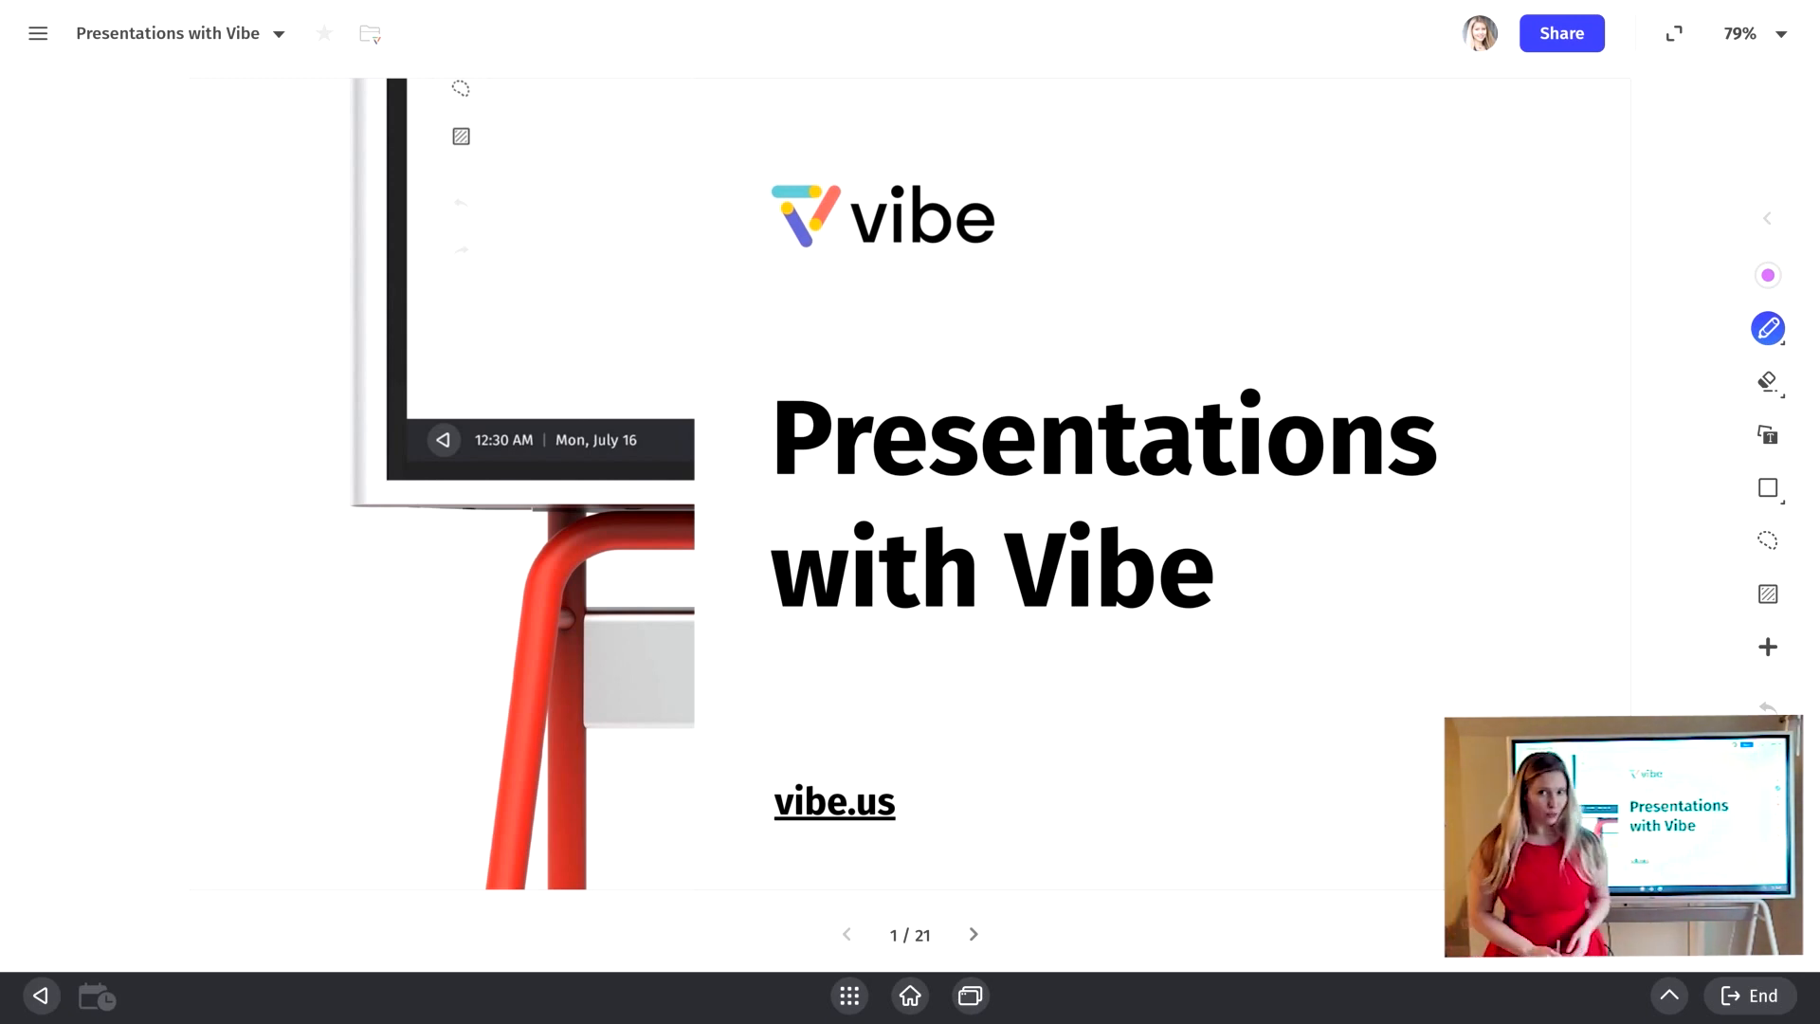
Step: Advance from the title slide past the agenda to slide 3, 'What is Vibe?'
{"action": "left_click", "coordinate": [973, 935]}
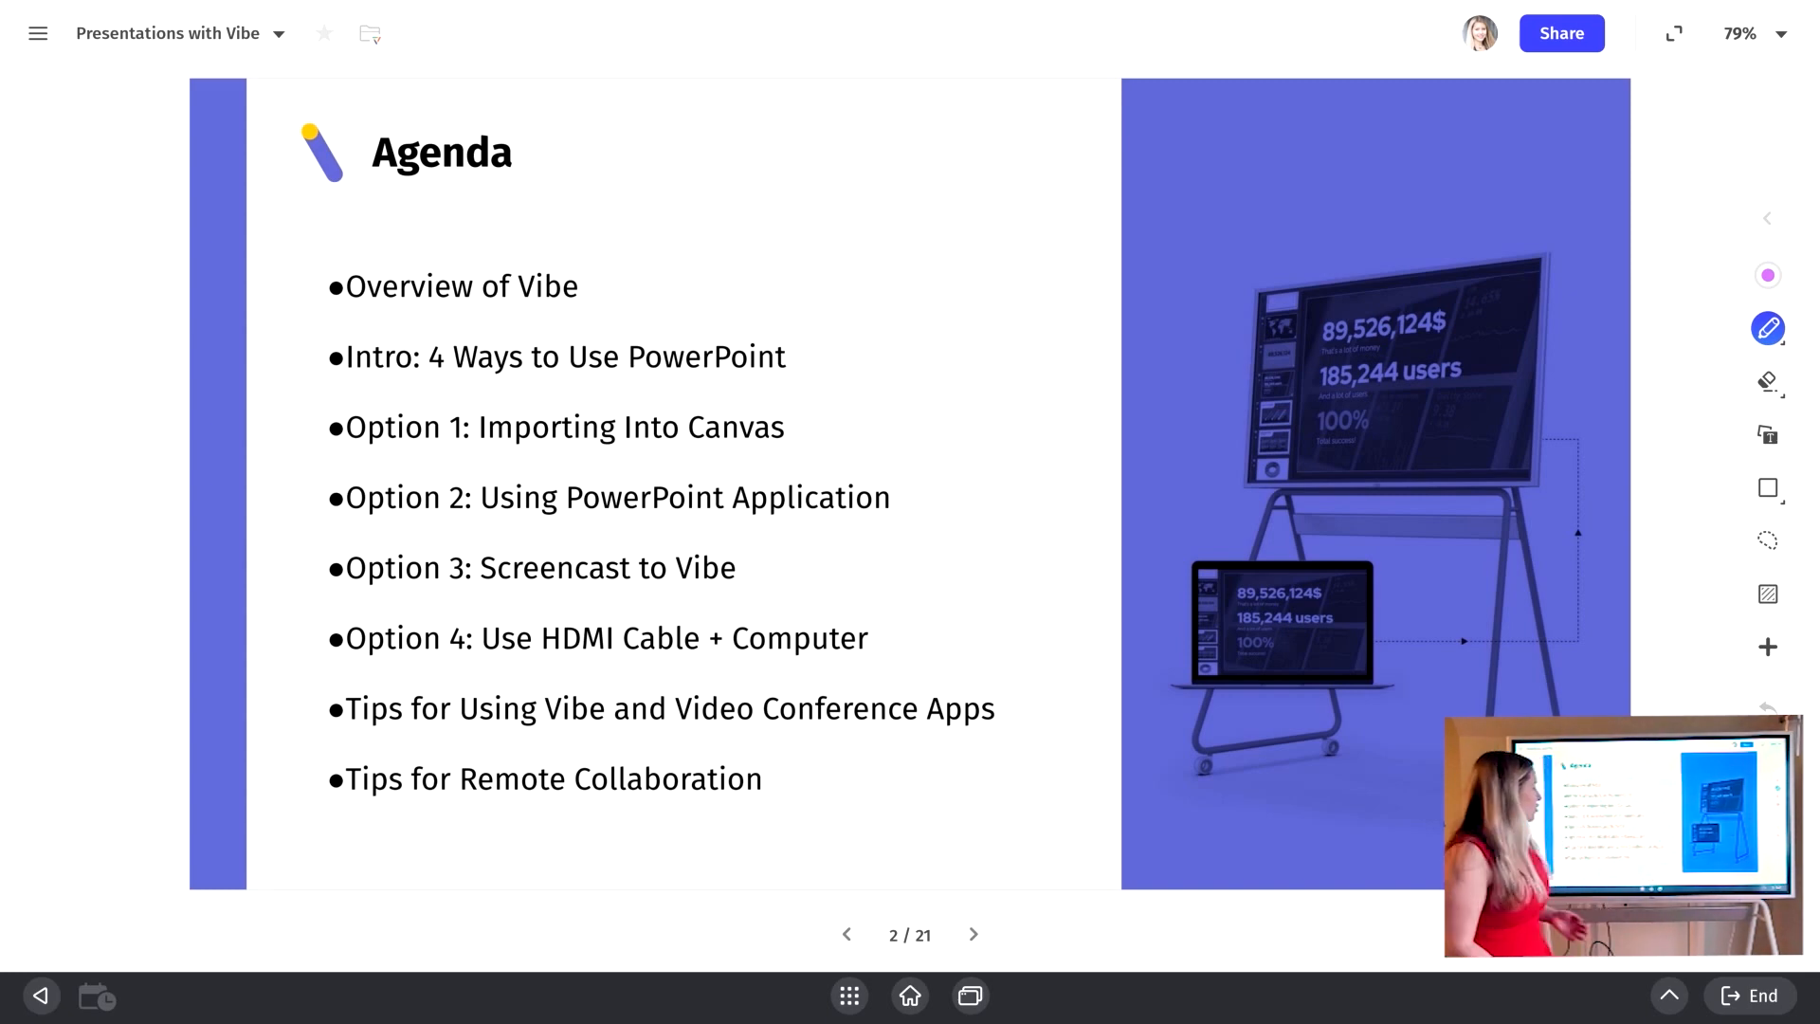
{"action": "left_click", "coordinate": [972, 934]}
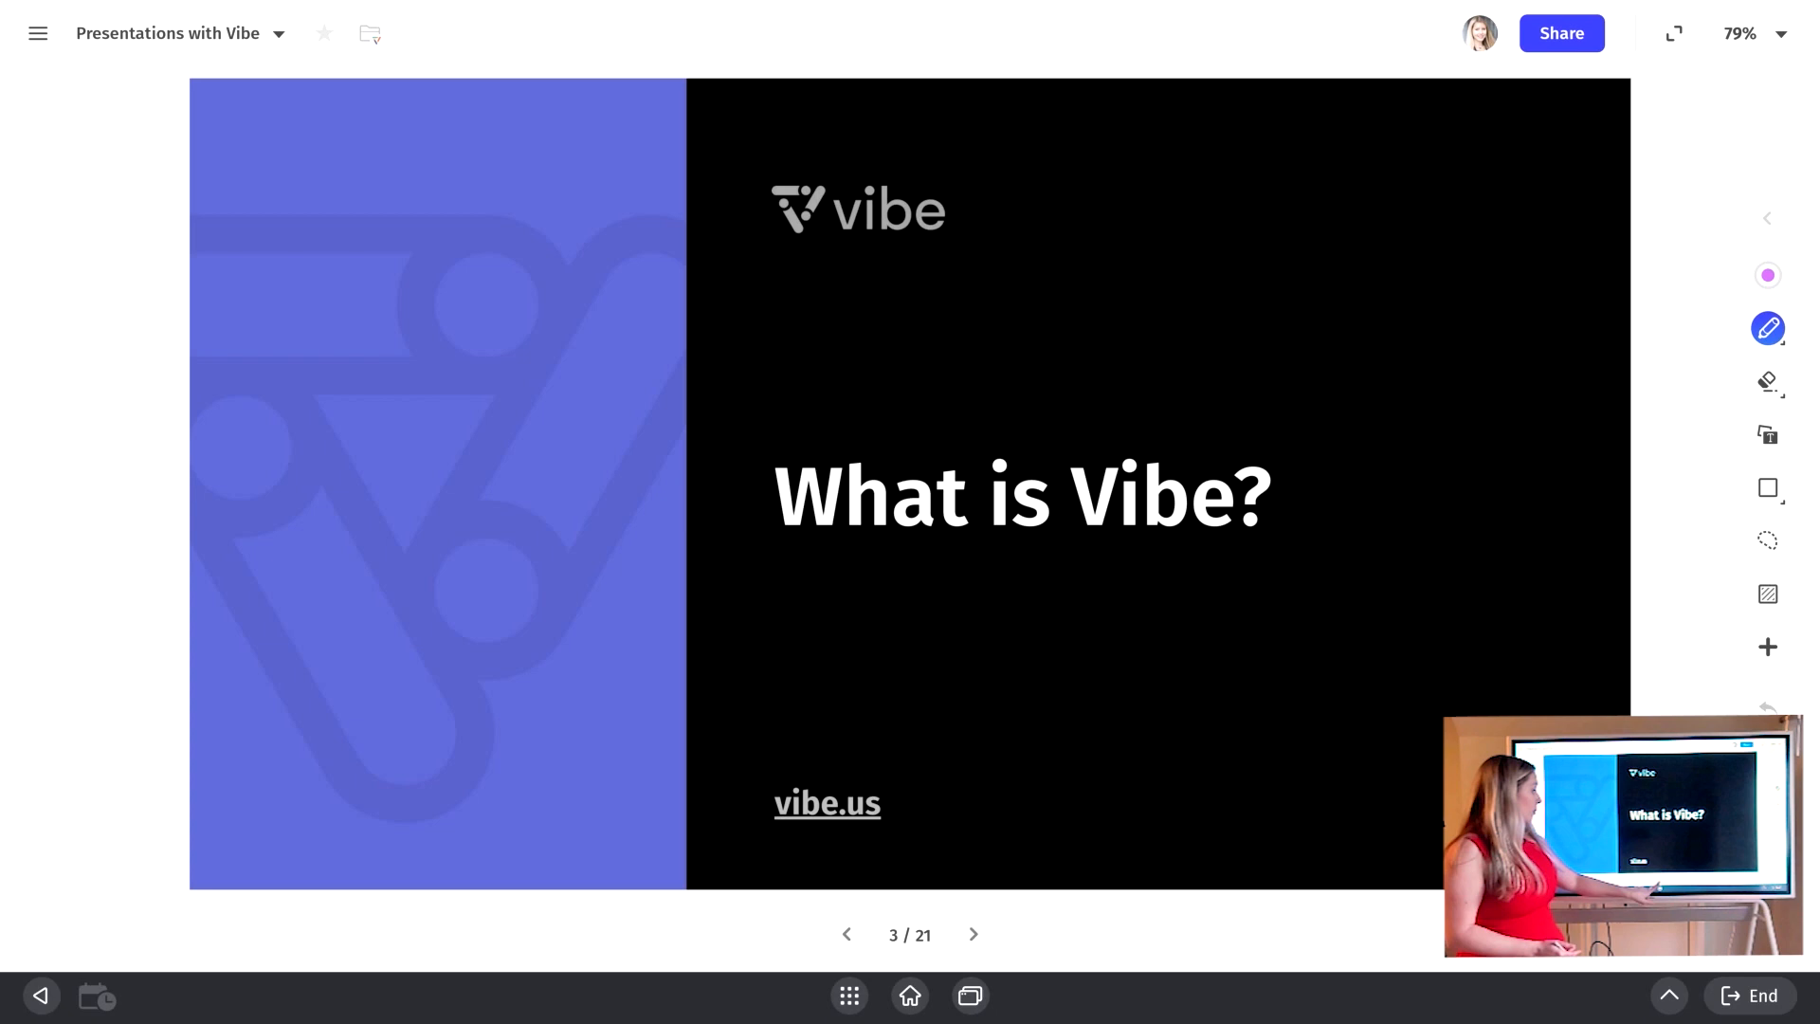
Step: Advance past the company overview to slide 5, 'Intro: 4 Ways to Use PowerPoint'
{"action": "left_click", "coordinate": [972, 934]}
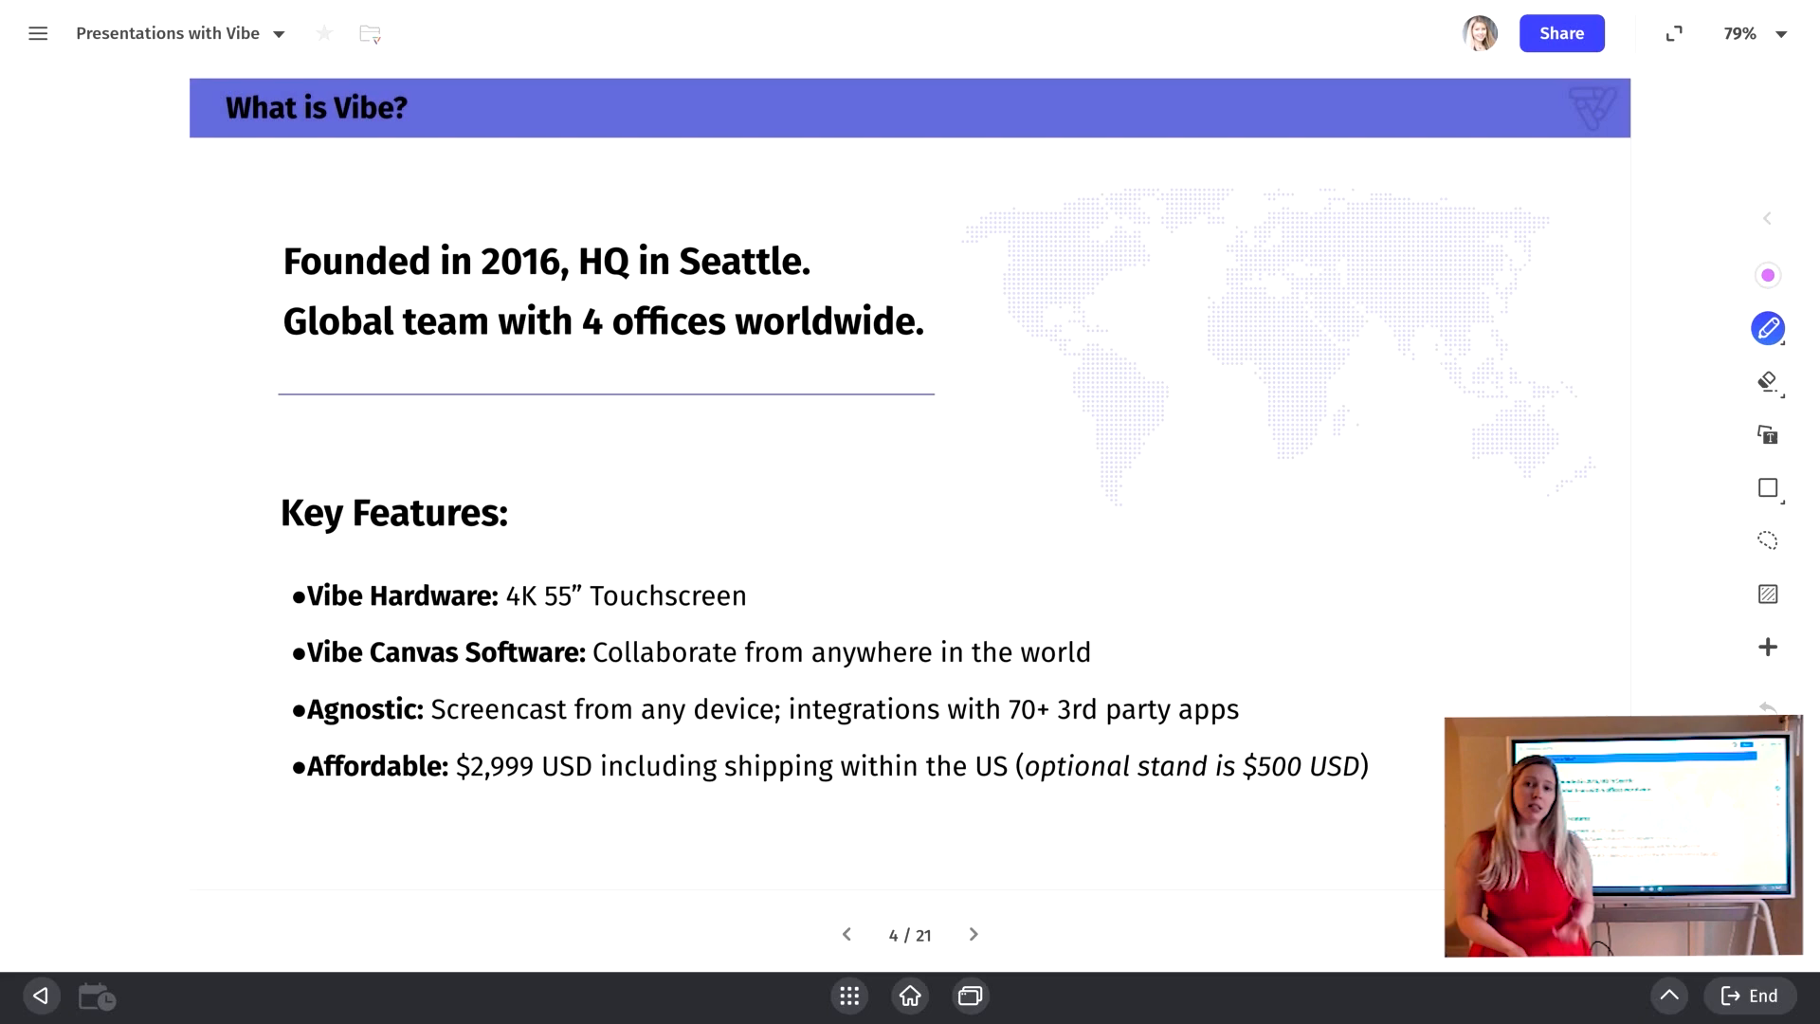
{"action": "left_click", "coordinate": [972, 934]}
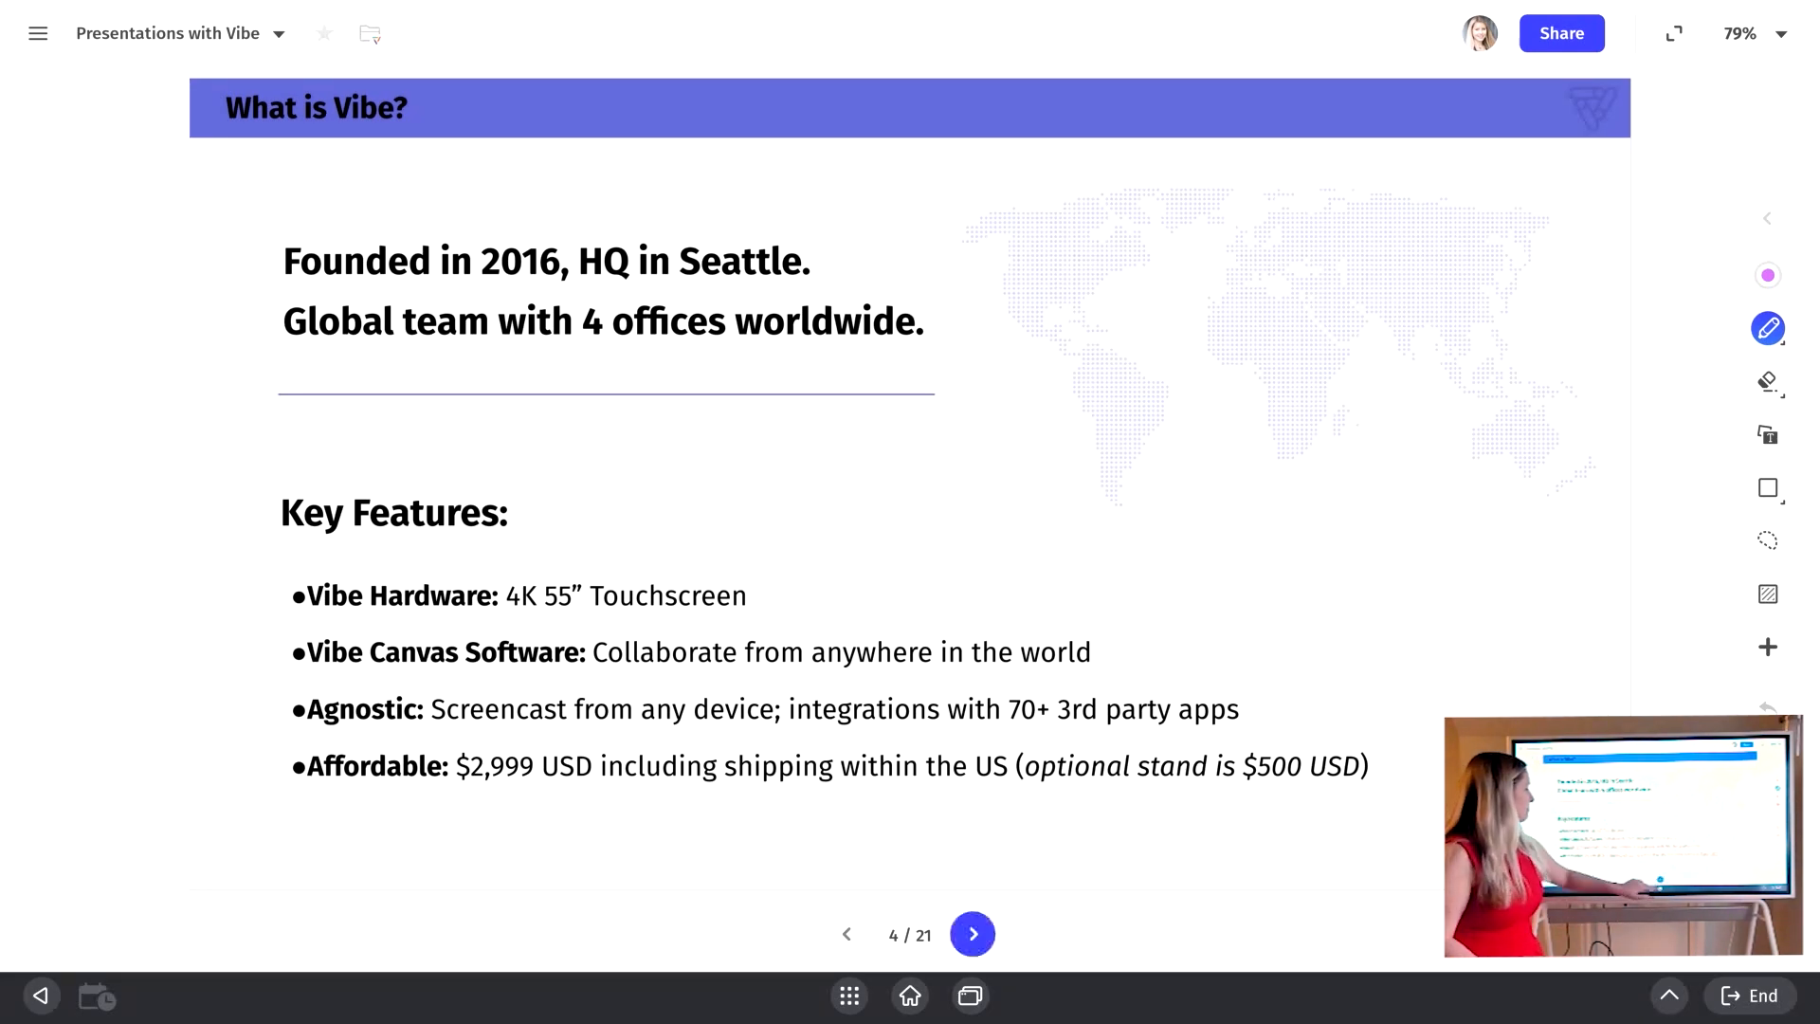
{"action": "left_click", "coordinate": [972, 932]}
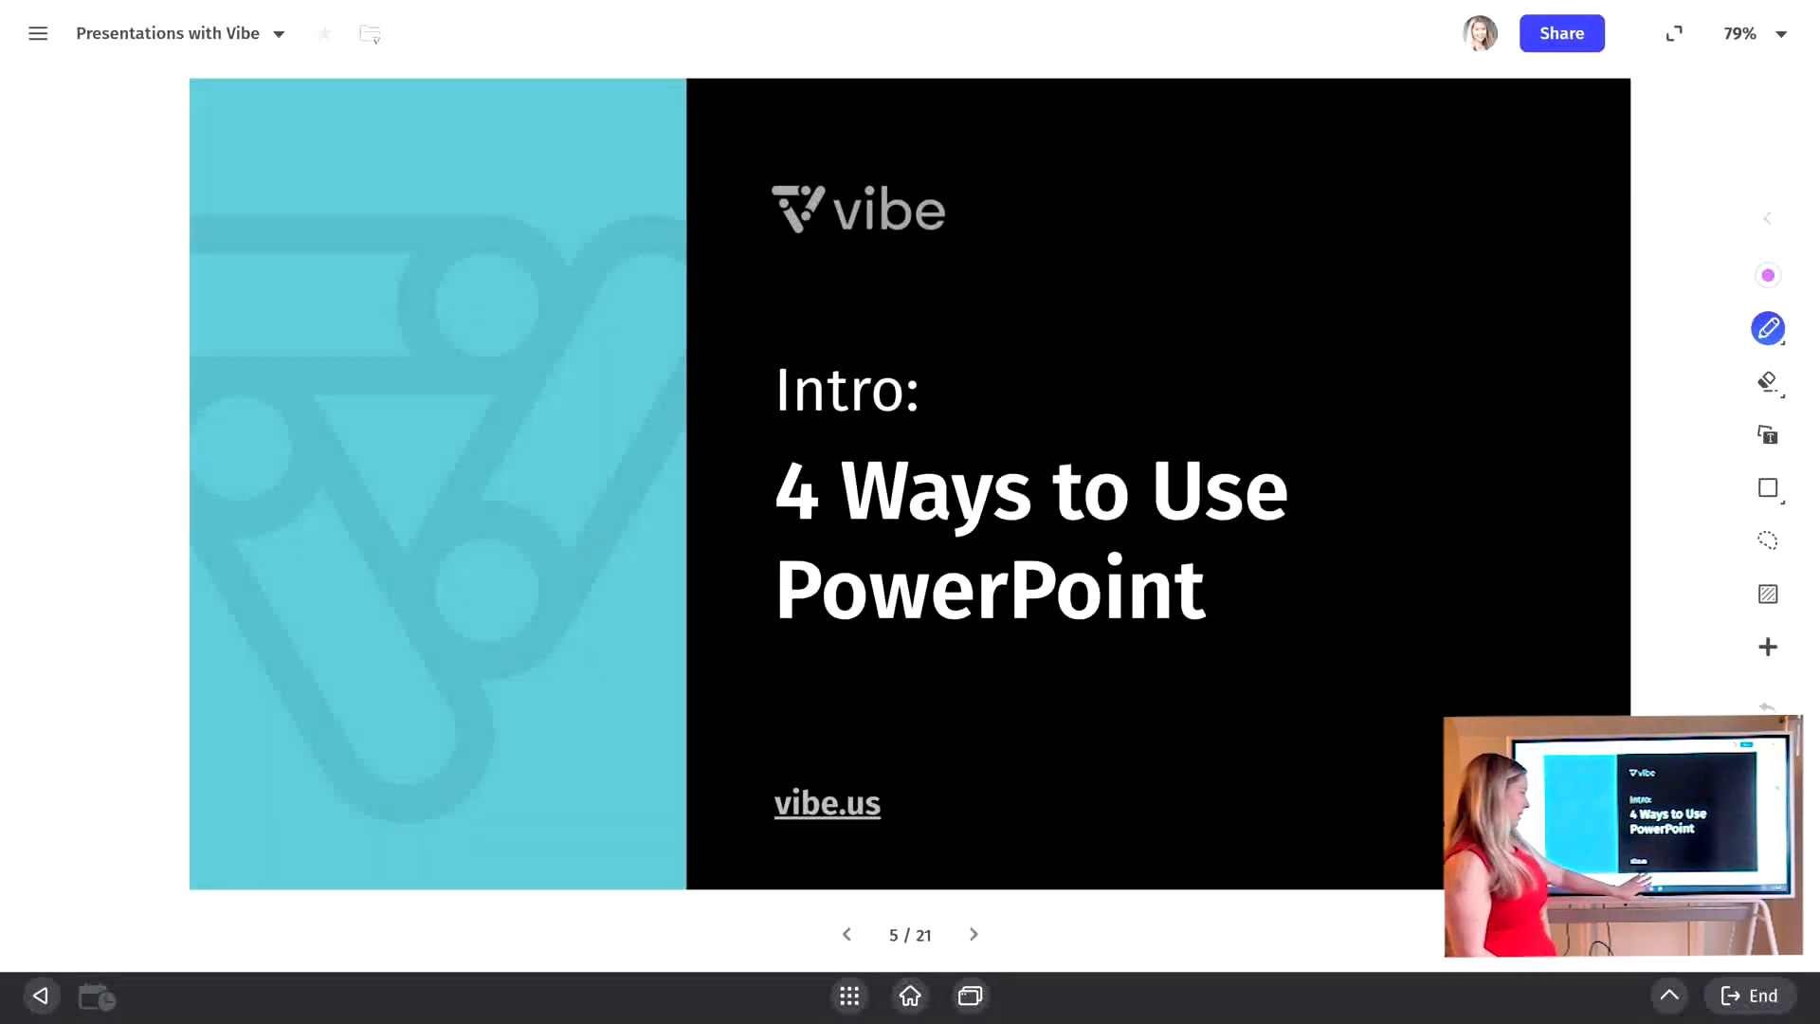
Step: Go to slide 6's comparison table and circle the seamless-annotation Yes and Split Screen
{"action": "left_click", "coordinate": [972, 935]}
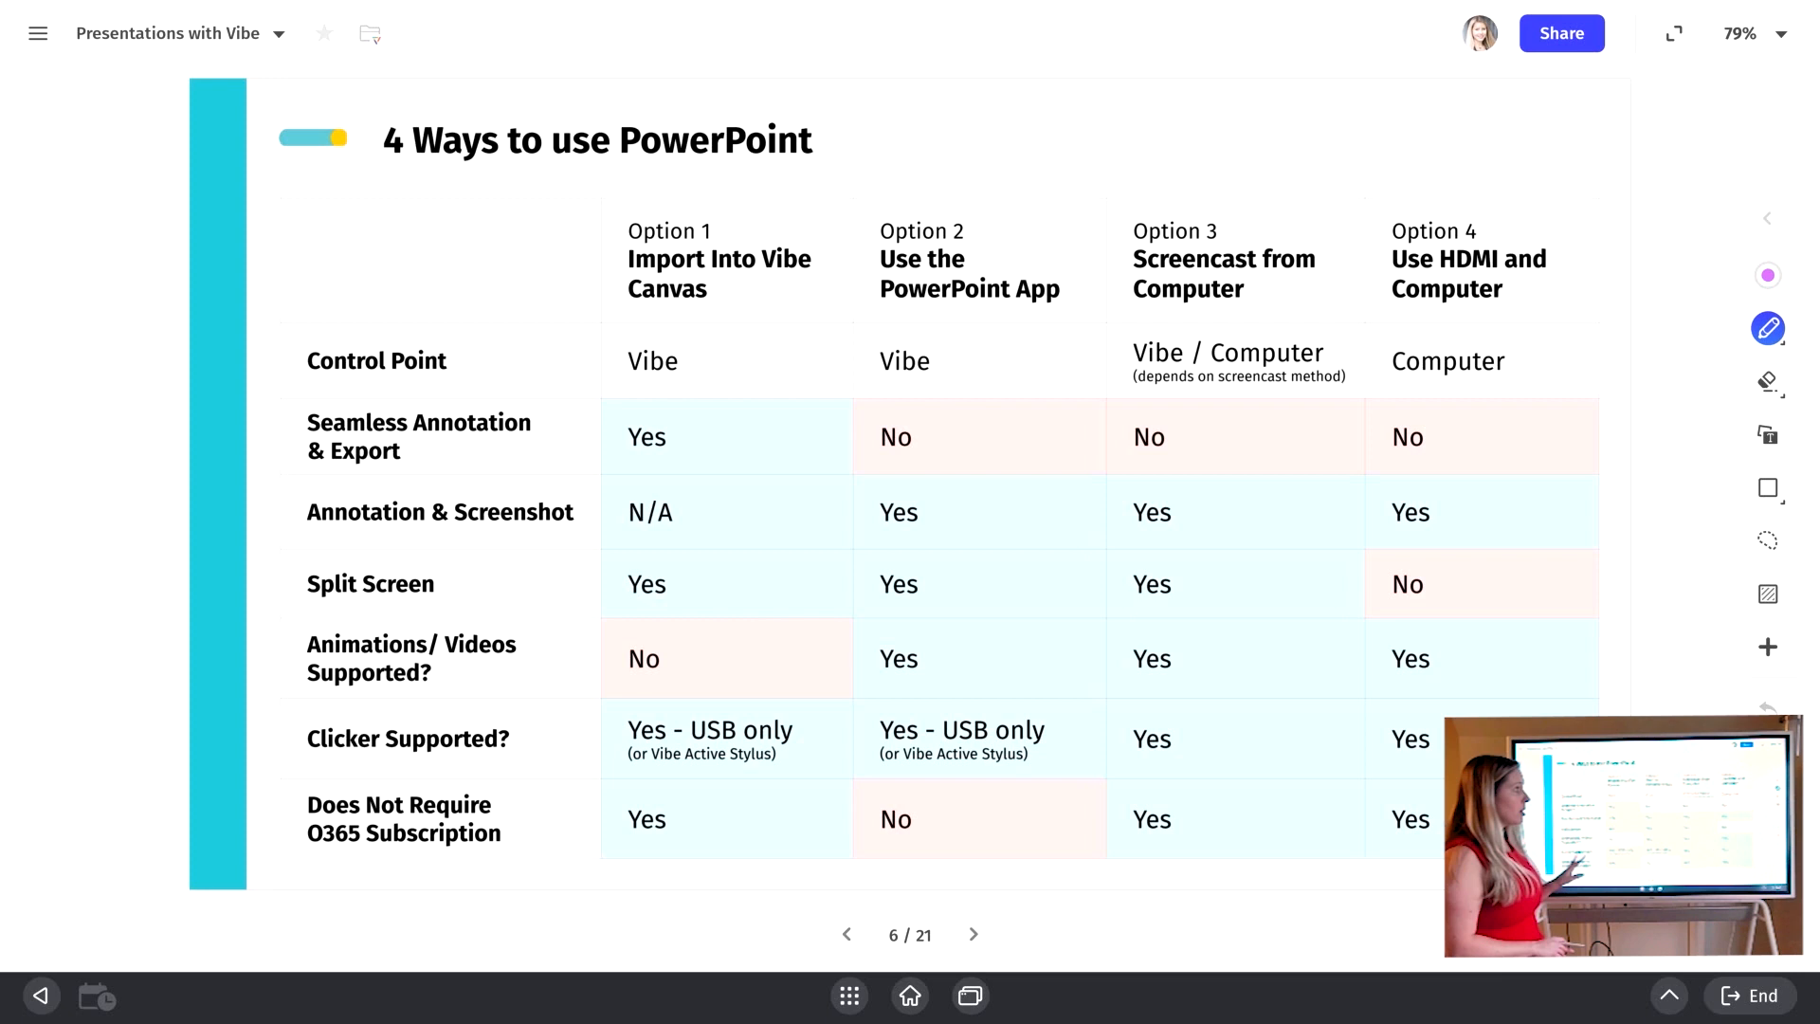
{"action": "left_click_drag", "start_coordinate": [1230, 387], "coordinate": [1474, 383]}
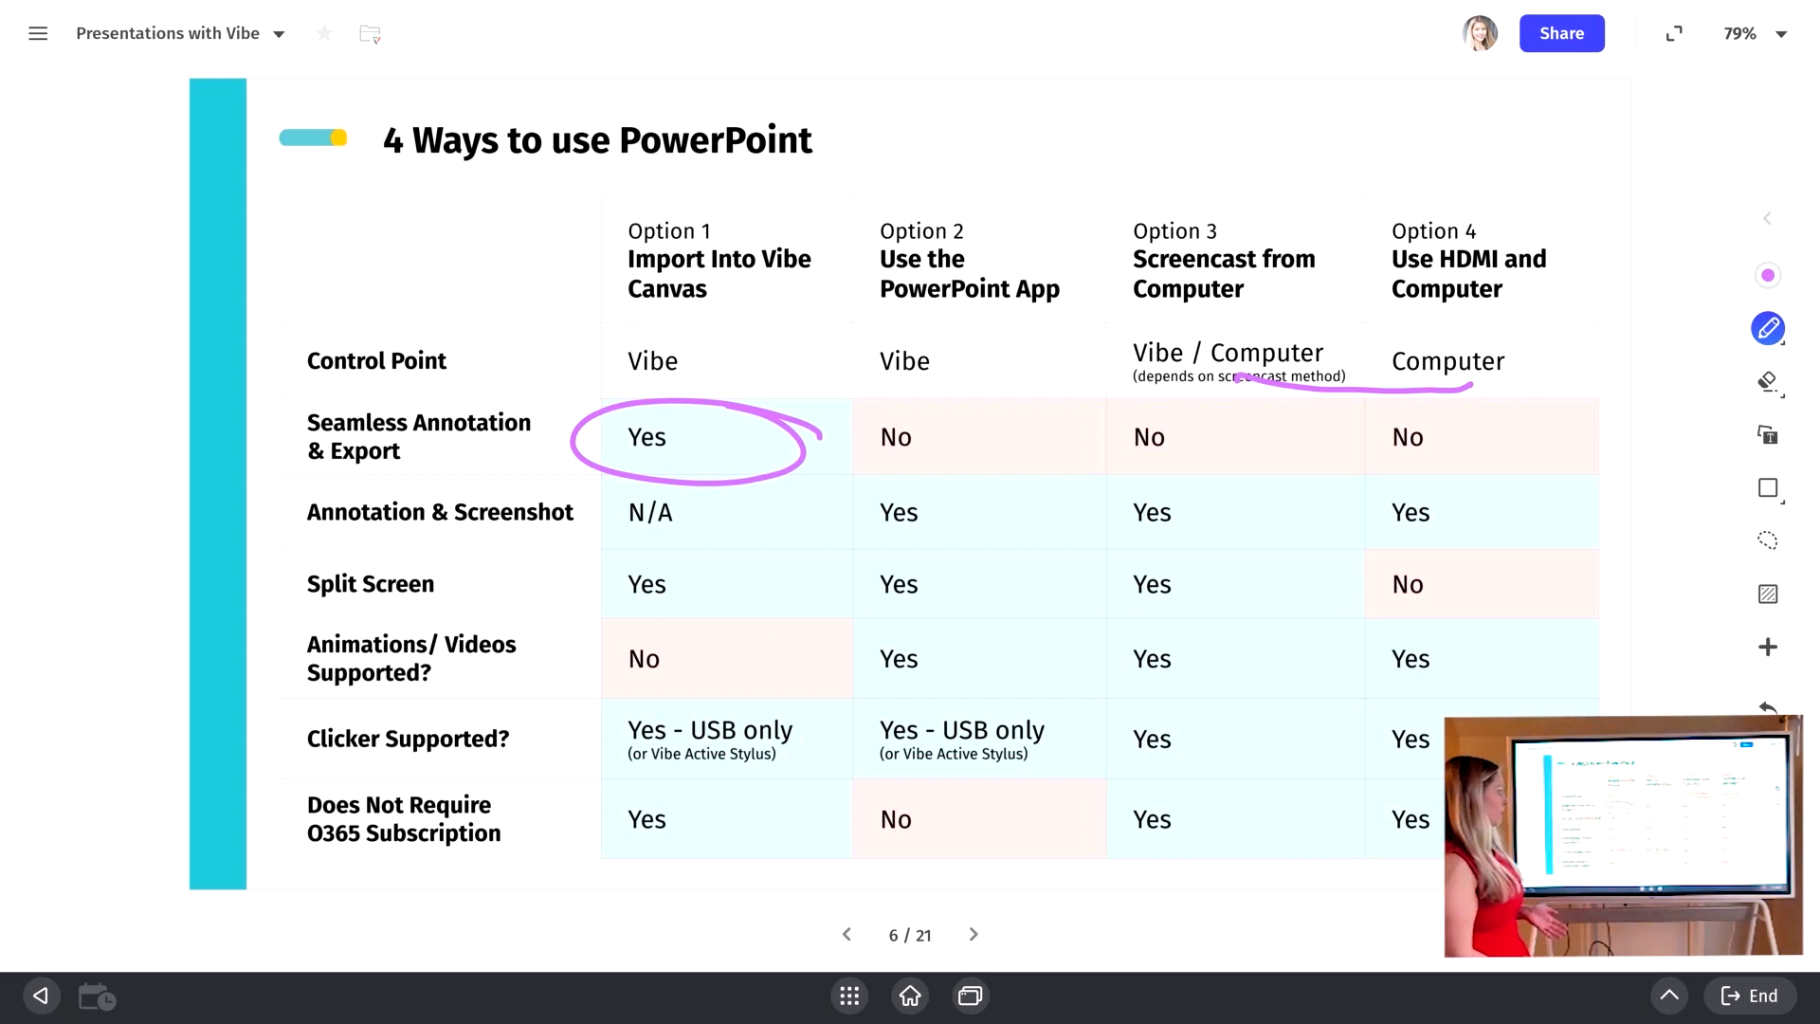
{"action": "left_click_drag", "start_coordinate": [307, 617], "coordinate": [351, 617]}
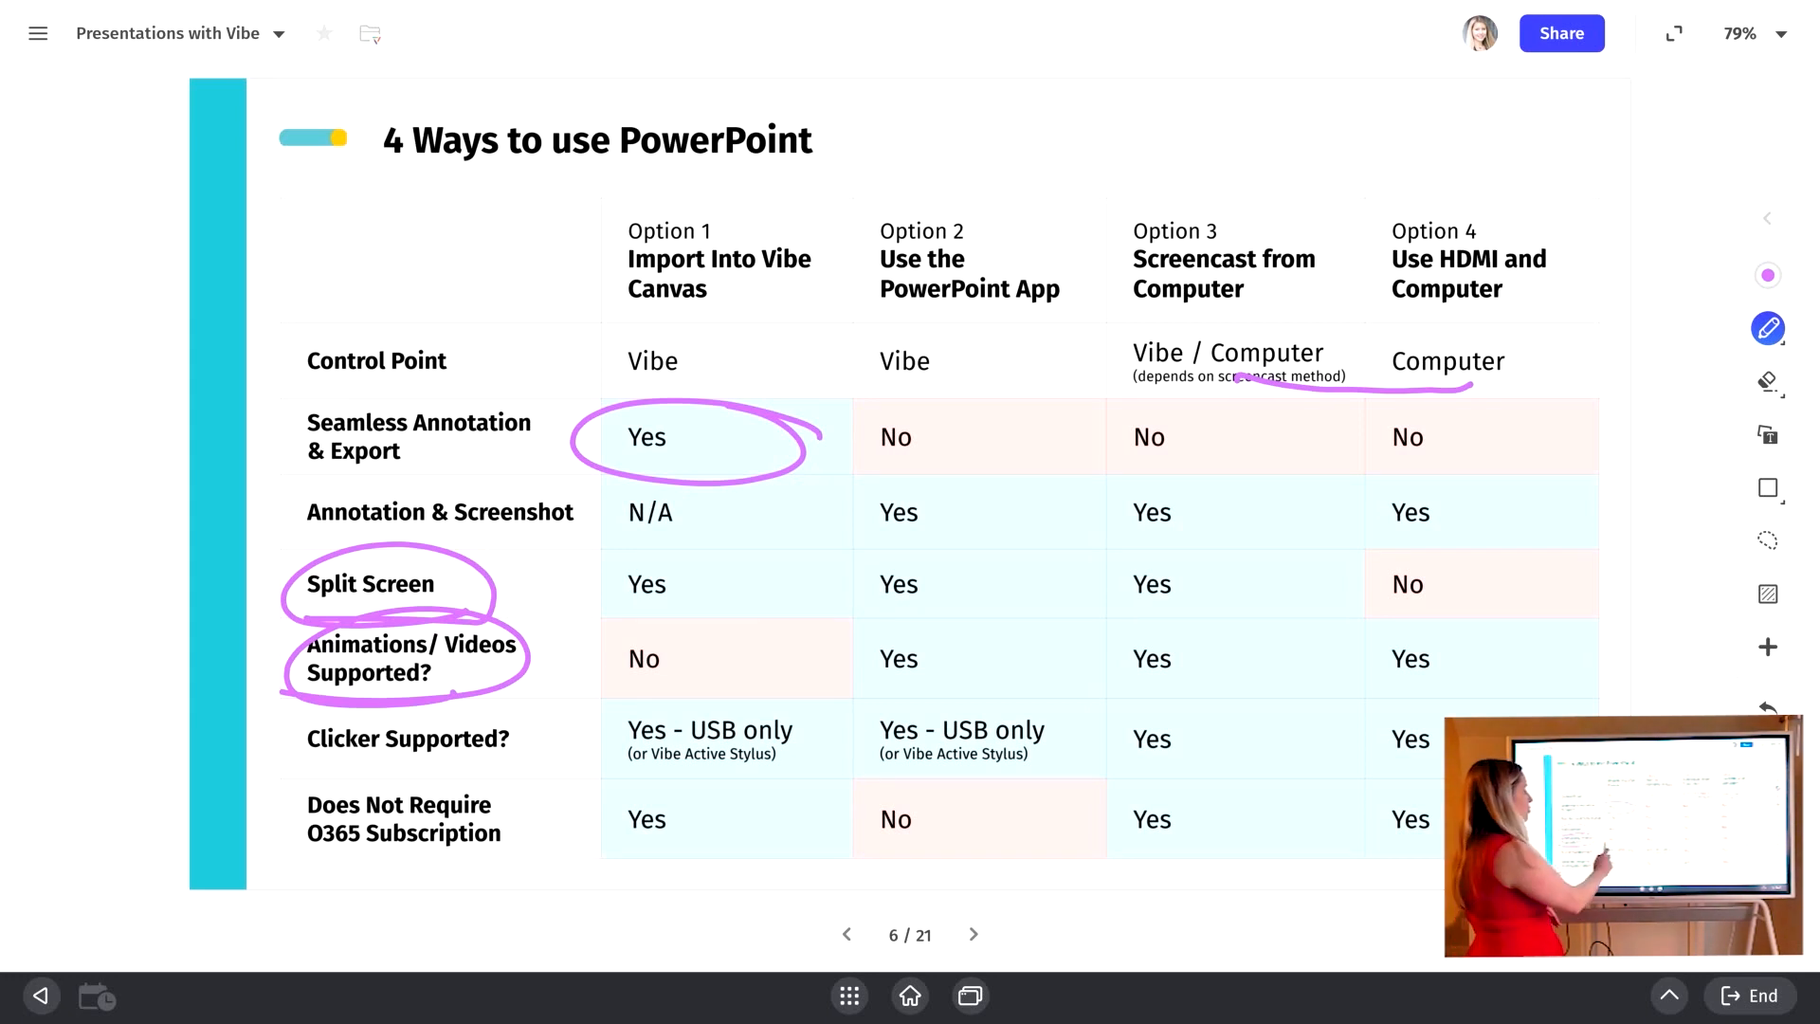
Step: Underline the animations row answers and Clicker Supported label, then advance to slide 7
{"action": "left_click_drag", "start_coordinate": [585, 693], "coordinate": [682, 691]}
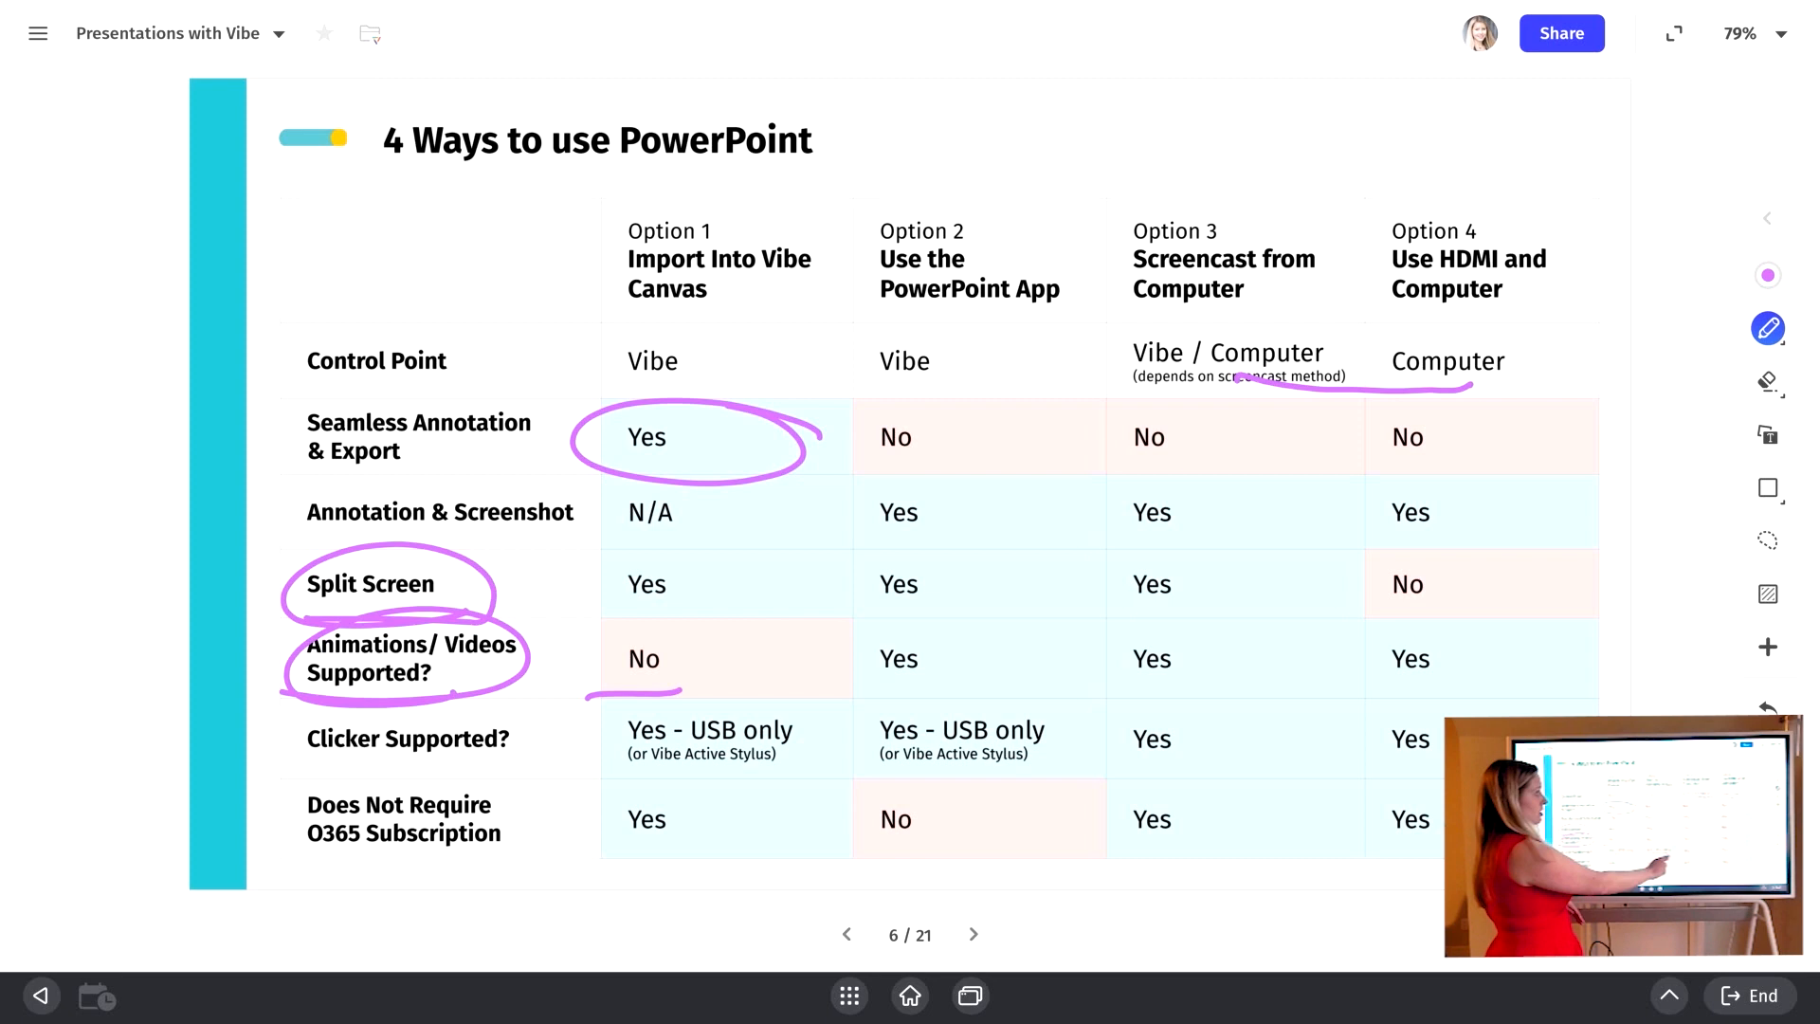
{"action": "left_click_drag", "start_coordinate": [853, 697], "coordinate": [1201, 694]}
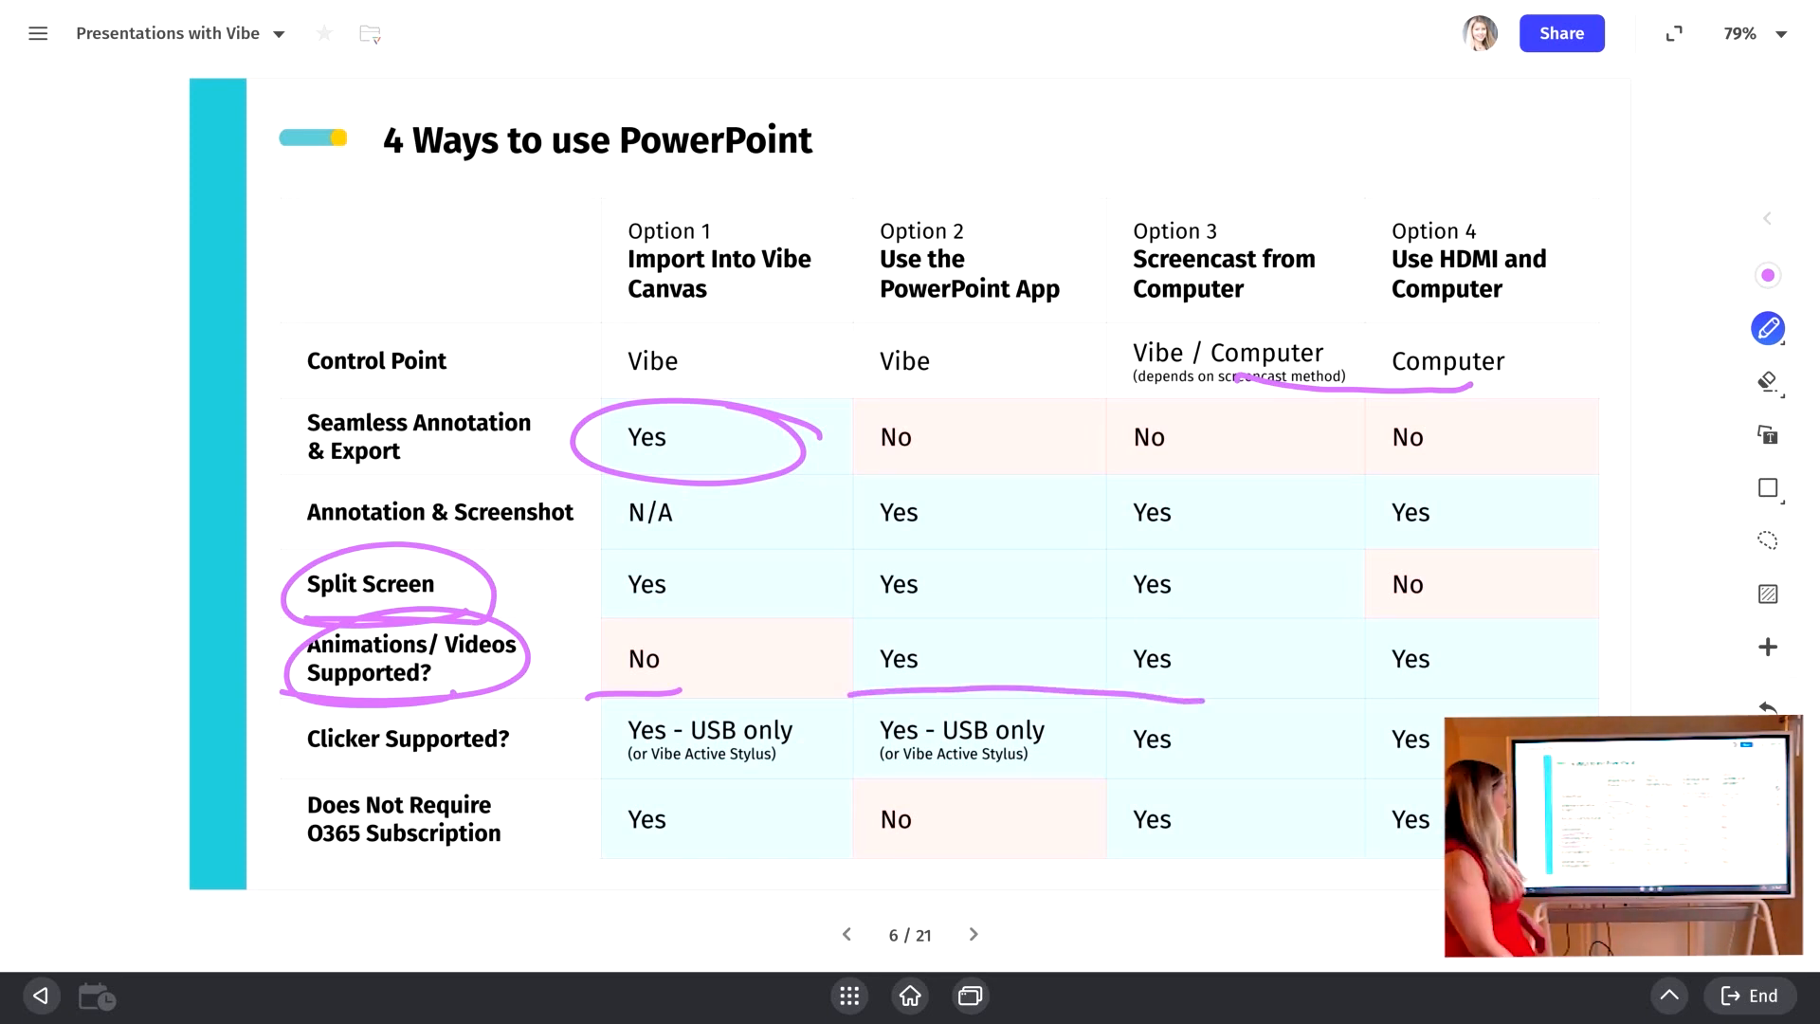
{"action": "left_click_drag", "start_coordinate": [306, 760], "coordinate": [507, 760]}
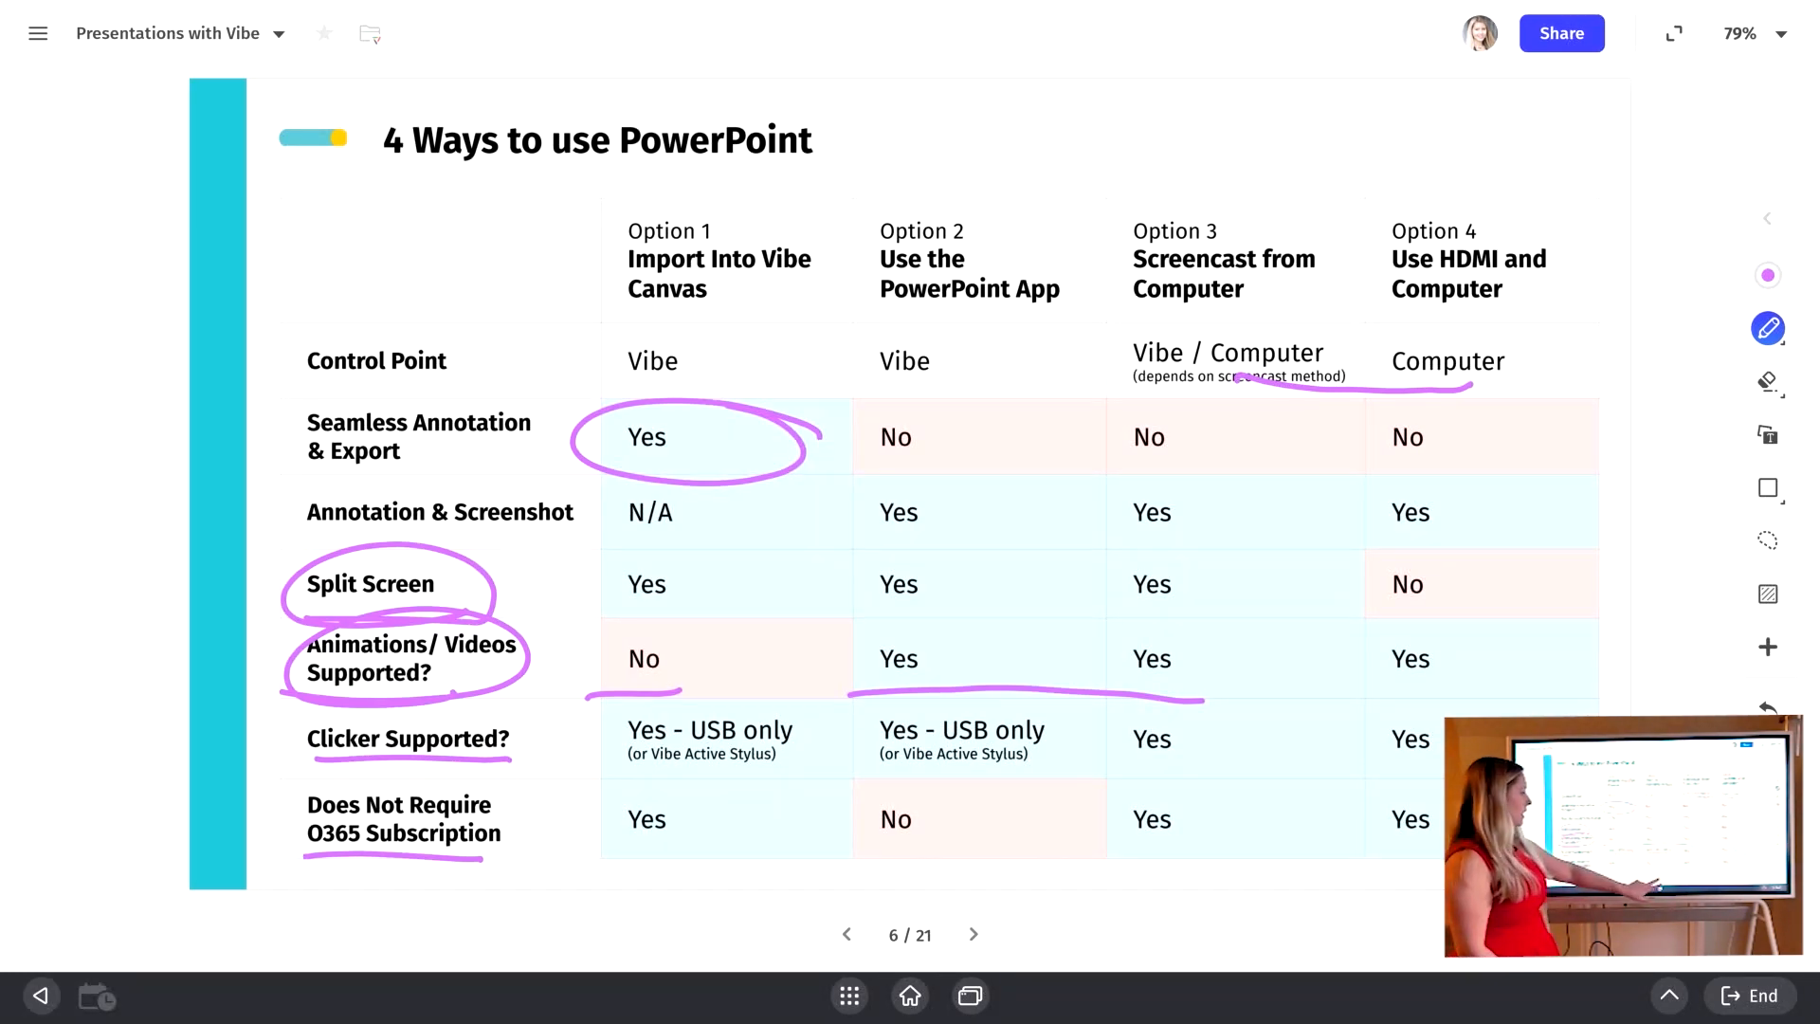
{"action": "left_click", "coordinate": [972, 933]}
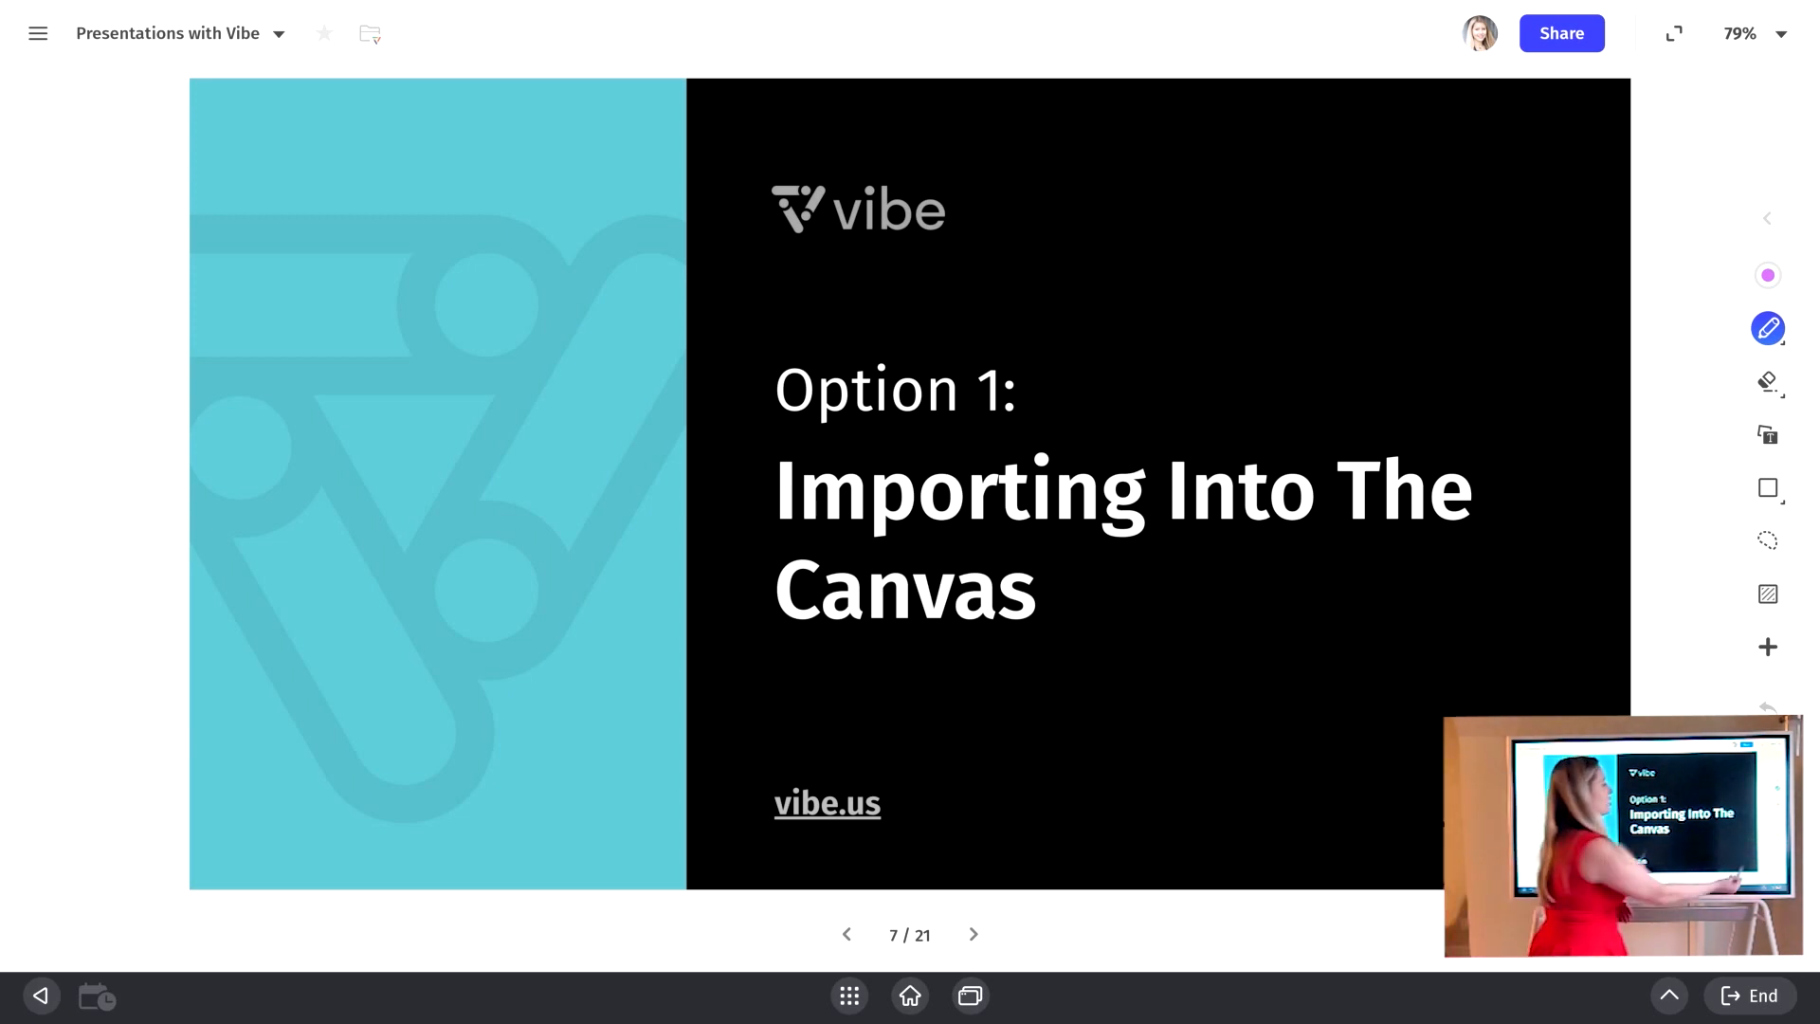
Step: Import the supported-files table from Google Drive's DEMO Files folder as slide 8
{"action": "left_click", "coordinate": [1767, 646]}
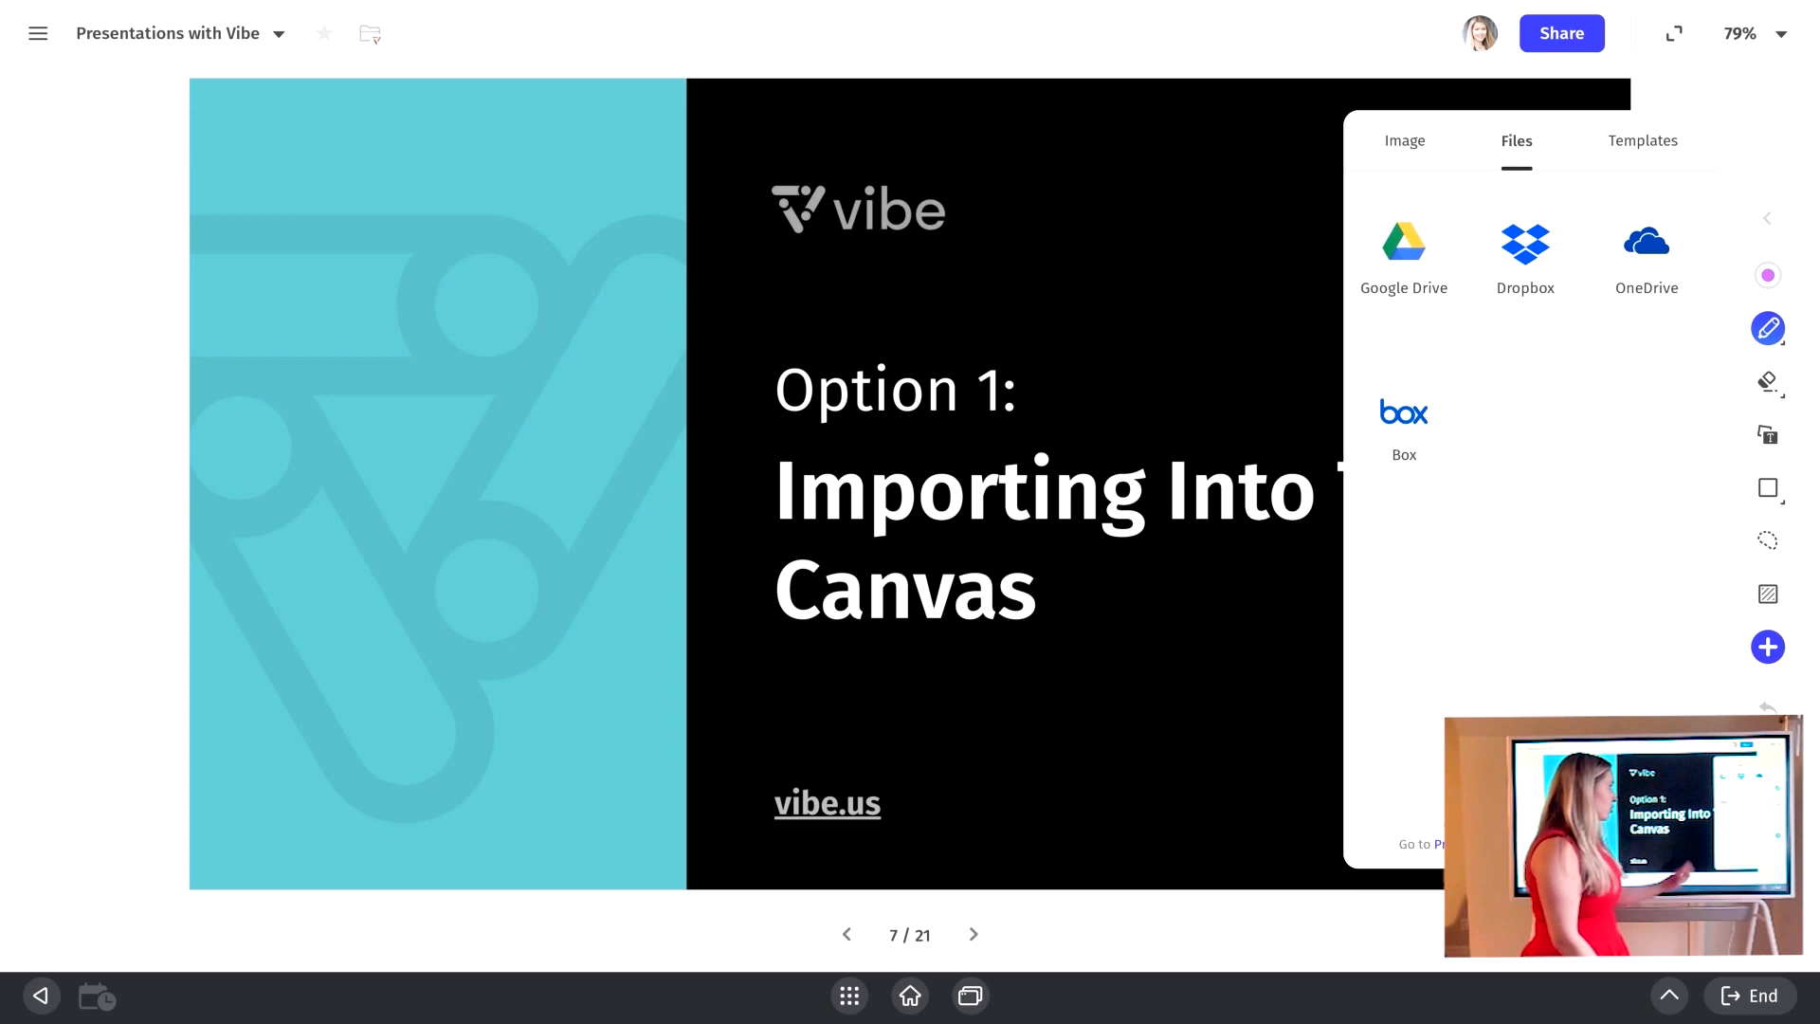
{"action": "left_click", "coordinate": [1401, 253]}
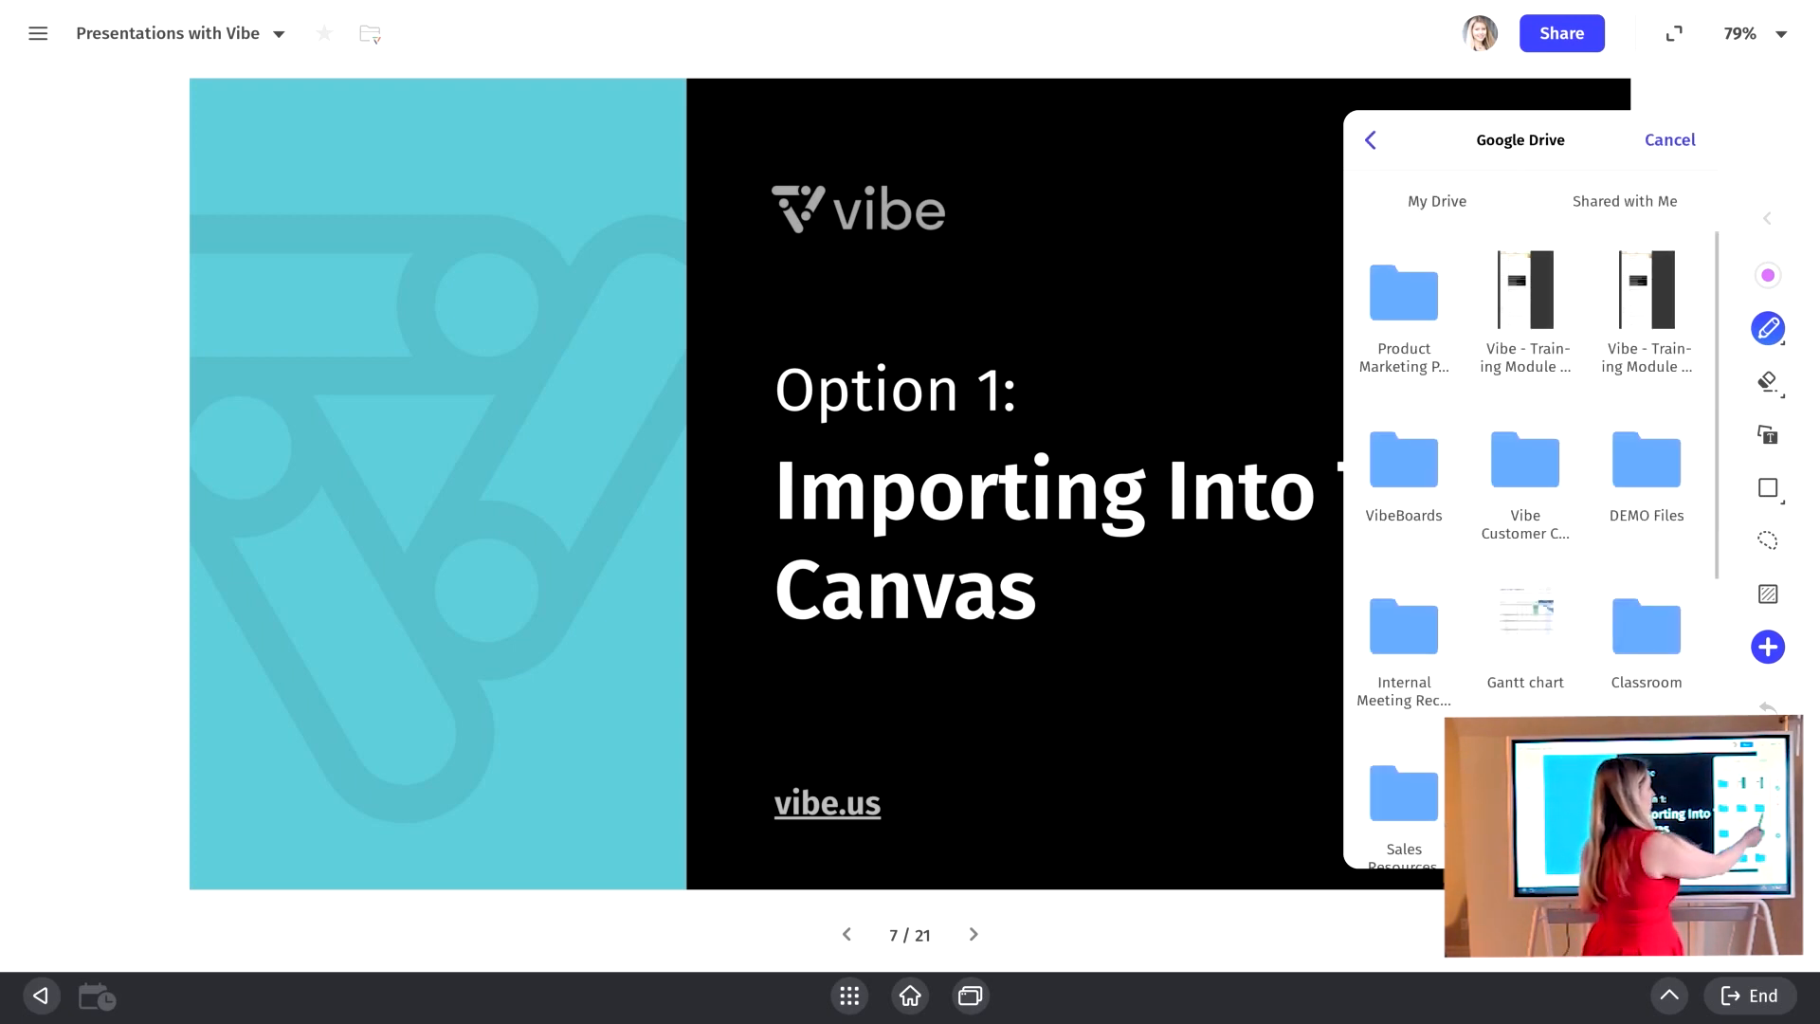
{"action": "left_click", "coordinate": [1644, 460]}
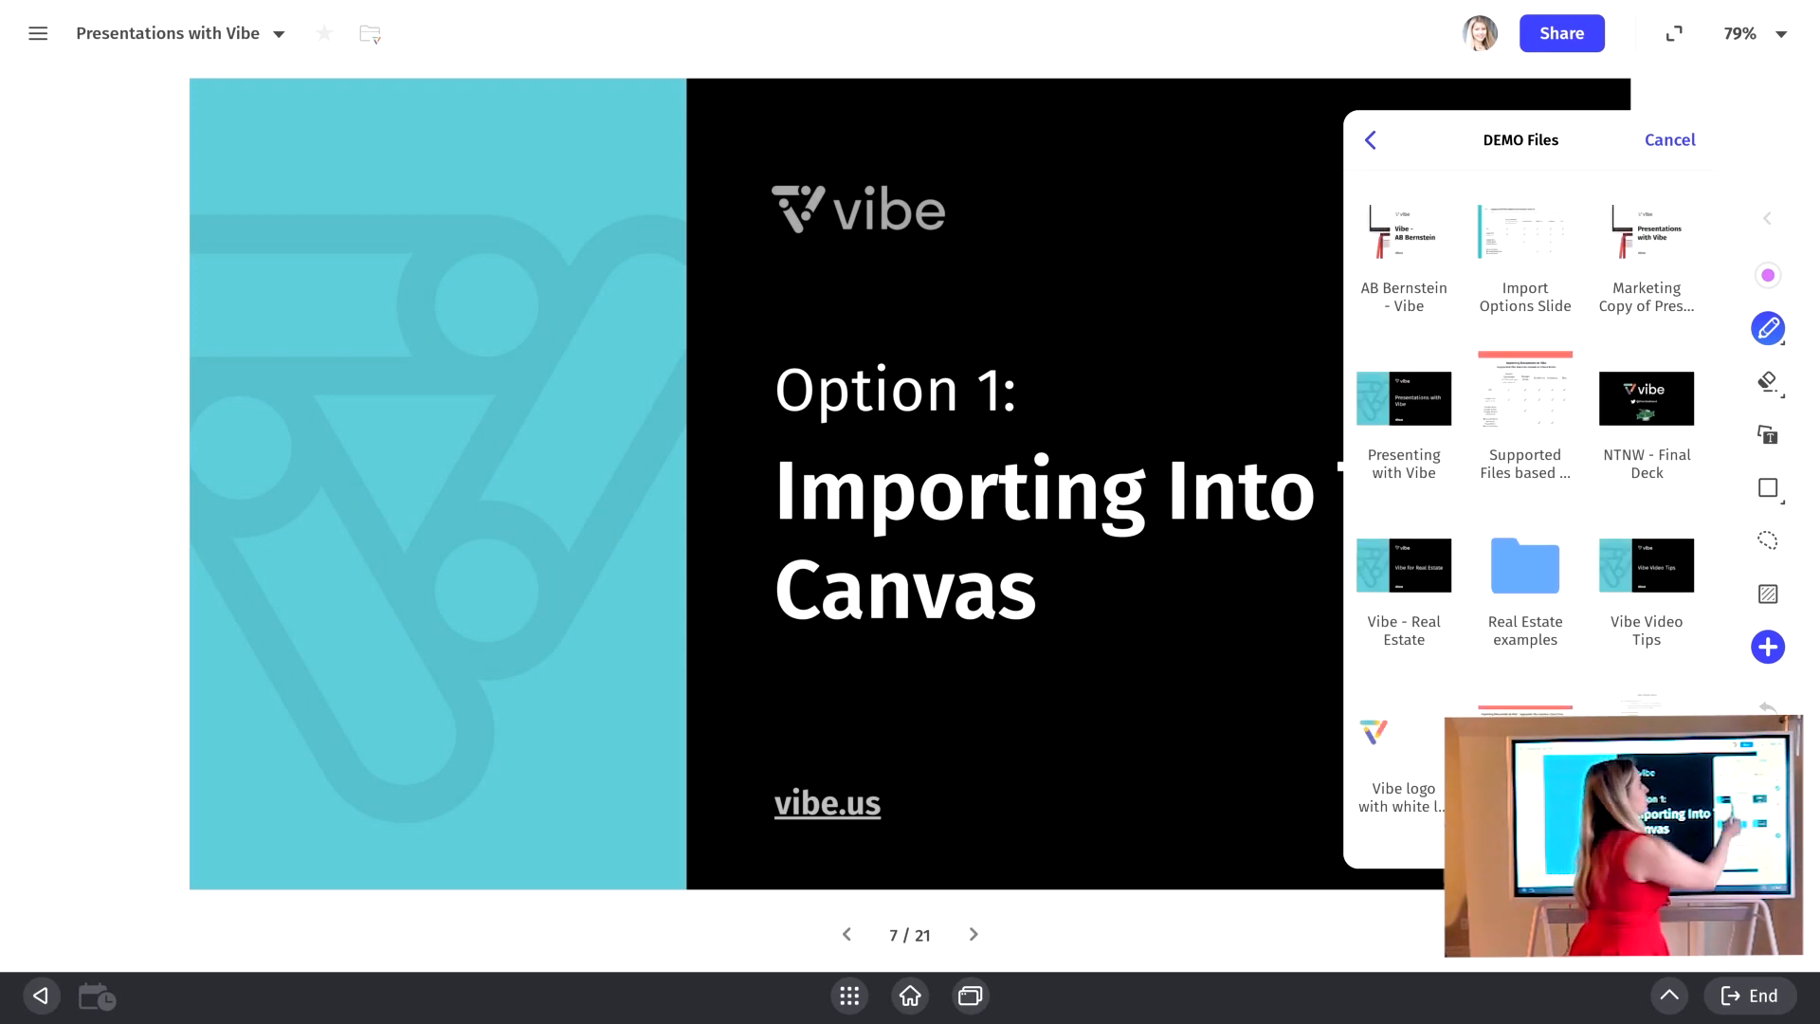
{"action": "left_click", "coordinate": [1668, 139]}
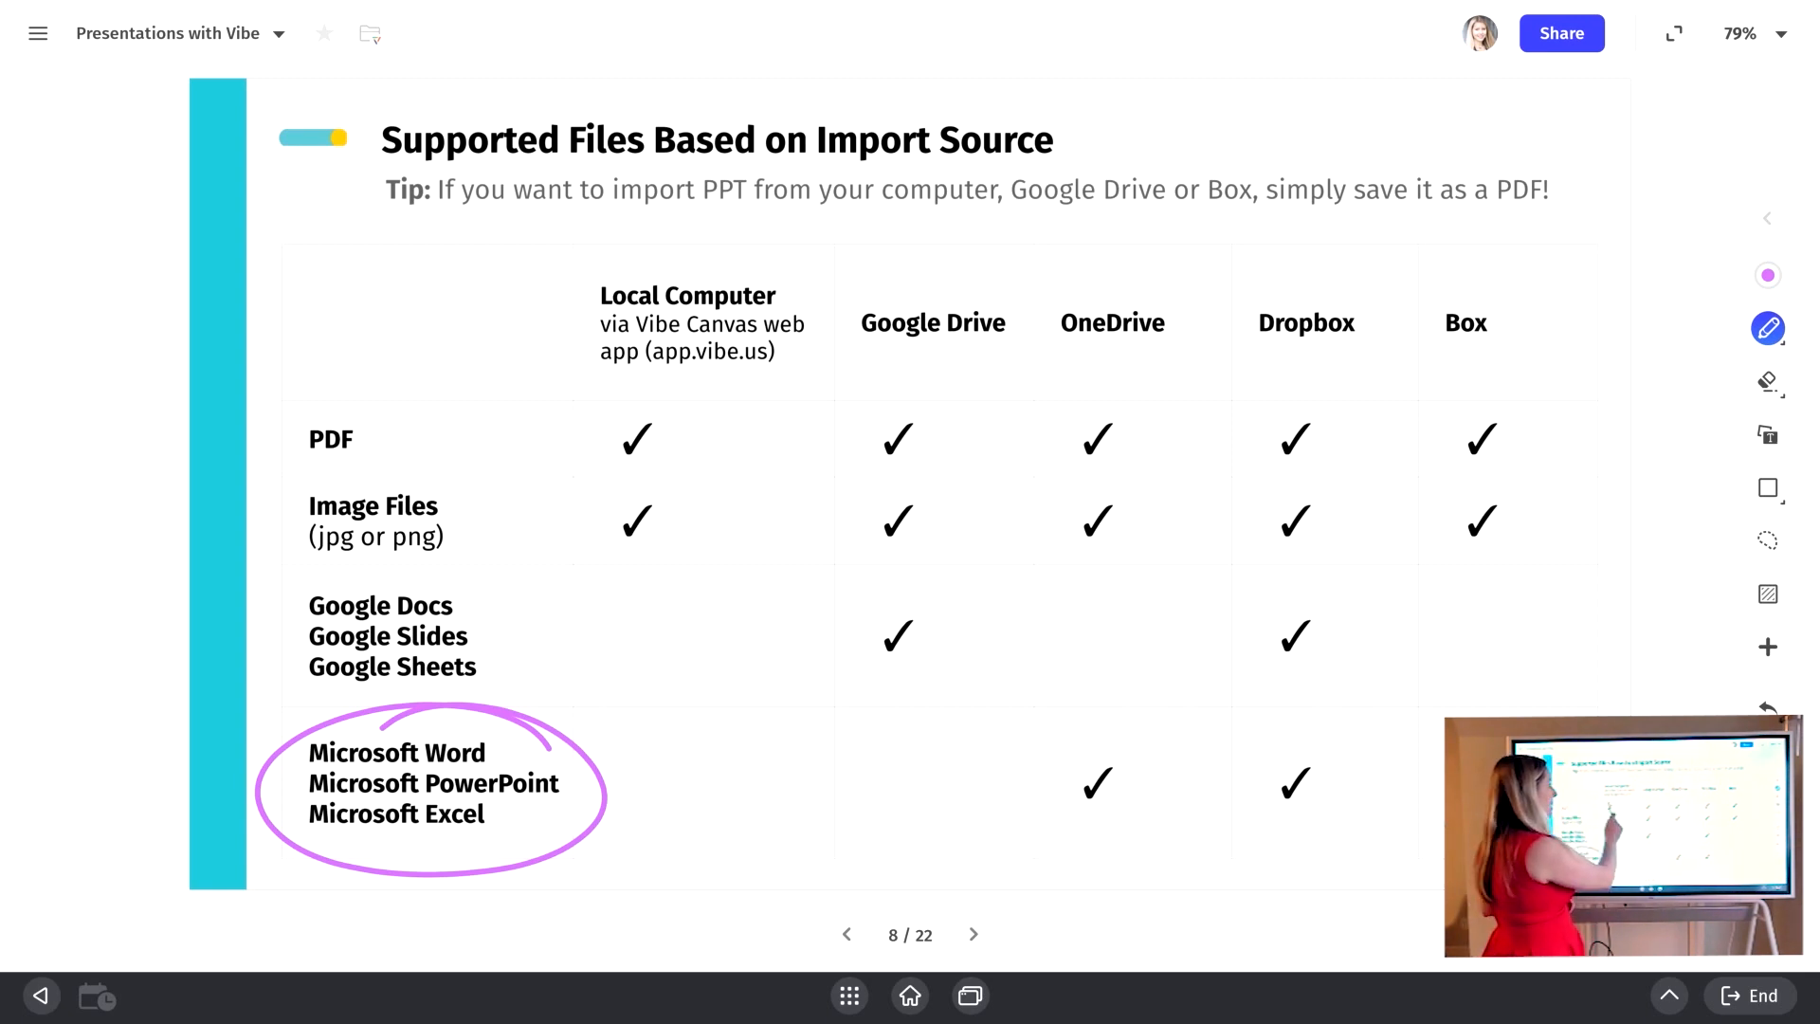
Step: Underline the Local Computer header and PDF row, then advance to slide 9, 'Key Advantages'
{"action": "left_click_drag", "start_coordinate": [590, 397], "coordinate": [800, 399]}
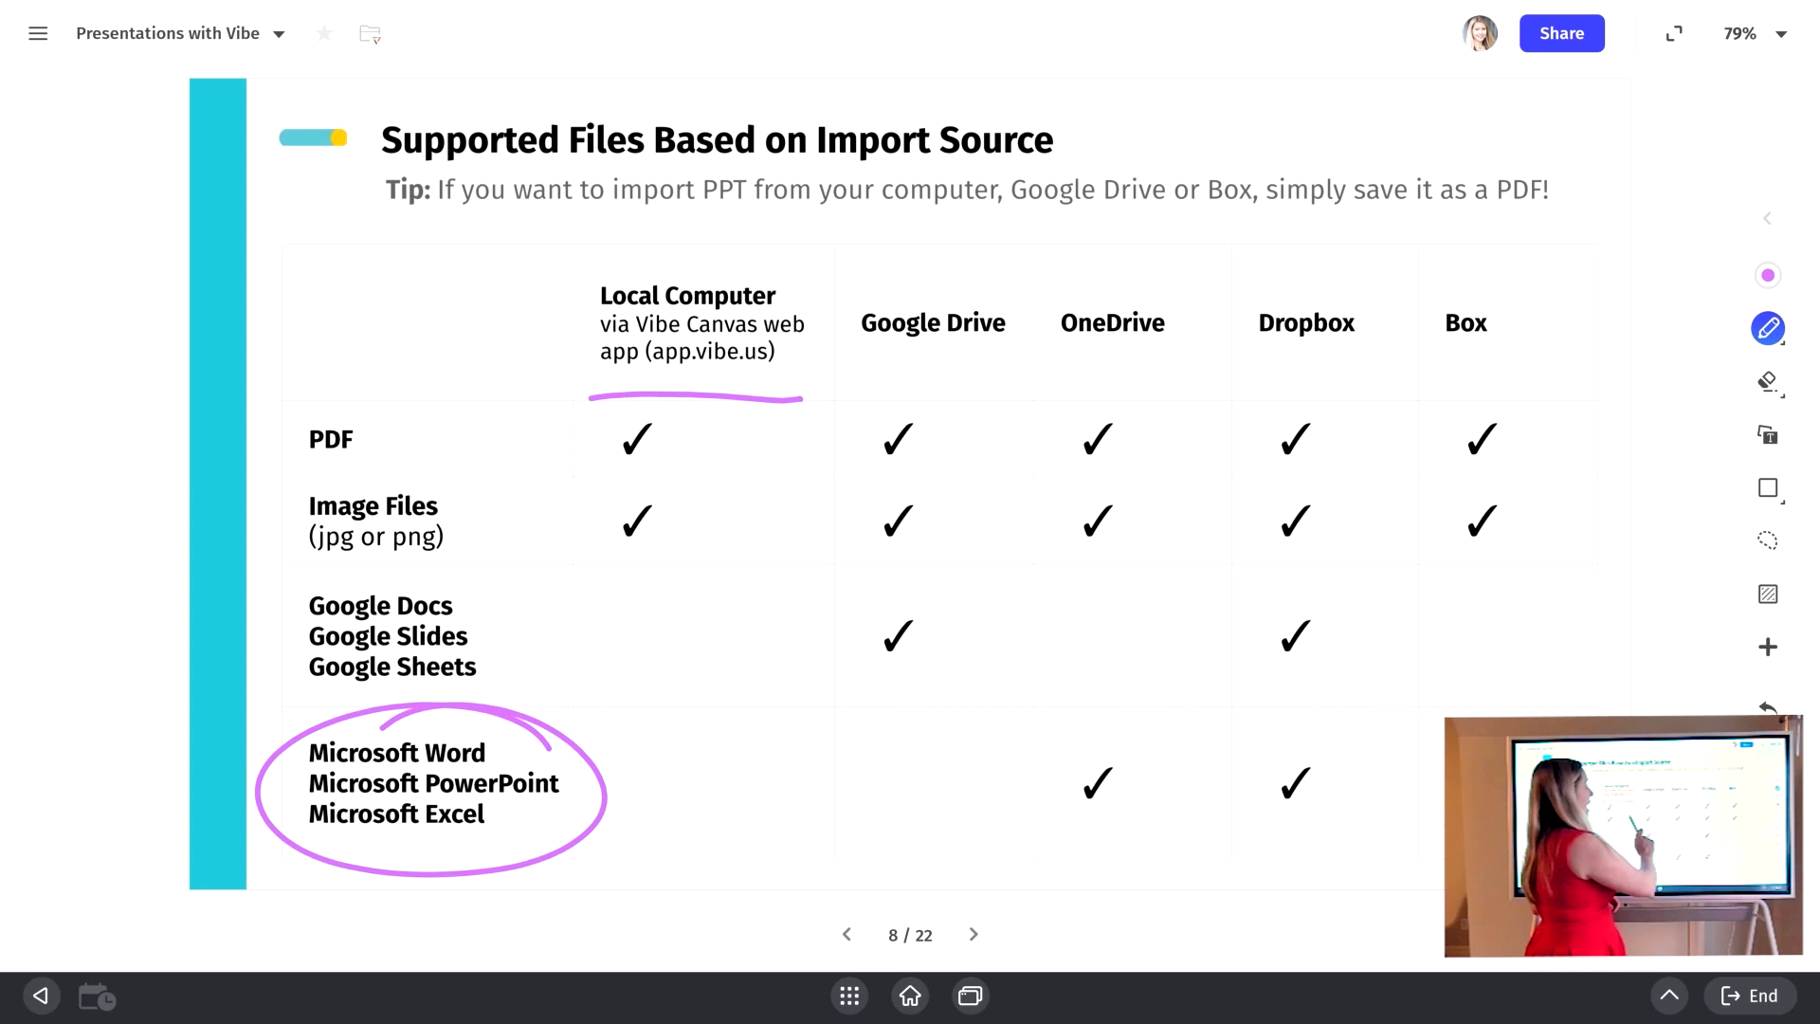
{"action": "left_click_drag", "start_coordinate": [765, 492], "coordinate": [1500, 497]}
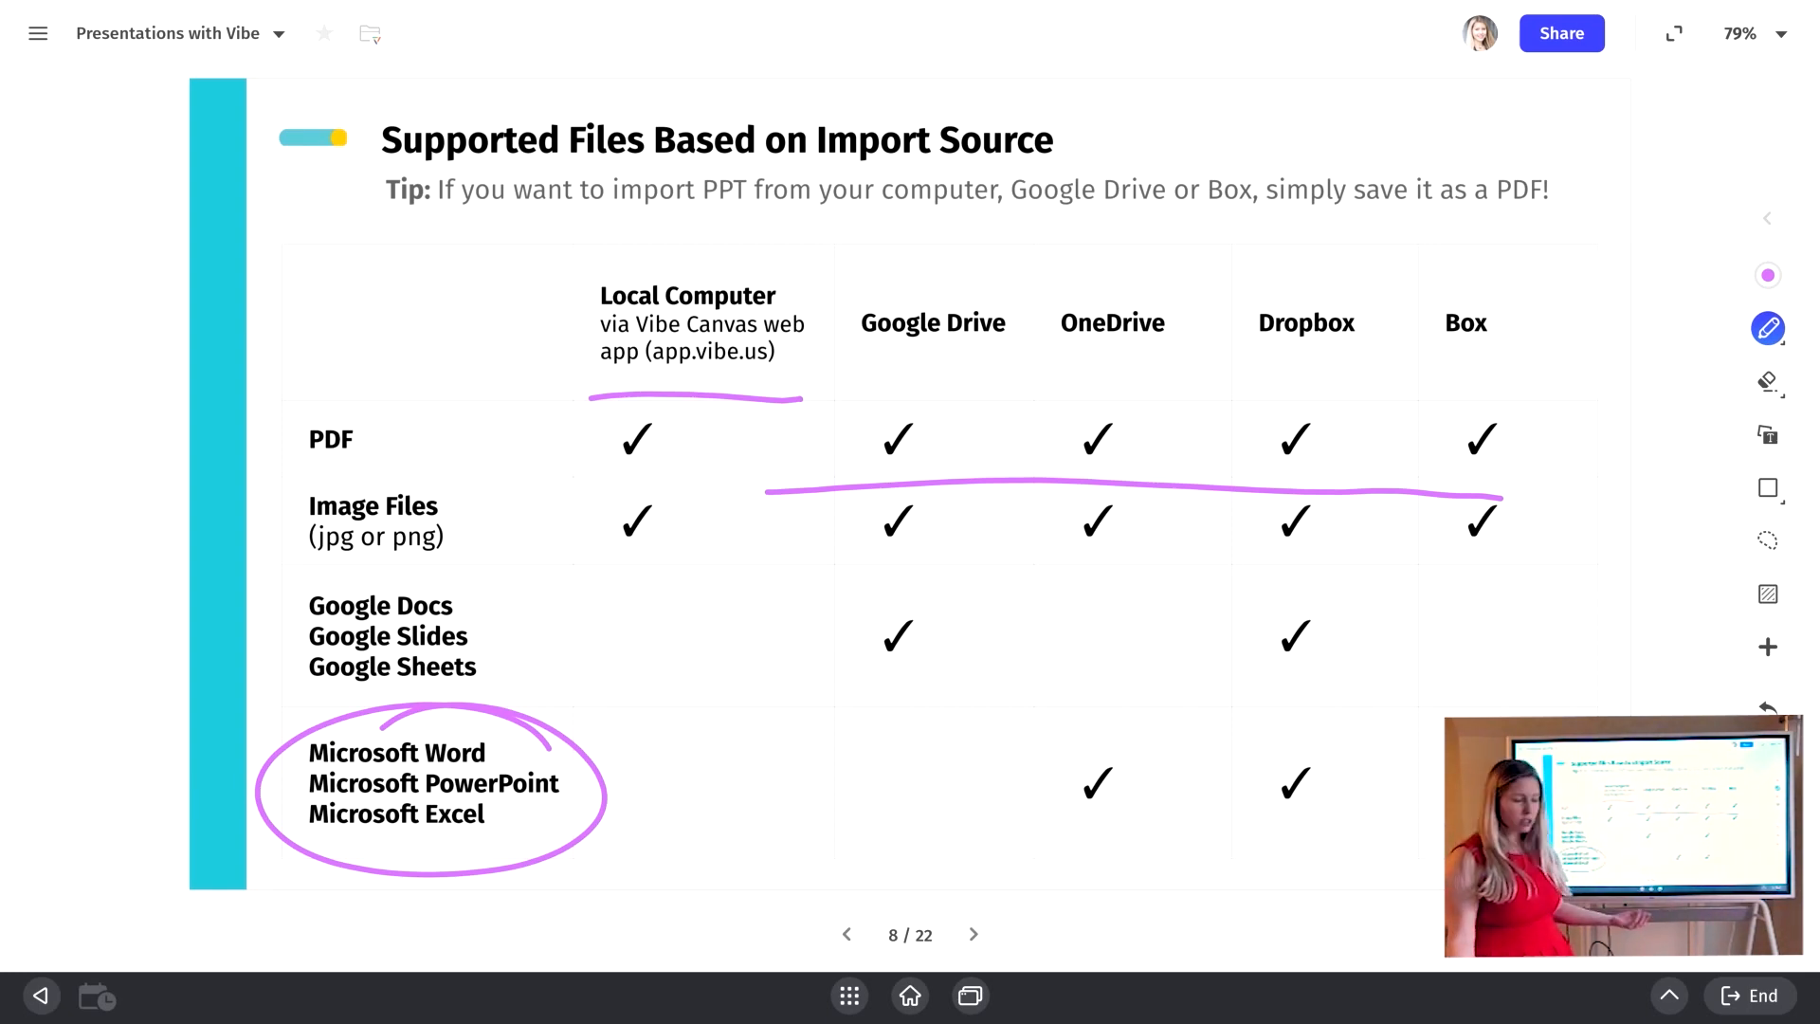
{"action": "left_click", "coordinate": [972, 933]}
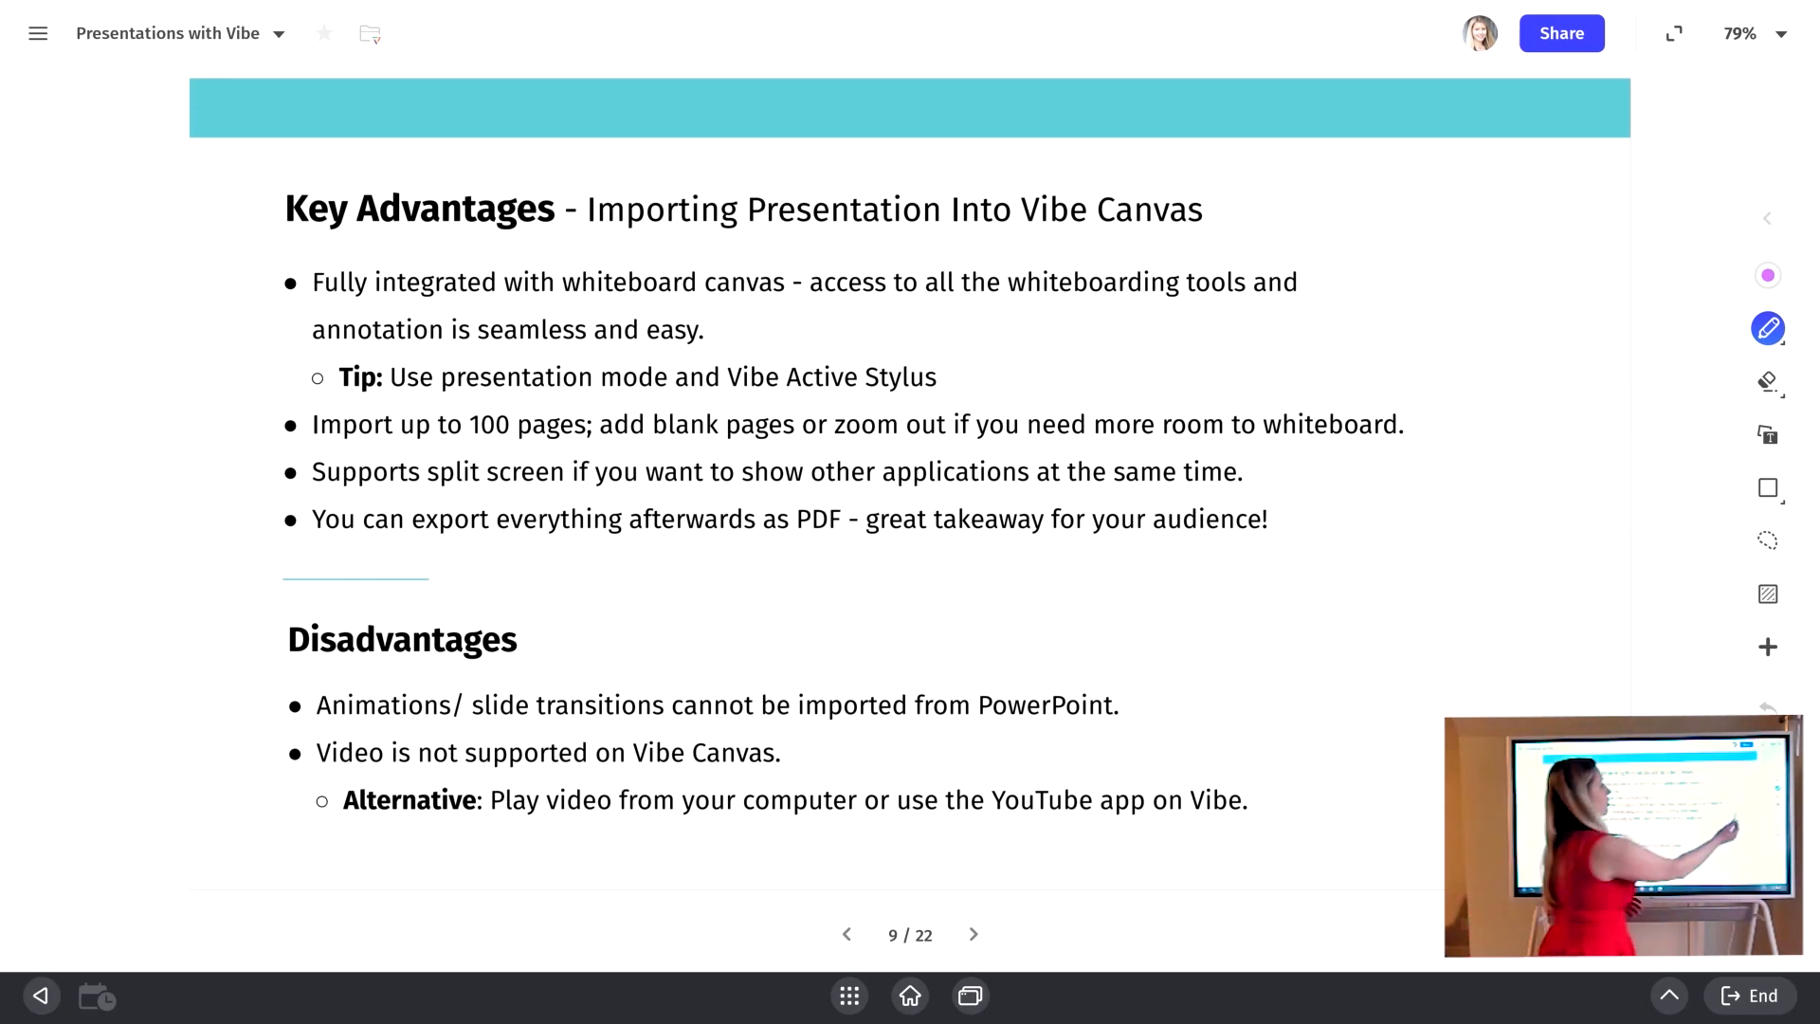
Step: Switch to the translucent highlighter and highlight 'to all the whiteboarding tools'
{"action": "left_click", "coordinate": [1768, 327]}
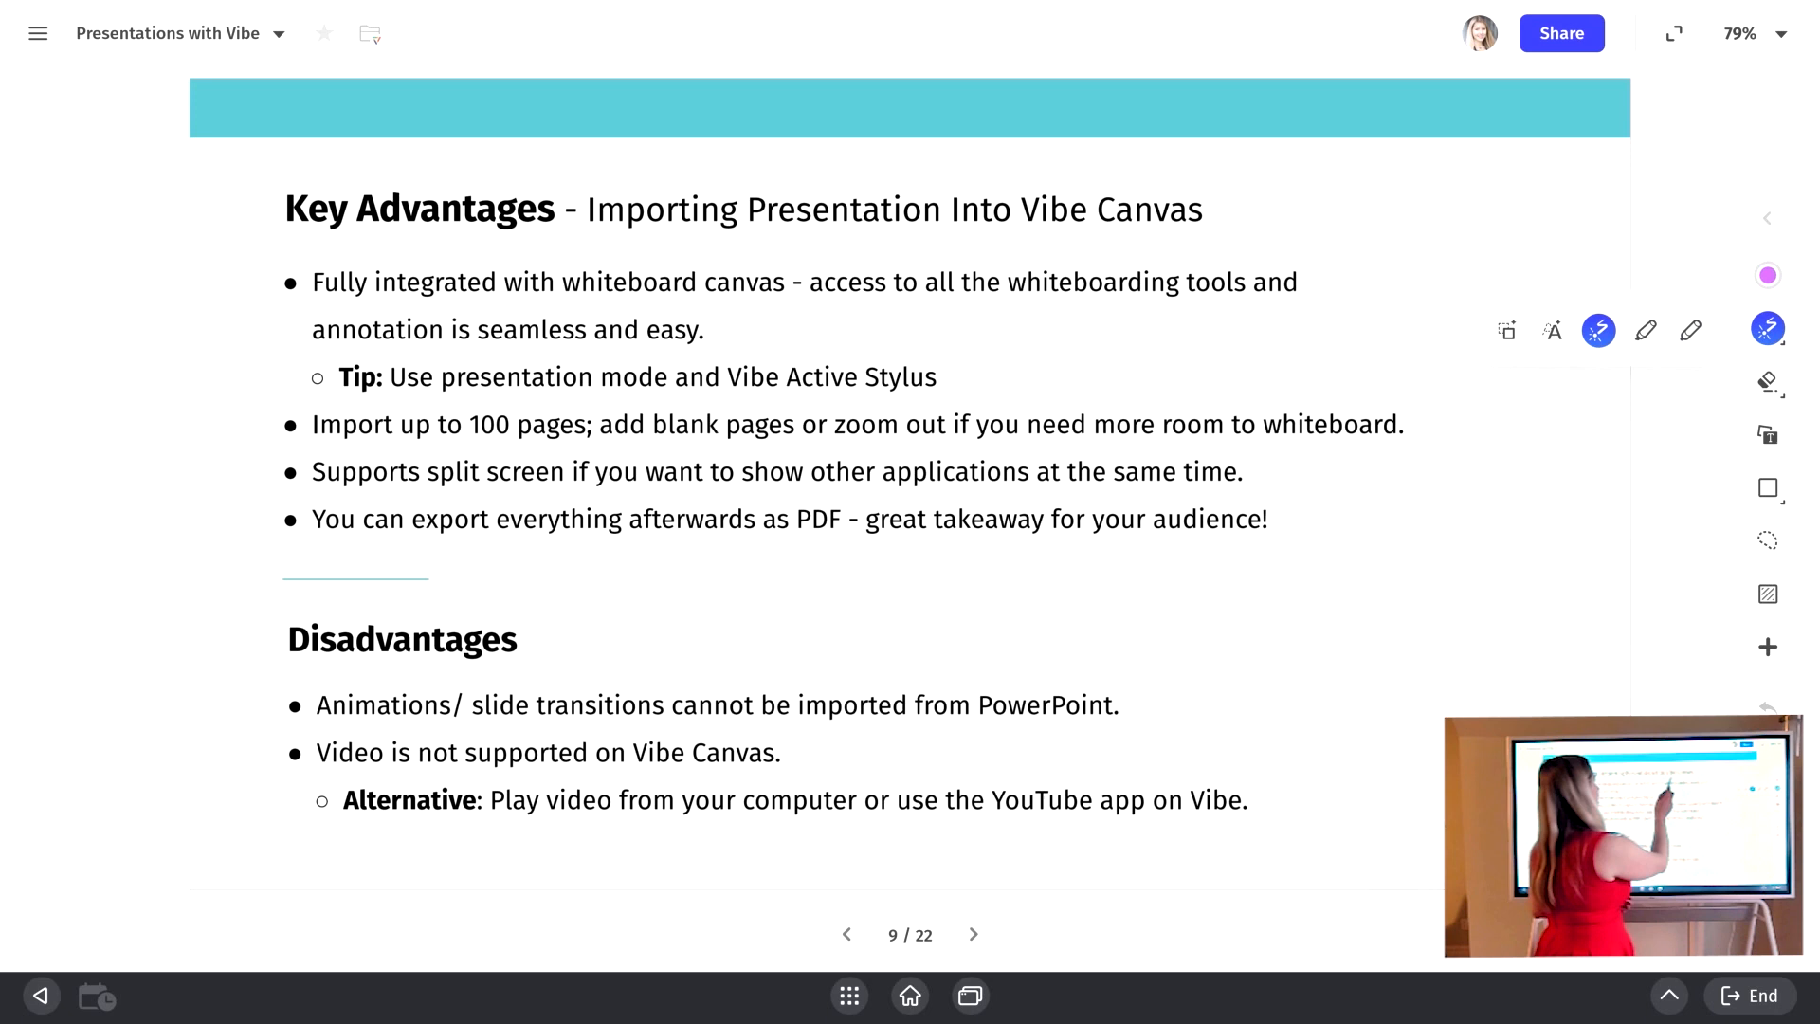
{"action": "left_click_drag", "start_coordinate": [558, 332], "coordinate": [718, 331]}
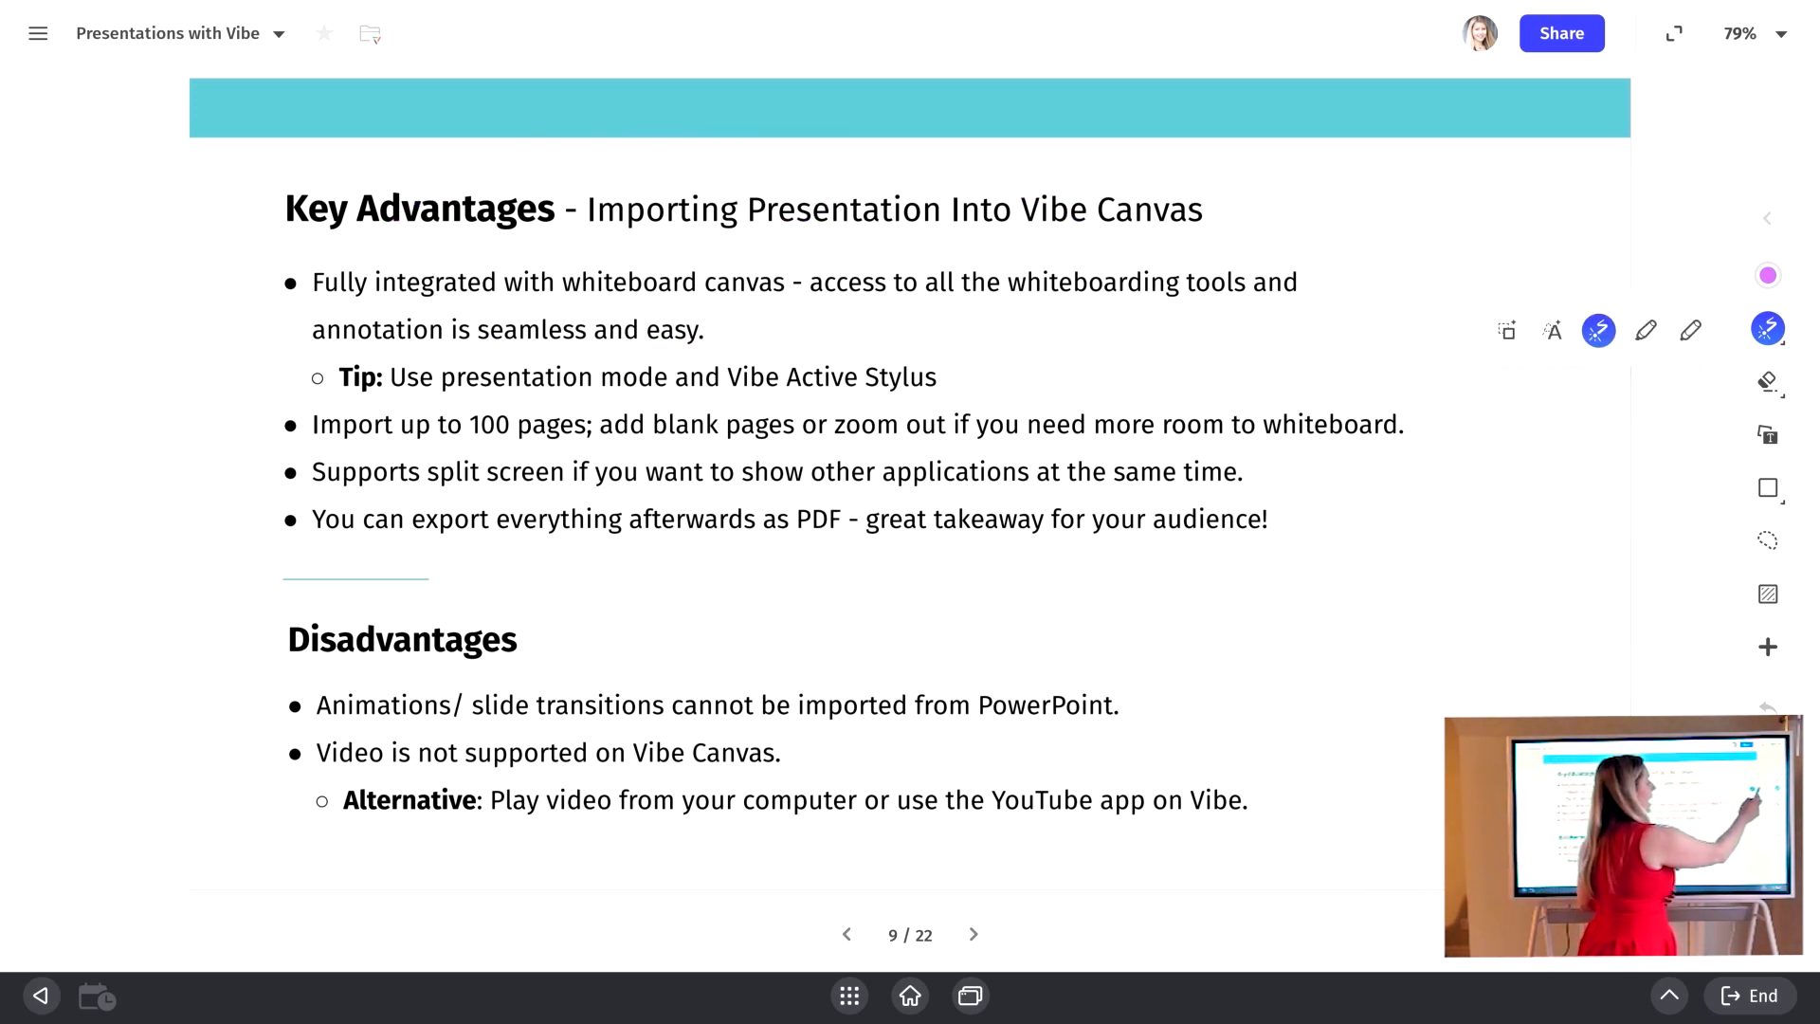
{"action": "left_click_drag", "start_coordinate": [885, 282], "coordinate": [1285, 283]}
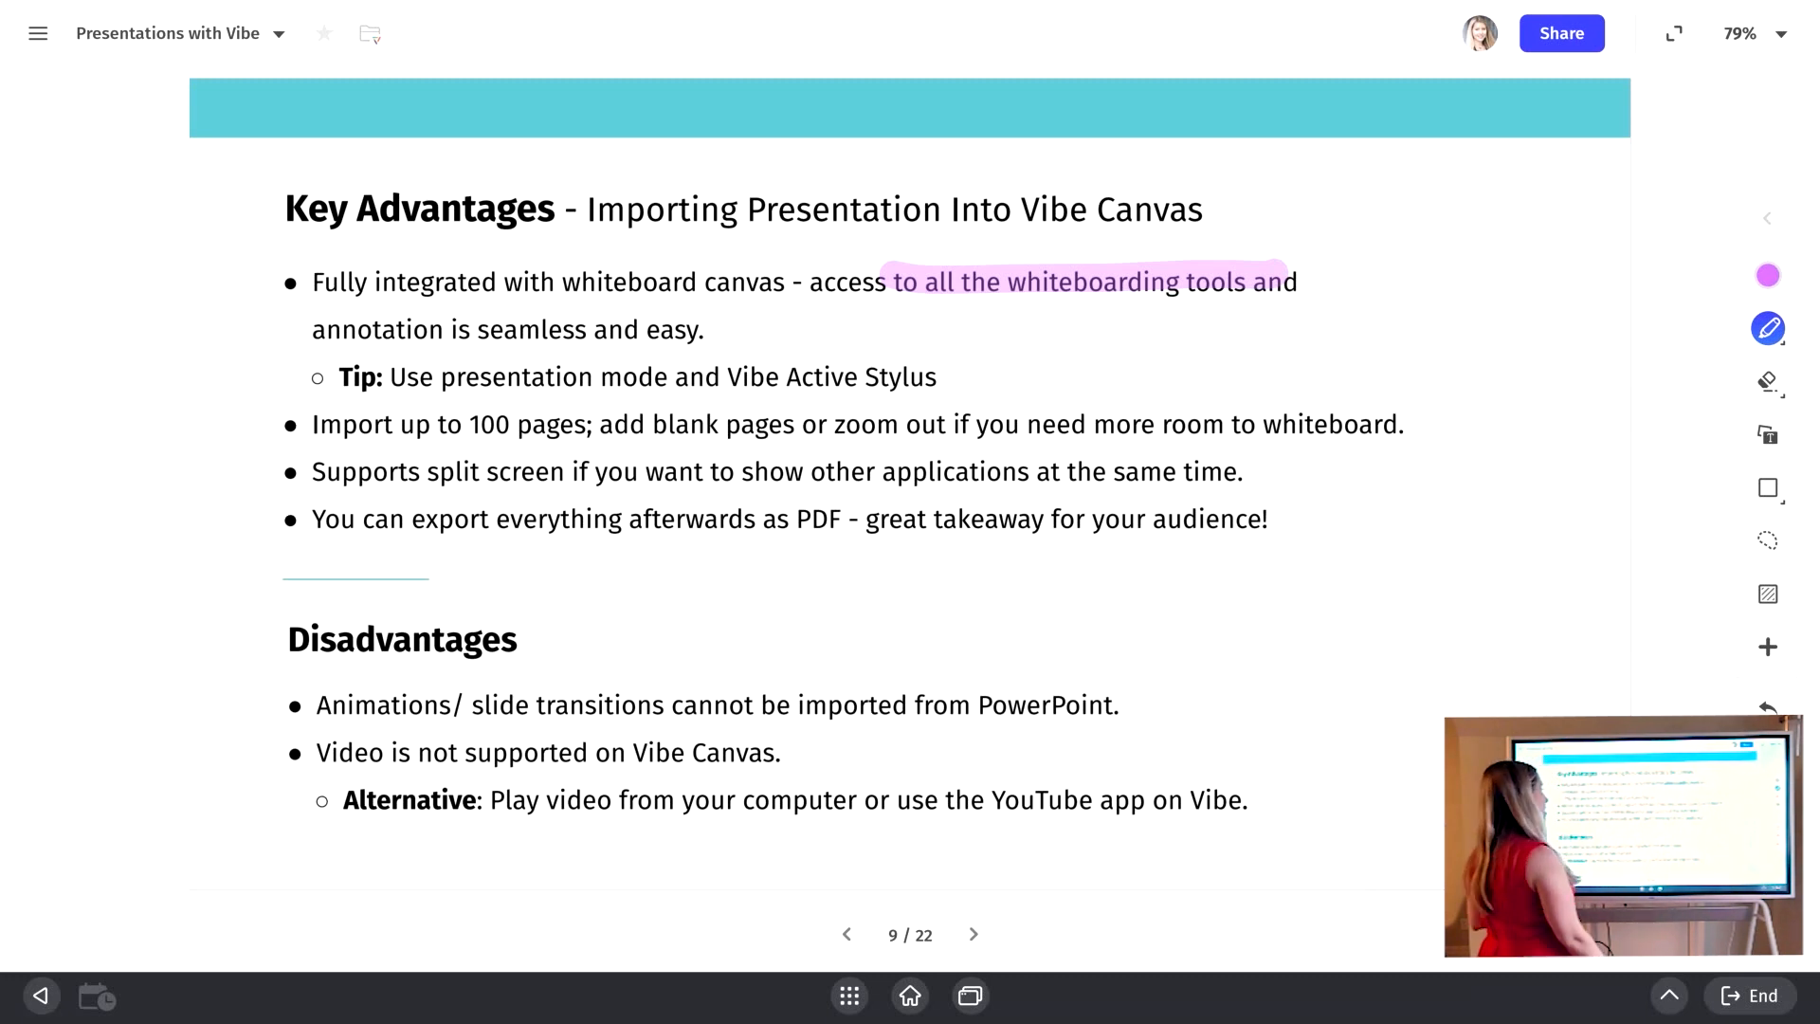
Step: Highlight under 'great takeaway for your audience' and over 'Vibe Active Stylus', then advance
{"action": "left_click_drag", "start_coordinate": [836, 568], "coordinate": [1282, 568]}
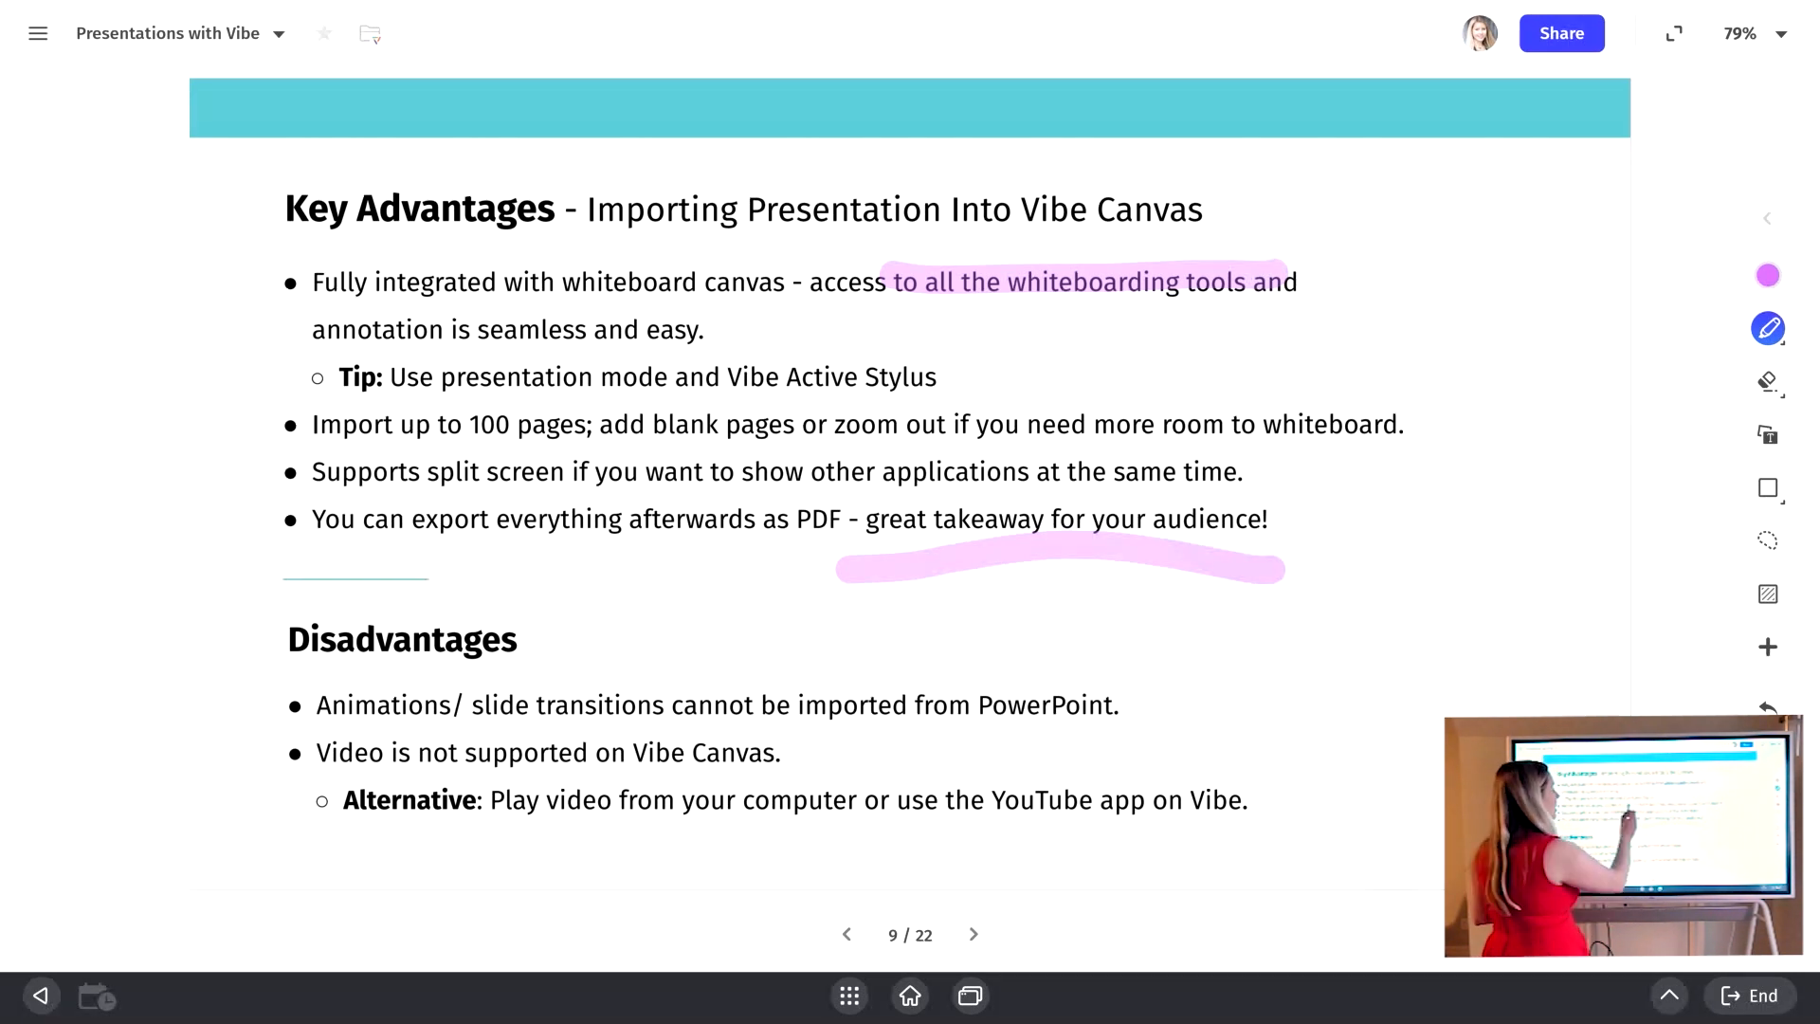
{"action": "left_click_drag", "start_coordinate": [725, 376], "coordinate": [935, 376]}
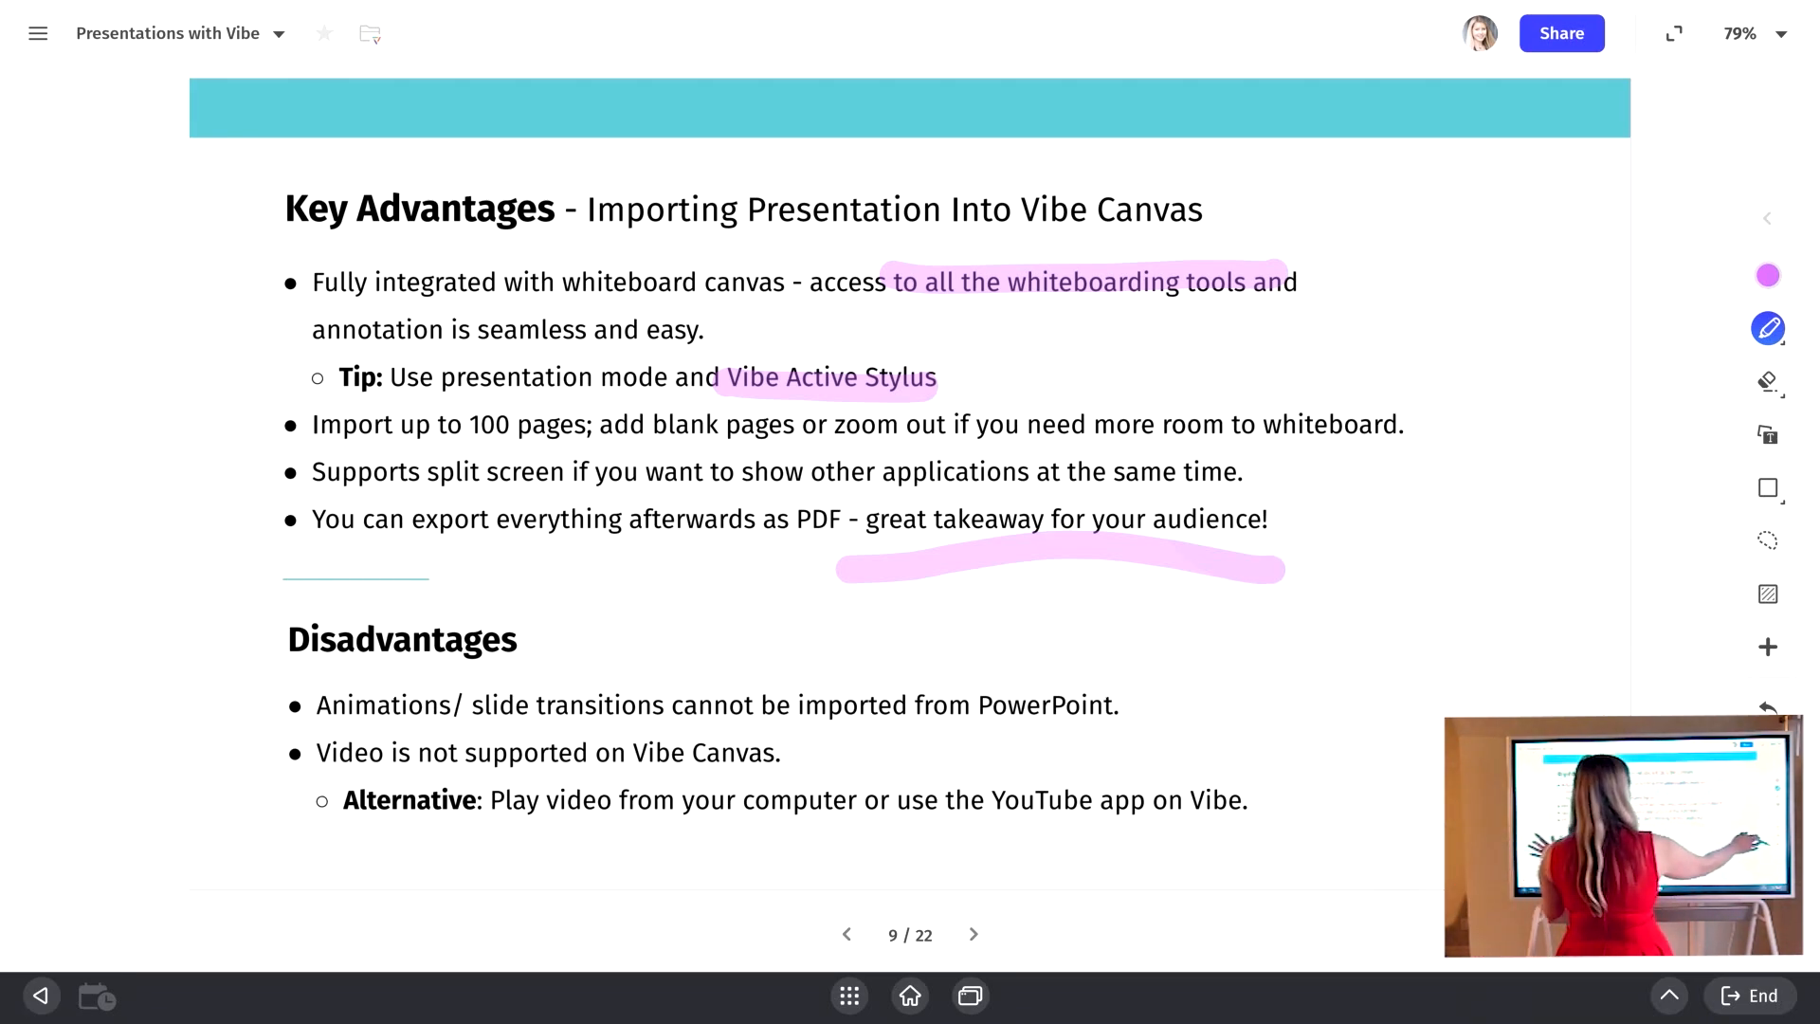
{"action": "left_click", "coordinate": [1754, 32]}
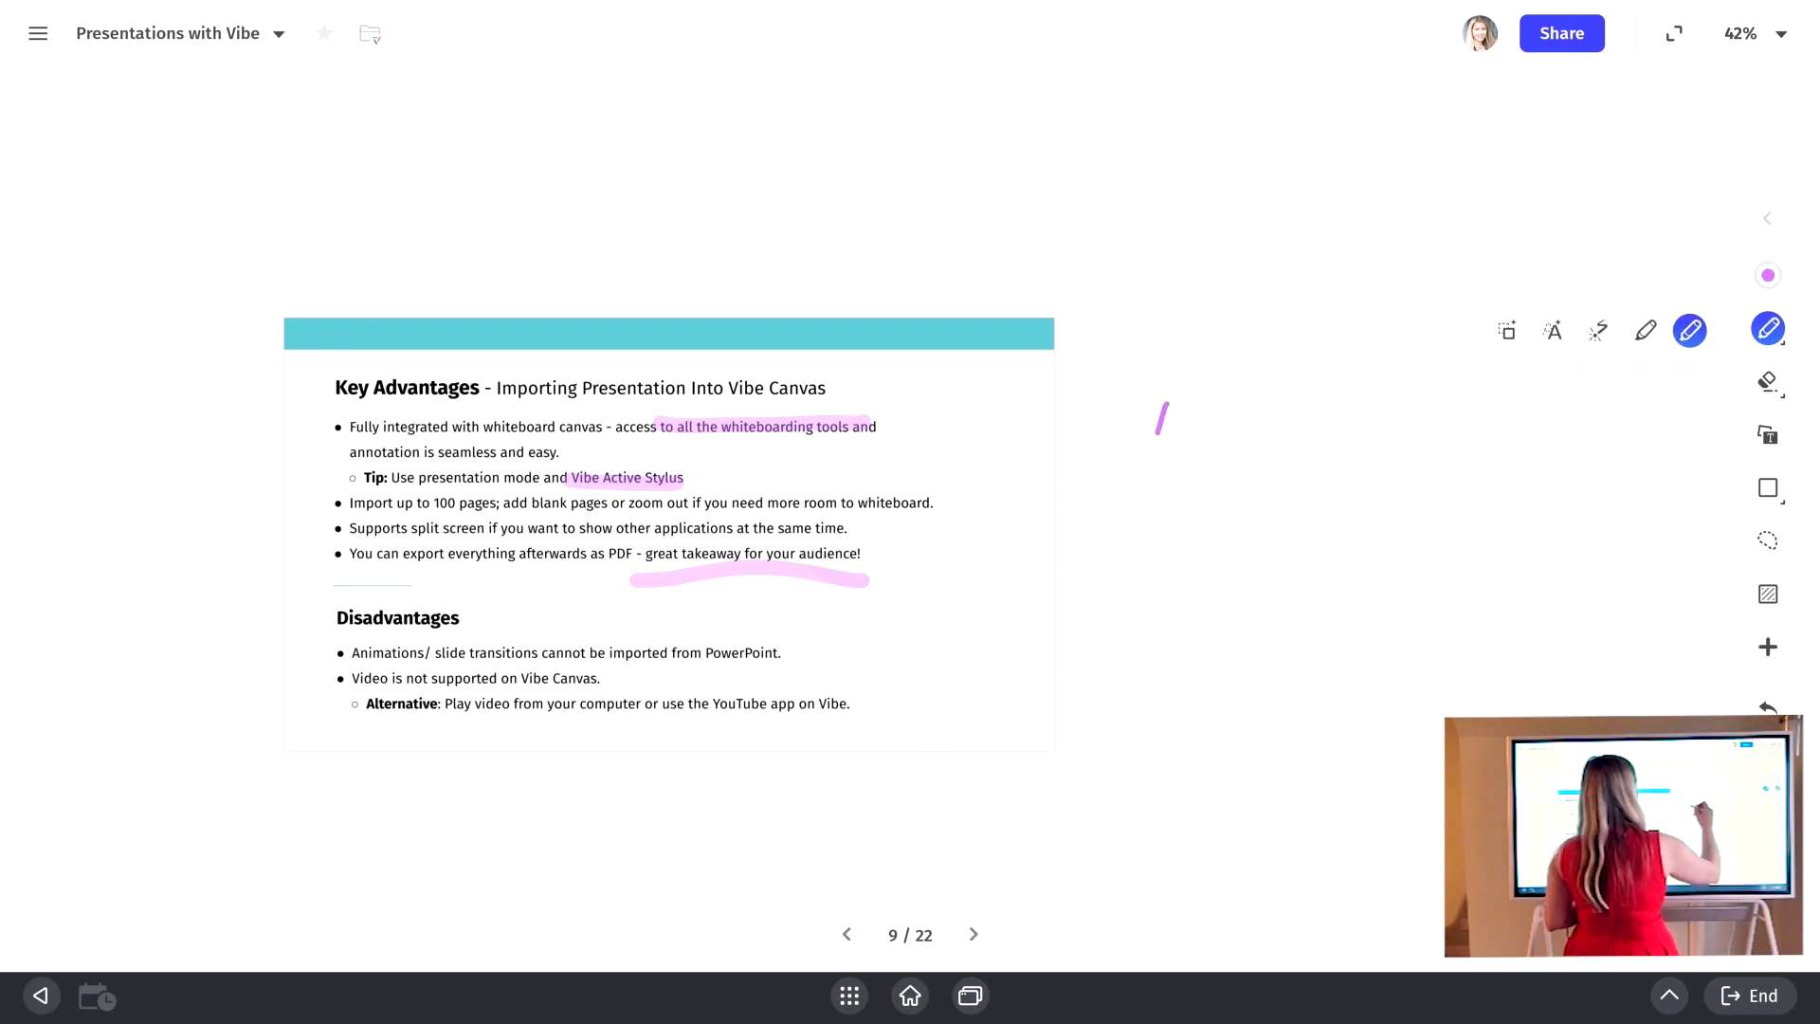
{"action": "left_click_drag", "start_coordinate": [1154, 400], "coordinate": [1283, 568]}
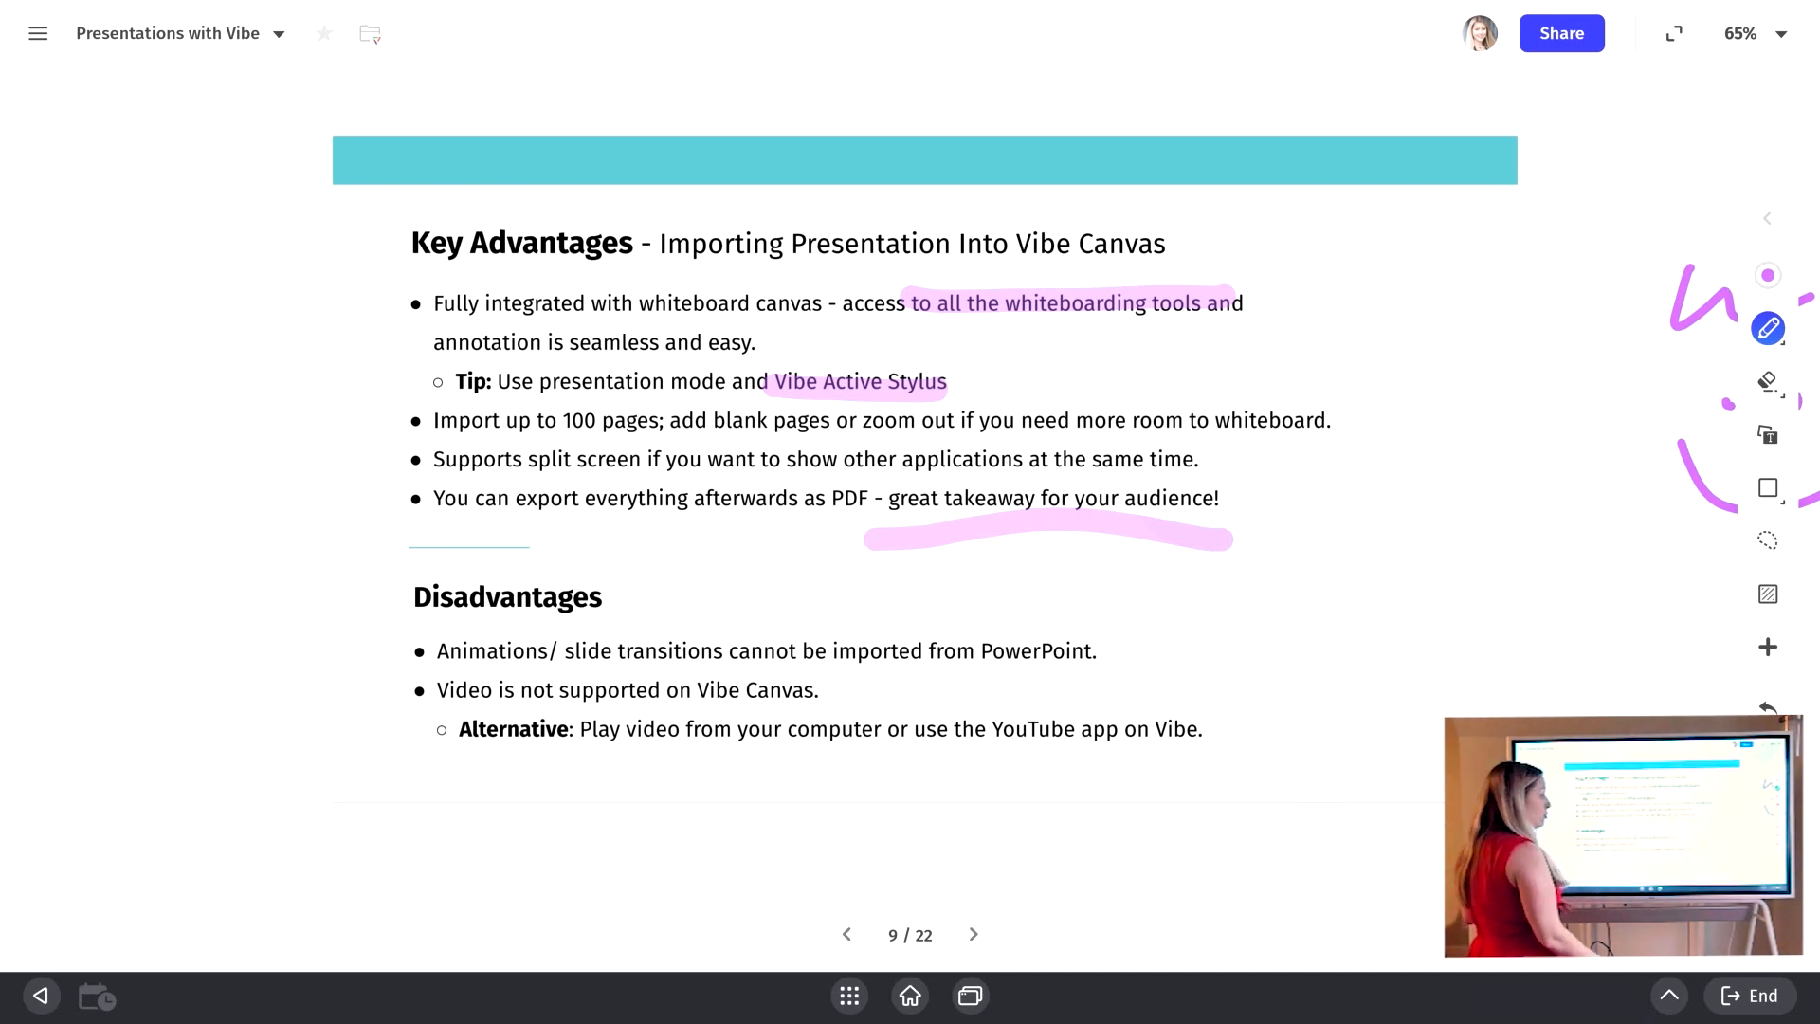
Step: Underline 'Animations/ slide transitions' among the disadvantages, then advance to slide 10
{"action": "left_click", "coordinate": [848, 994]}
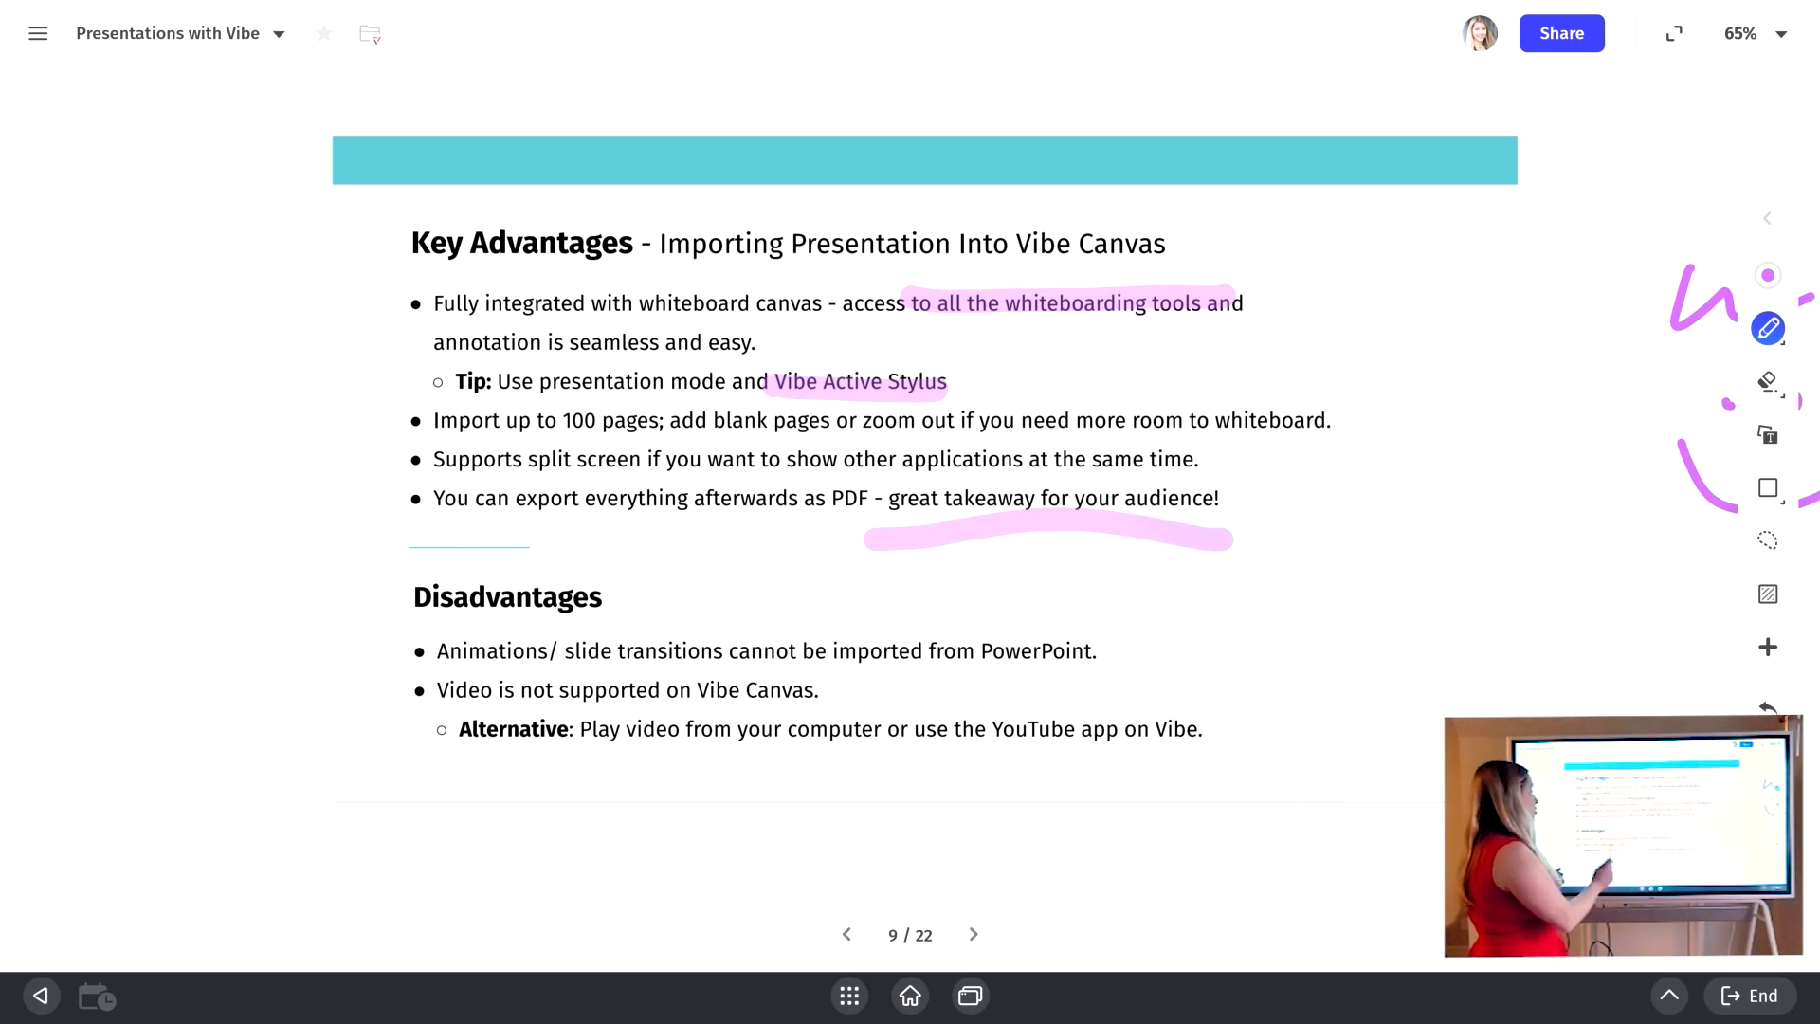
{"action": "left_click_drag", "start_coordinate": [441, 666], "coordinate": [708, 665]}
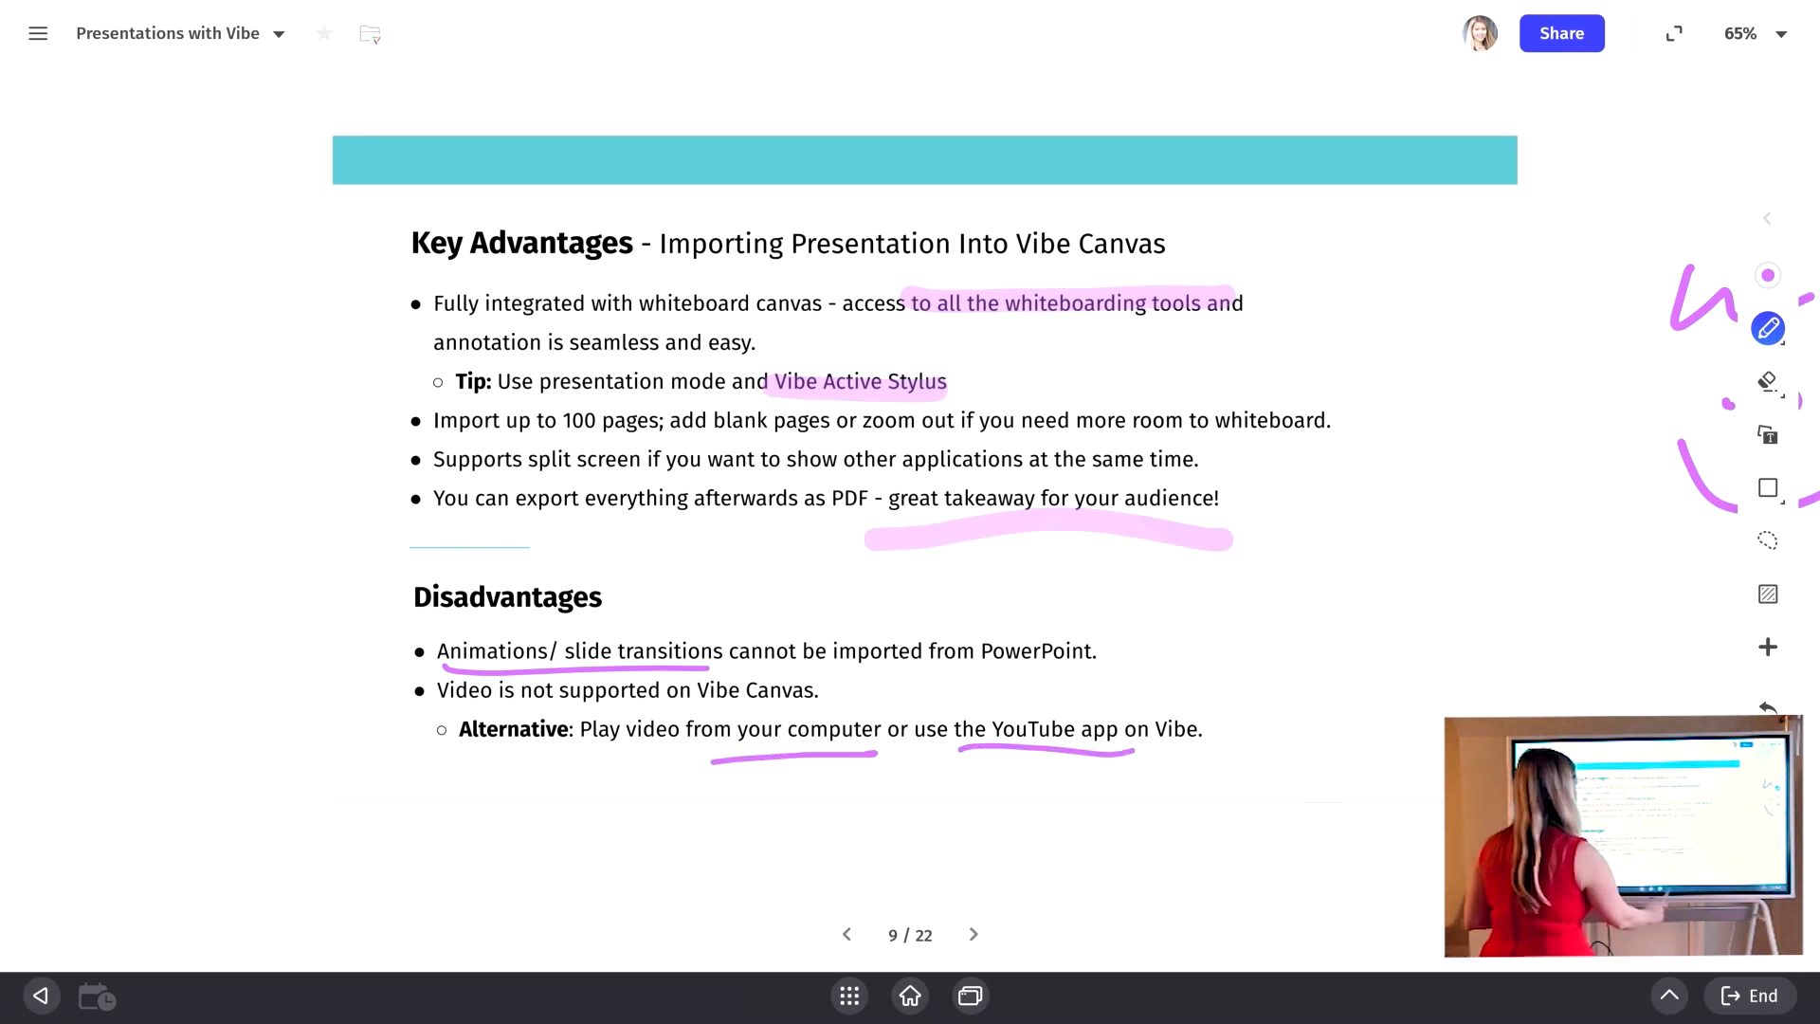
{"action": "left_click", "coordinate": [972, 933]}
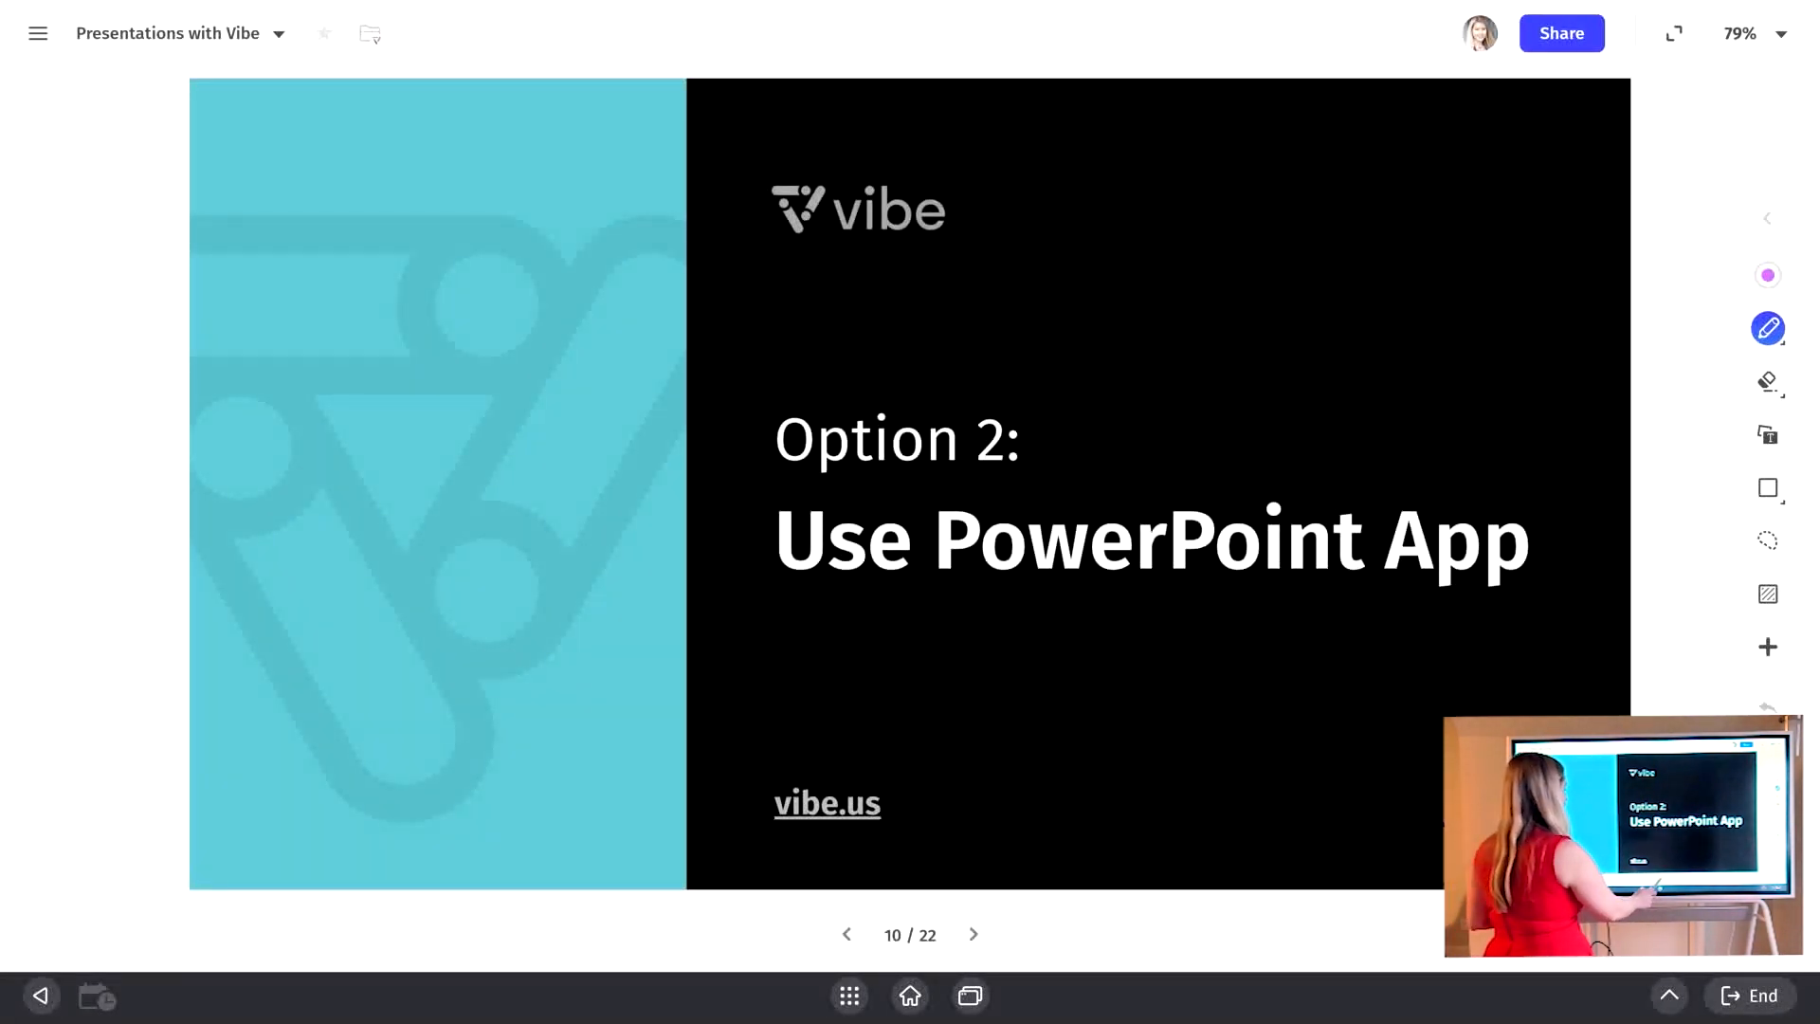
Step: Advance to slide 11 and open Vibe for Educators, declining the shortcut and autosave prompts
{"action": "left_click", "coordinate": [972, 935]}
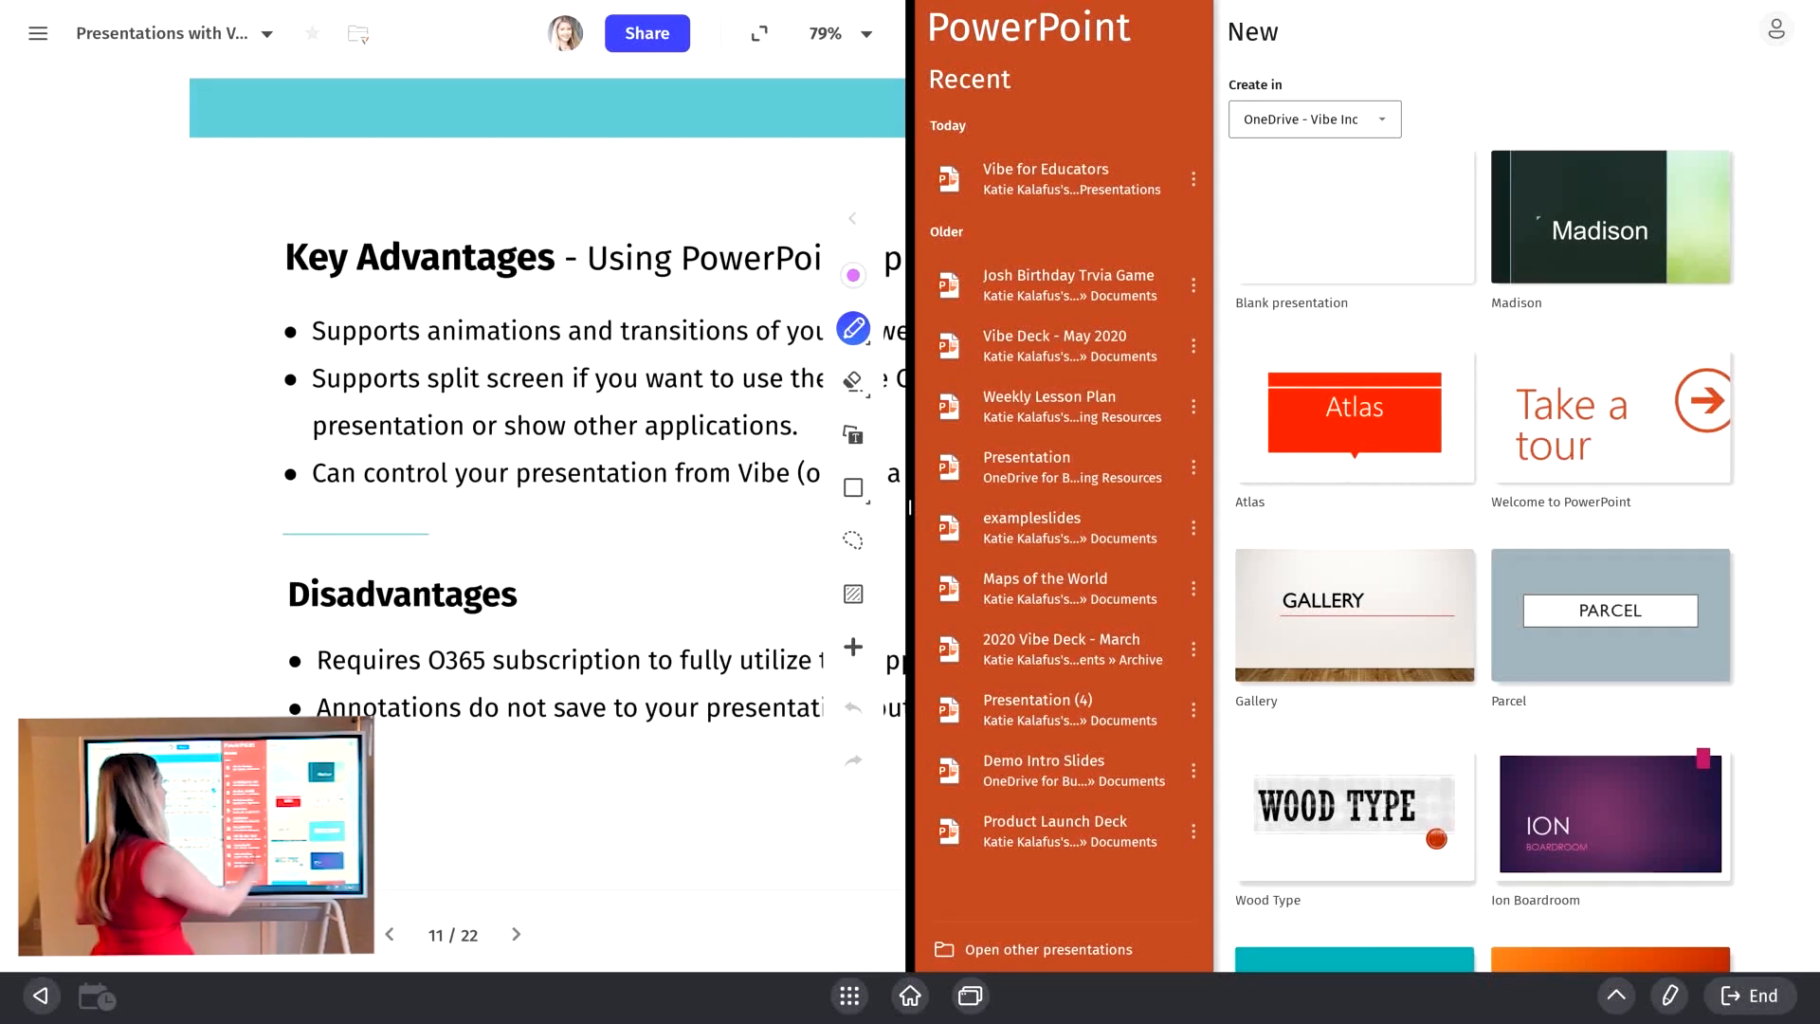
{"action": "left_click", "coordinate": [1044, 179]}
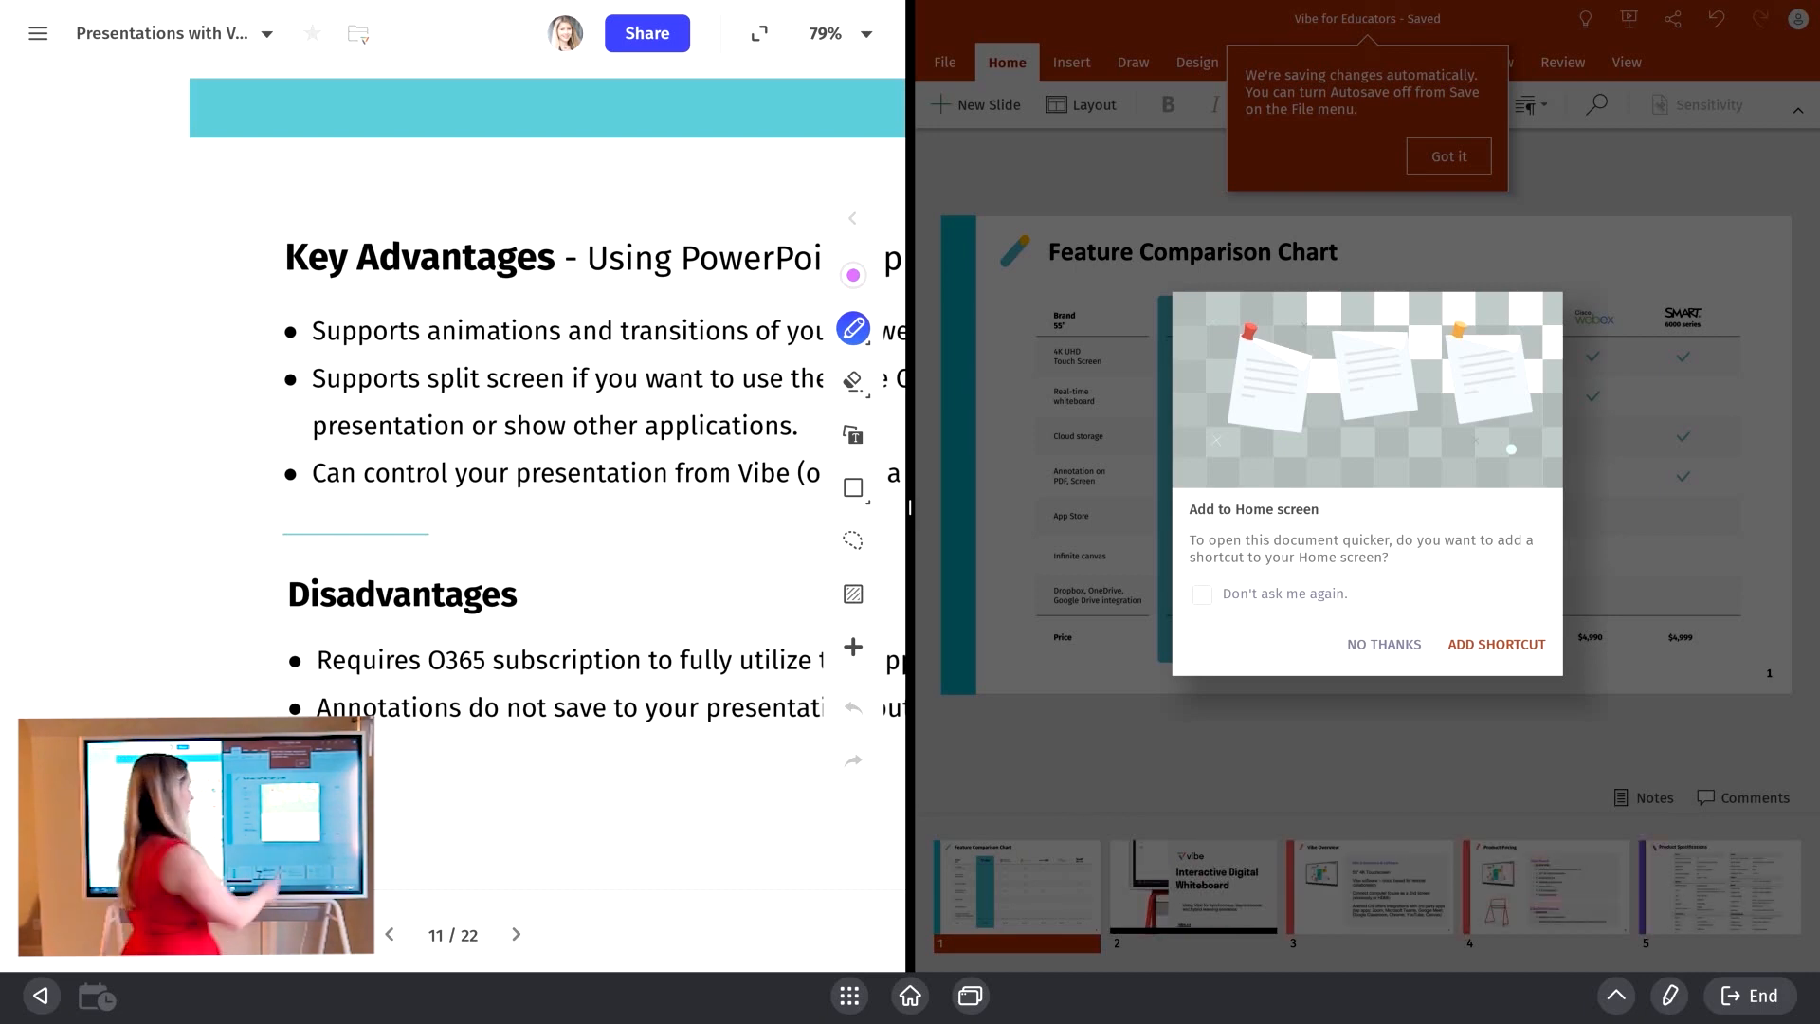
{"action": "left_click", "coordinate": [1381, 644]}
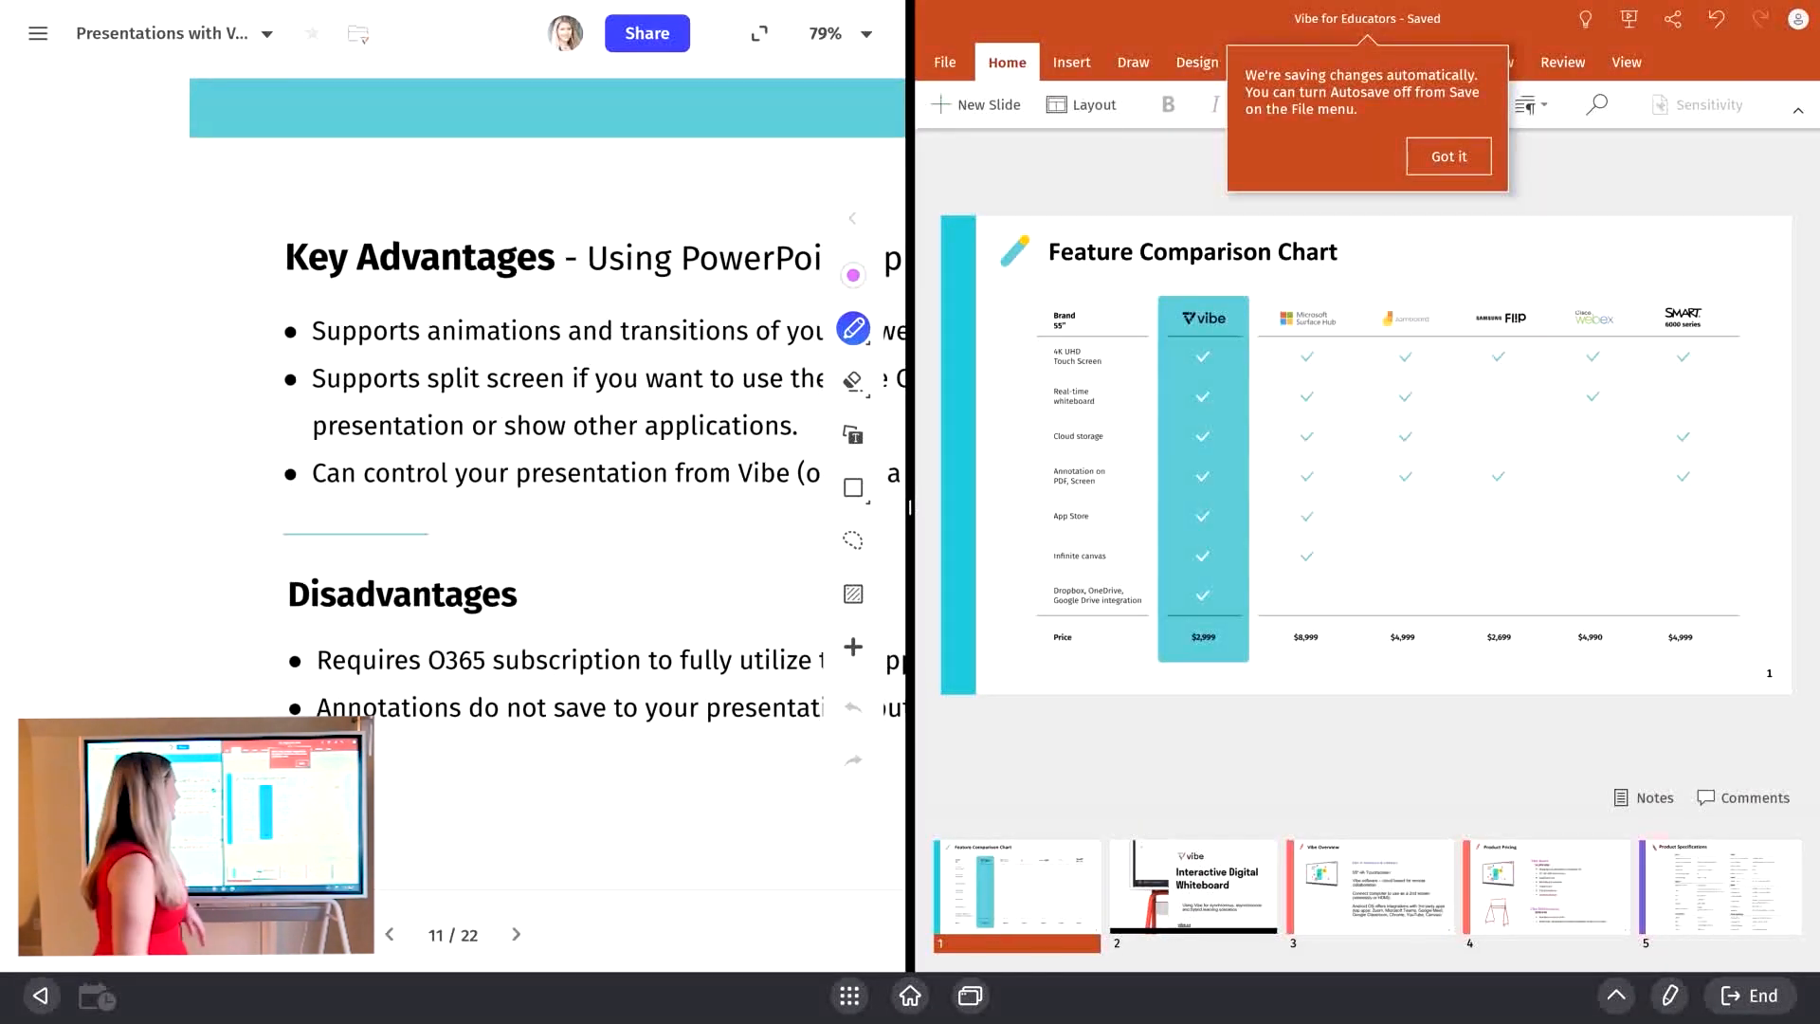
{"action": "left_click", "coordinate": [1447, 156]}
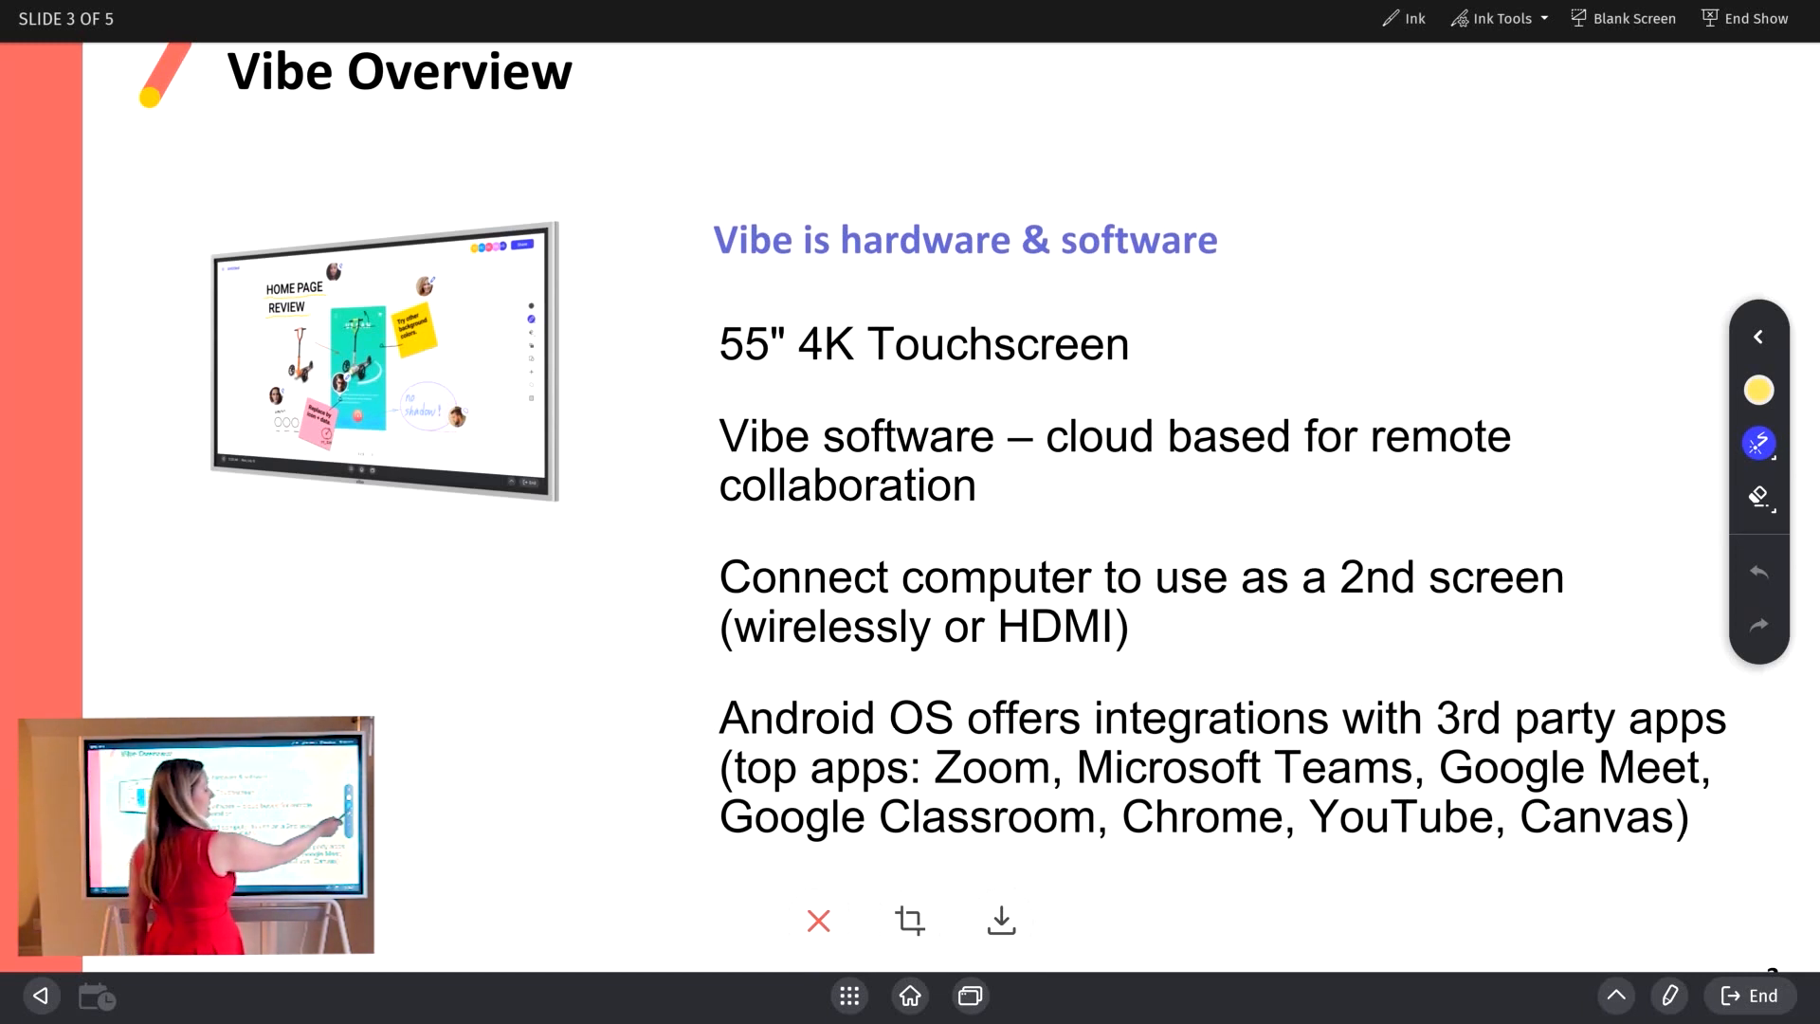
Step: Choose a pen and highlight the 4K Touchscreen line in yellow on slide 3, then end the show
{"action": "left_click", "coordinate": [1757, 442]}
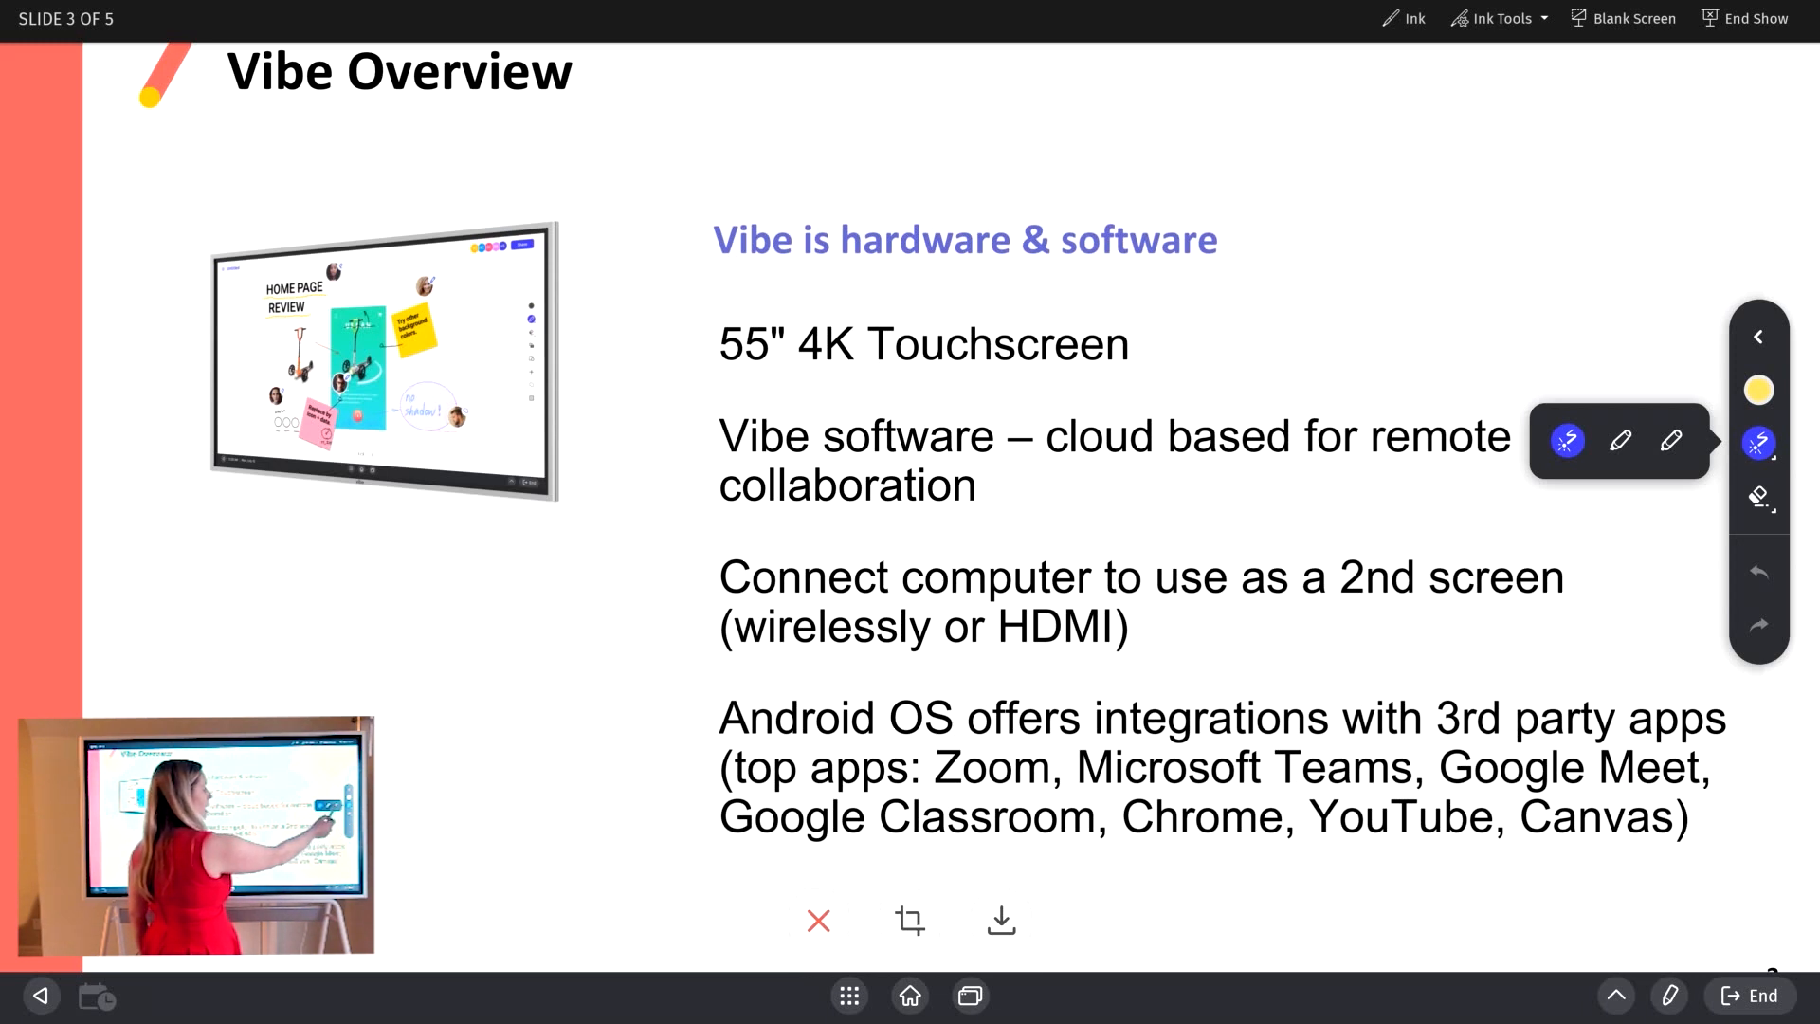
{"action": "left_click", "coordinate": [1670, 439]}
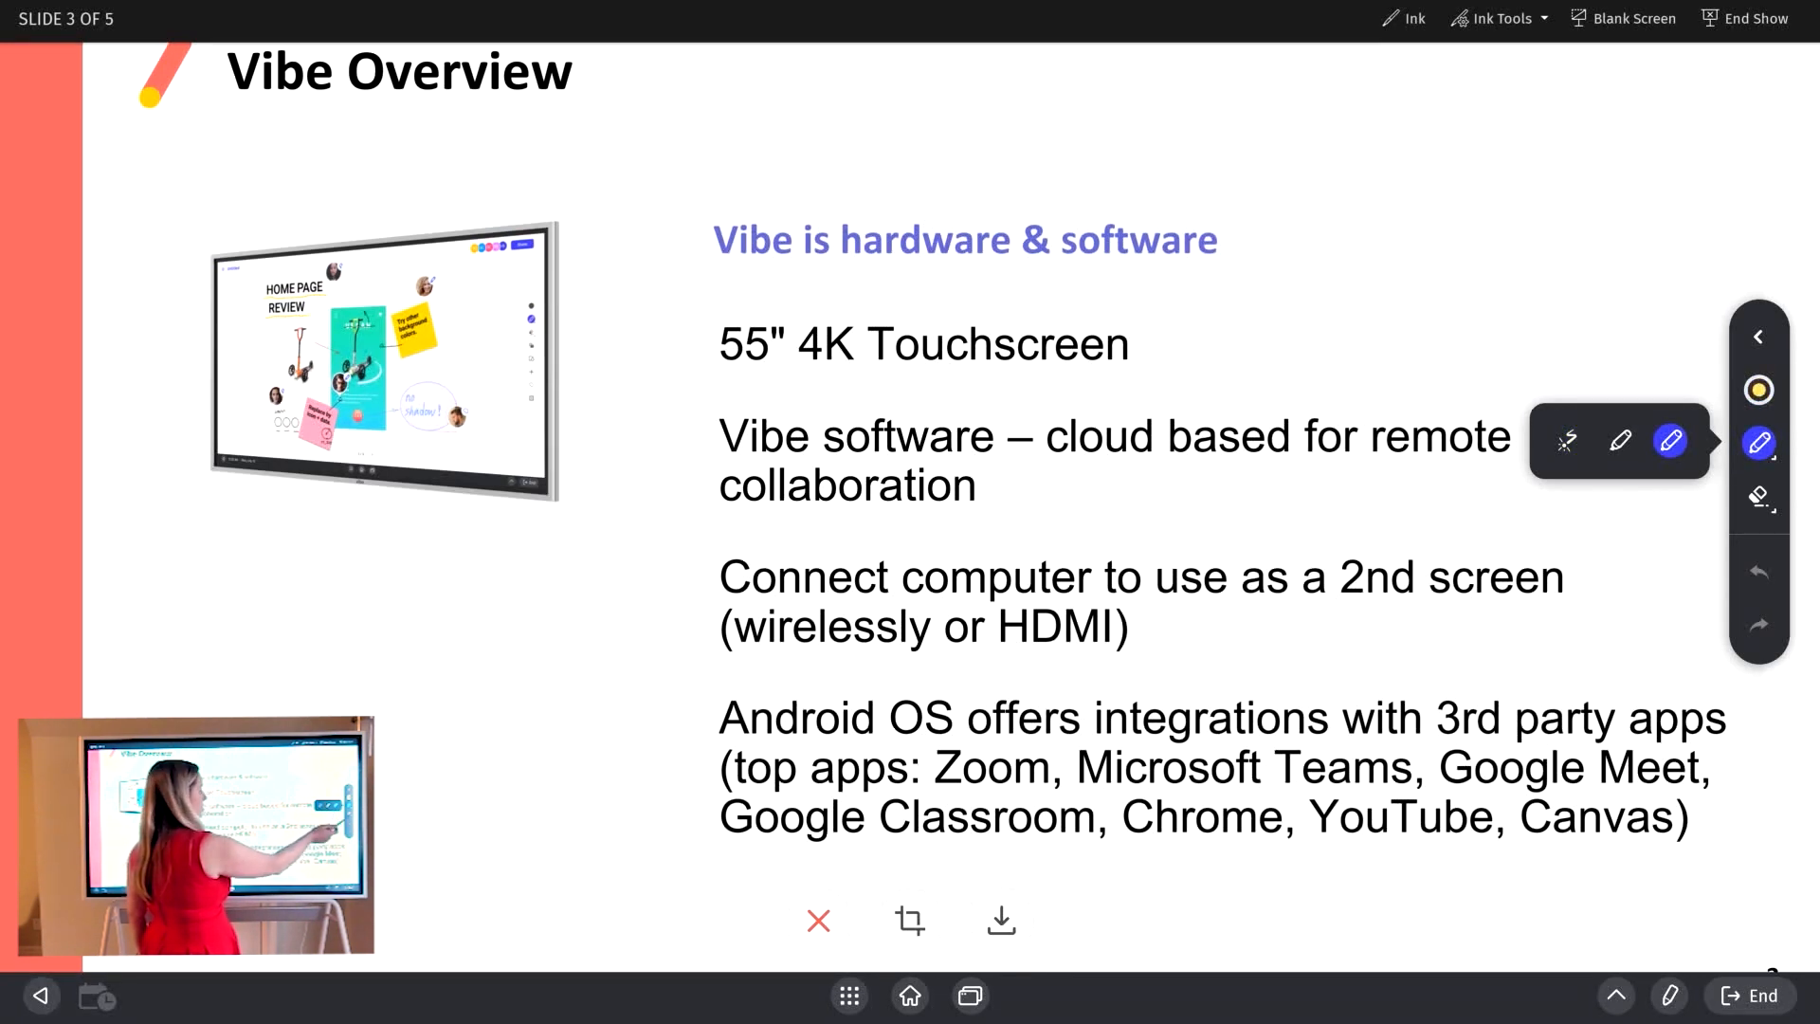
{"action": "left_click_drag", "start_coordinate": [720, 482], "coordinate": [1160, 493]}
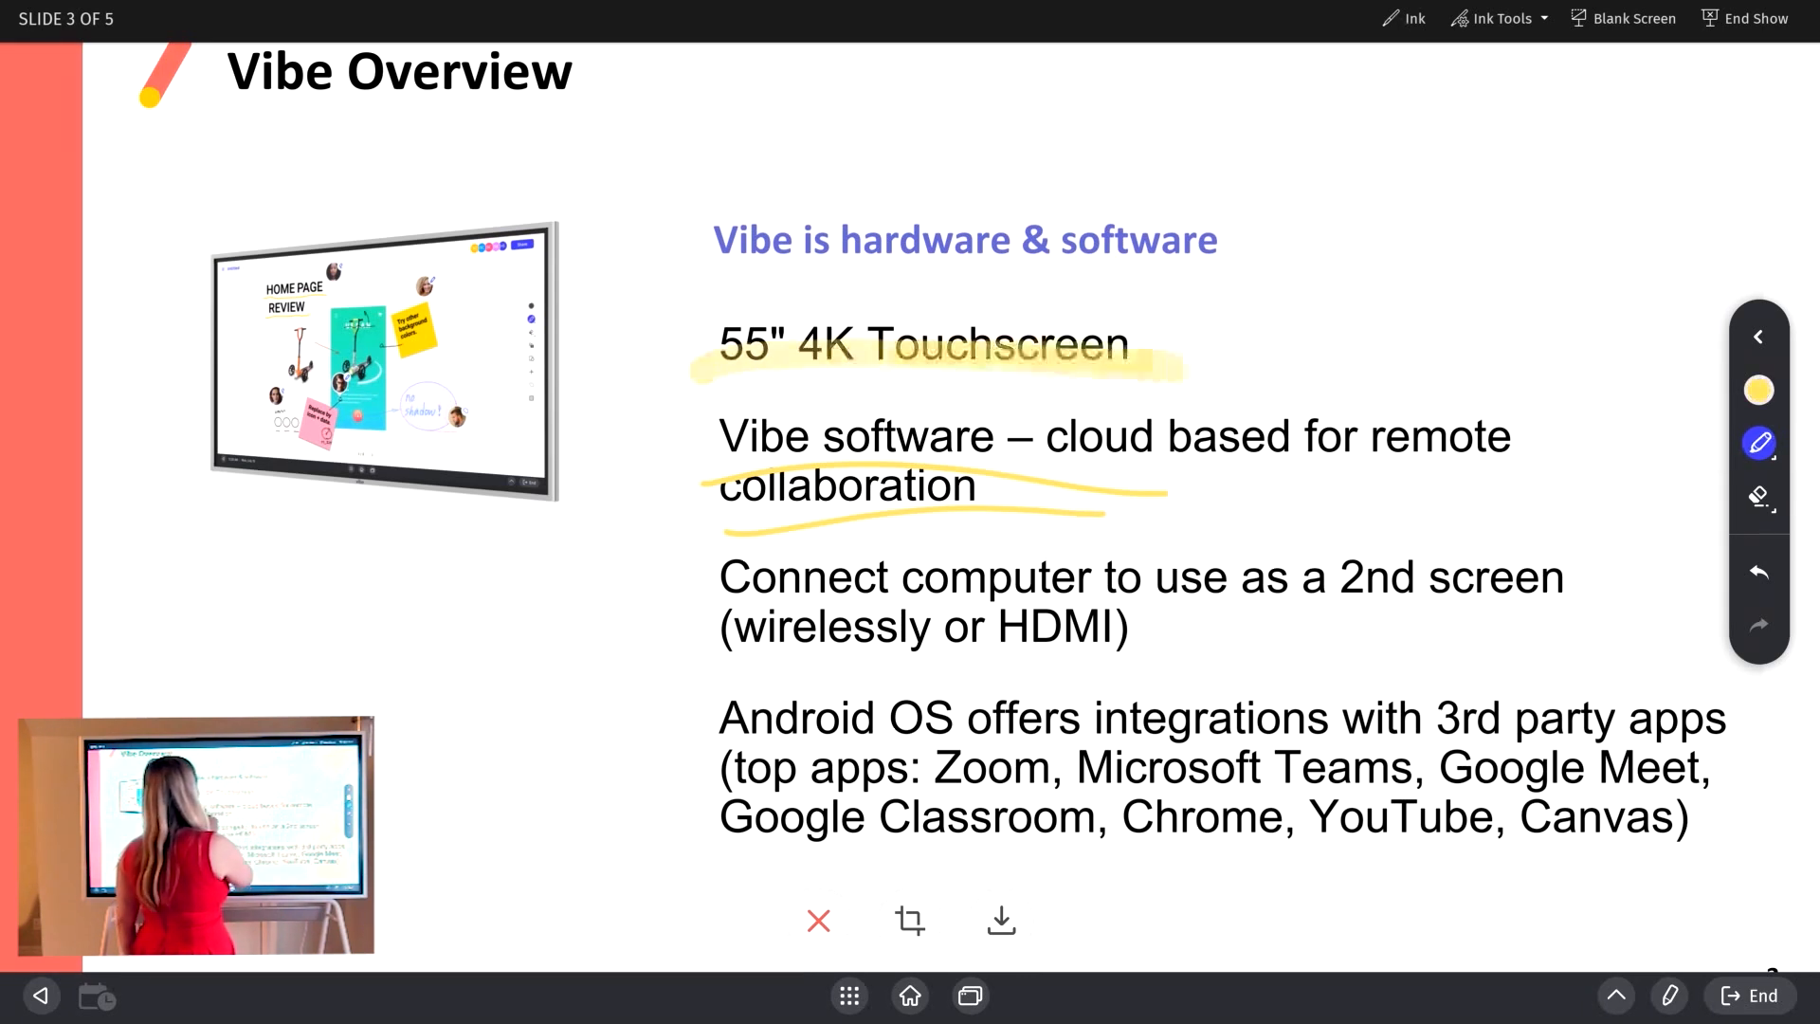
{"action": "left_click", "coordinate": [1758, 442]}
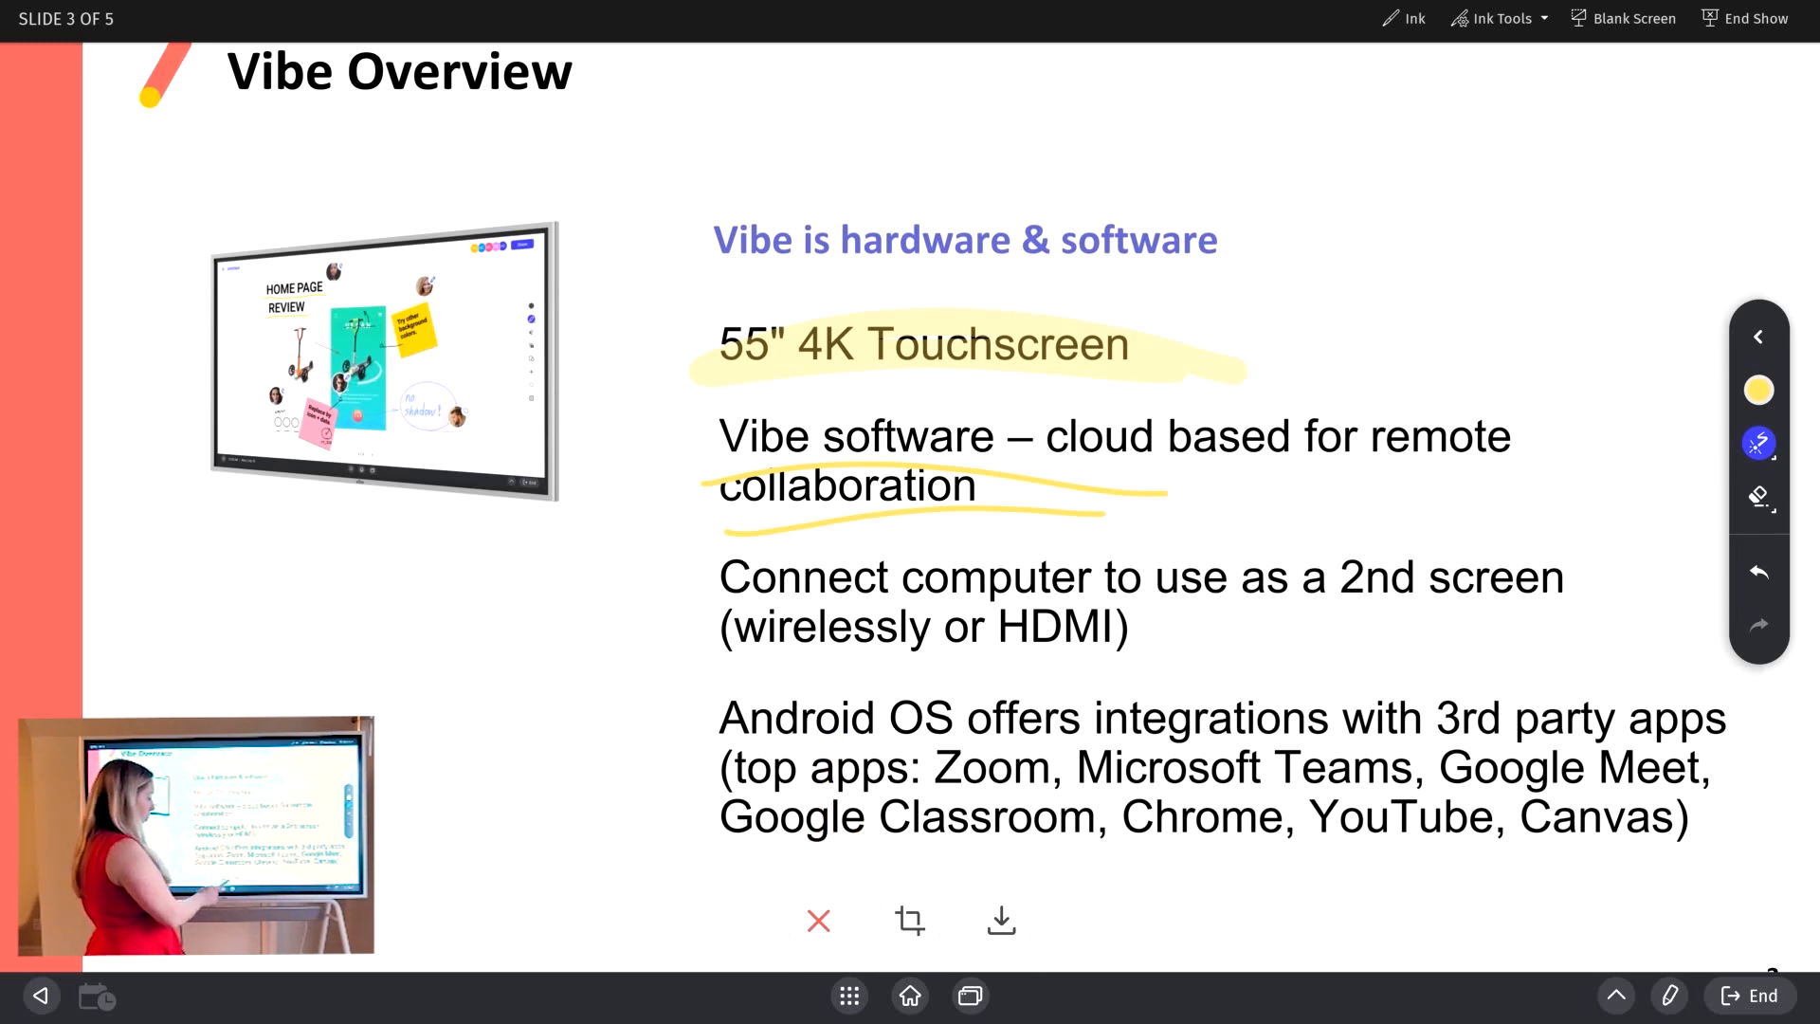
{"action": "left_click", "coordinate": [910, 920]}
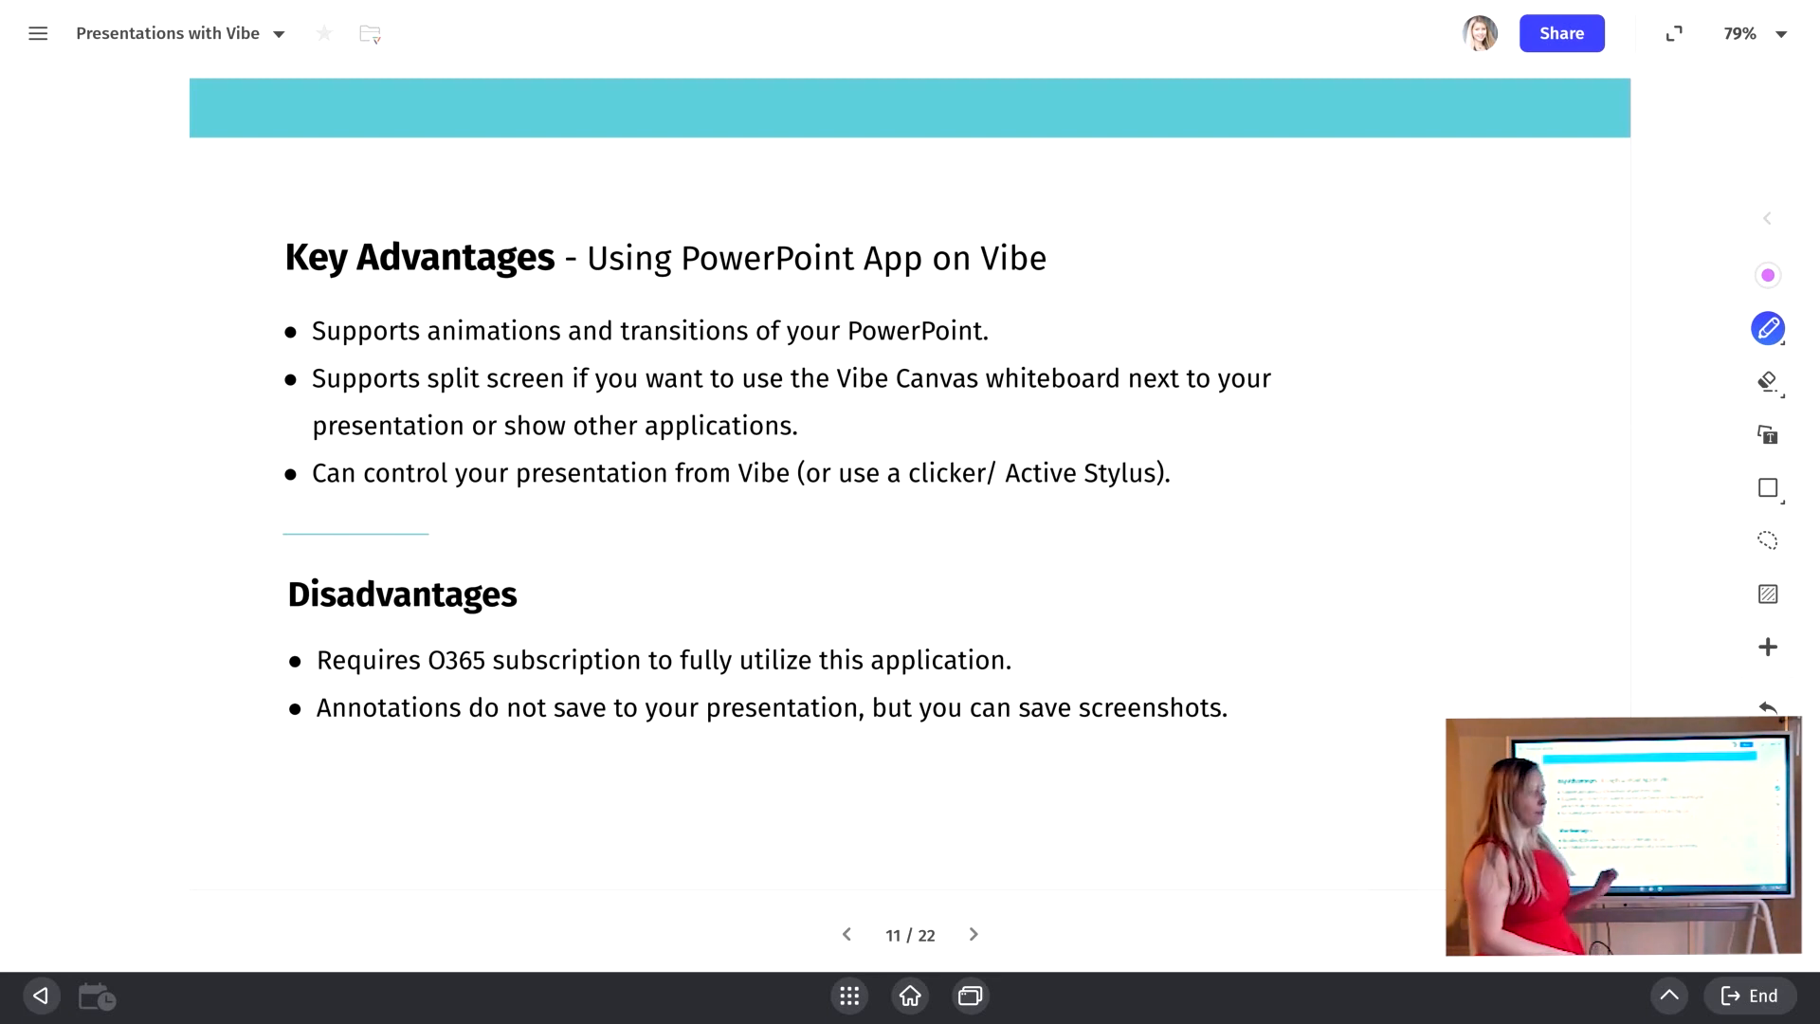
Step: Underline 'clicker/ Active Stylus', 'O365 subscription' and the unsaved-annotations point, then move to slide 12
{"action": "left_click_drag", "start_coordinate": [870, 512], "coordinate": [1137, 512]}
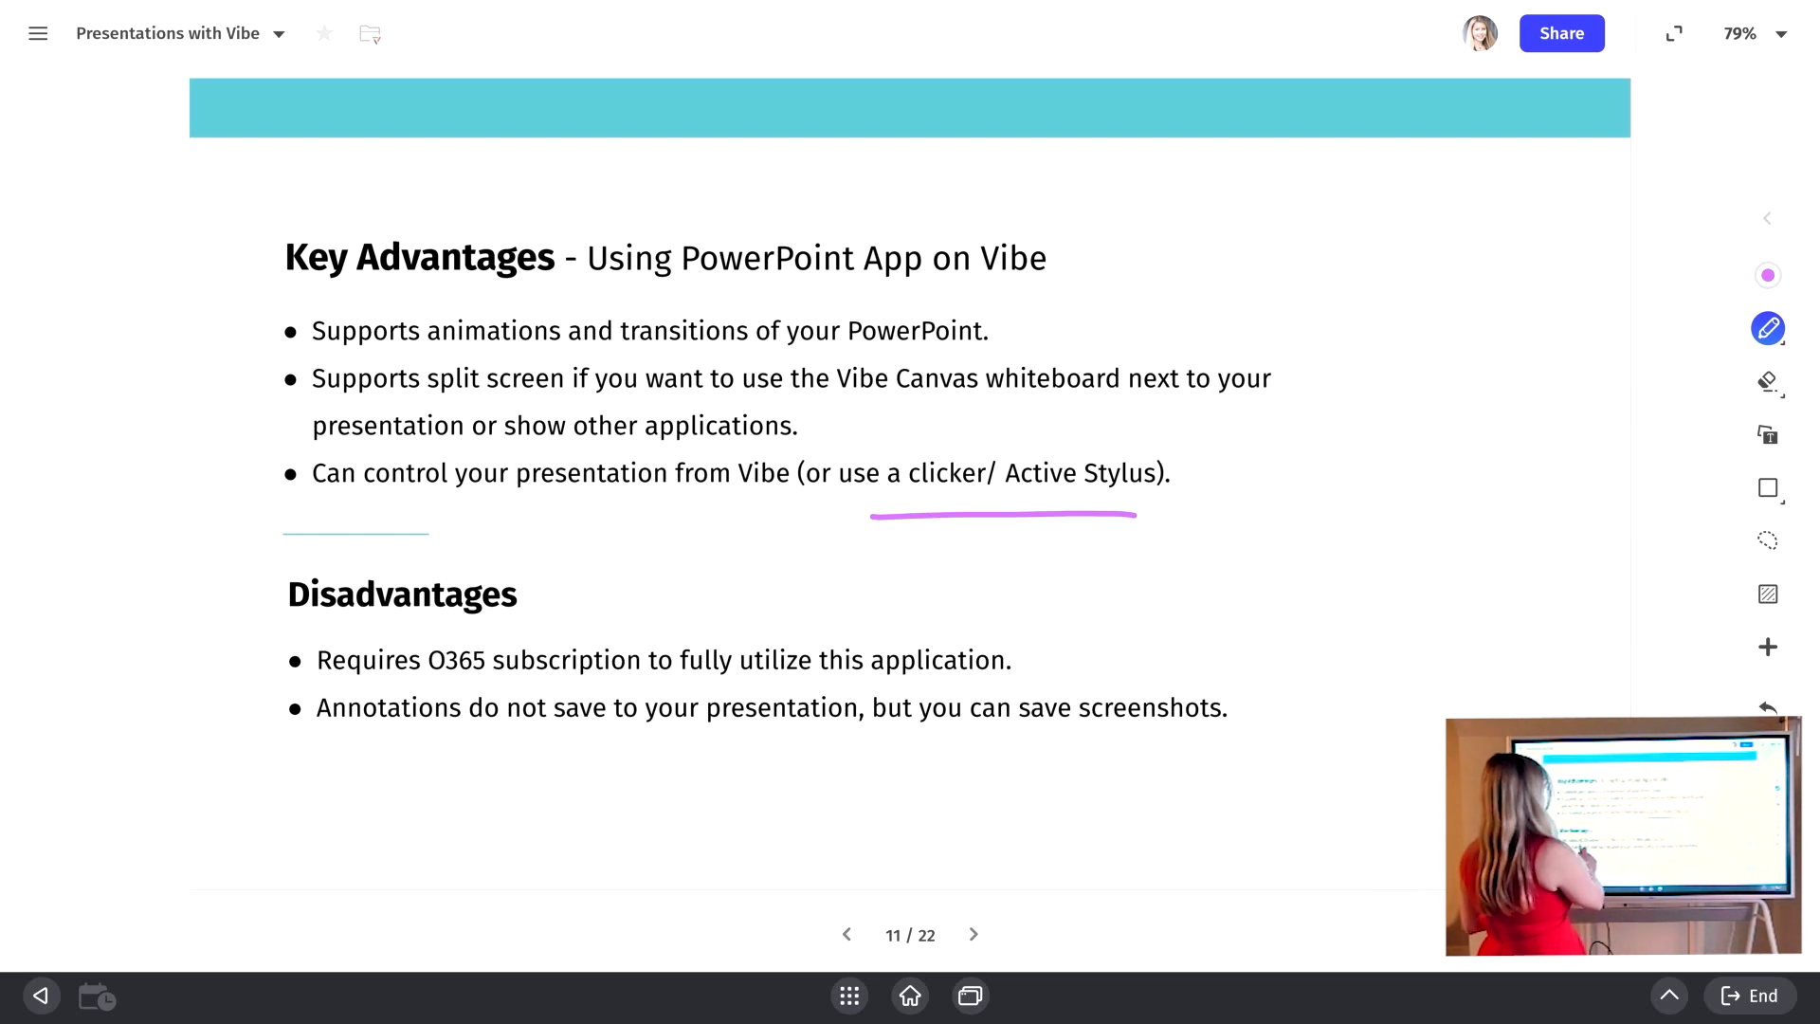
{"action": "left_click_drag", "start_coordinate": [430, 682], "coordinate": [653, 685]}
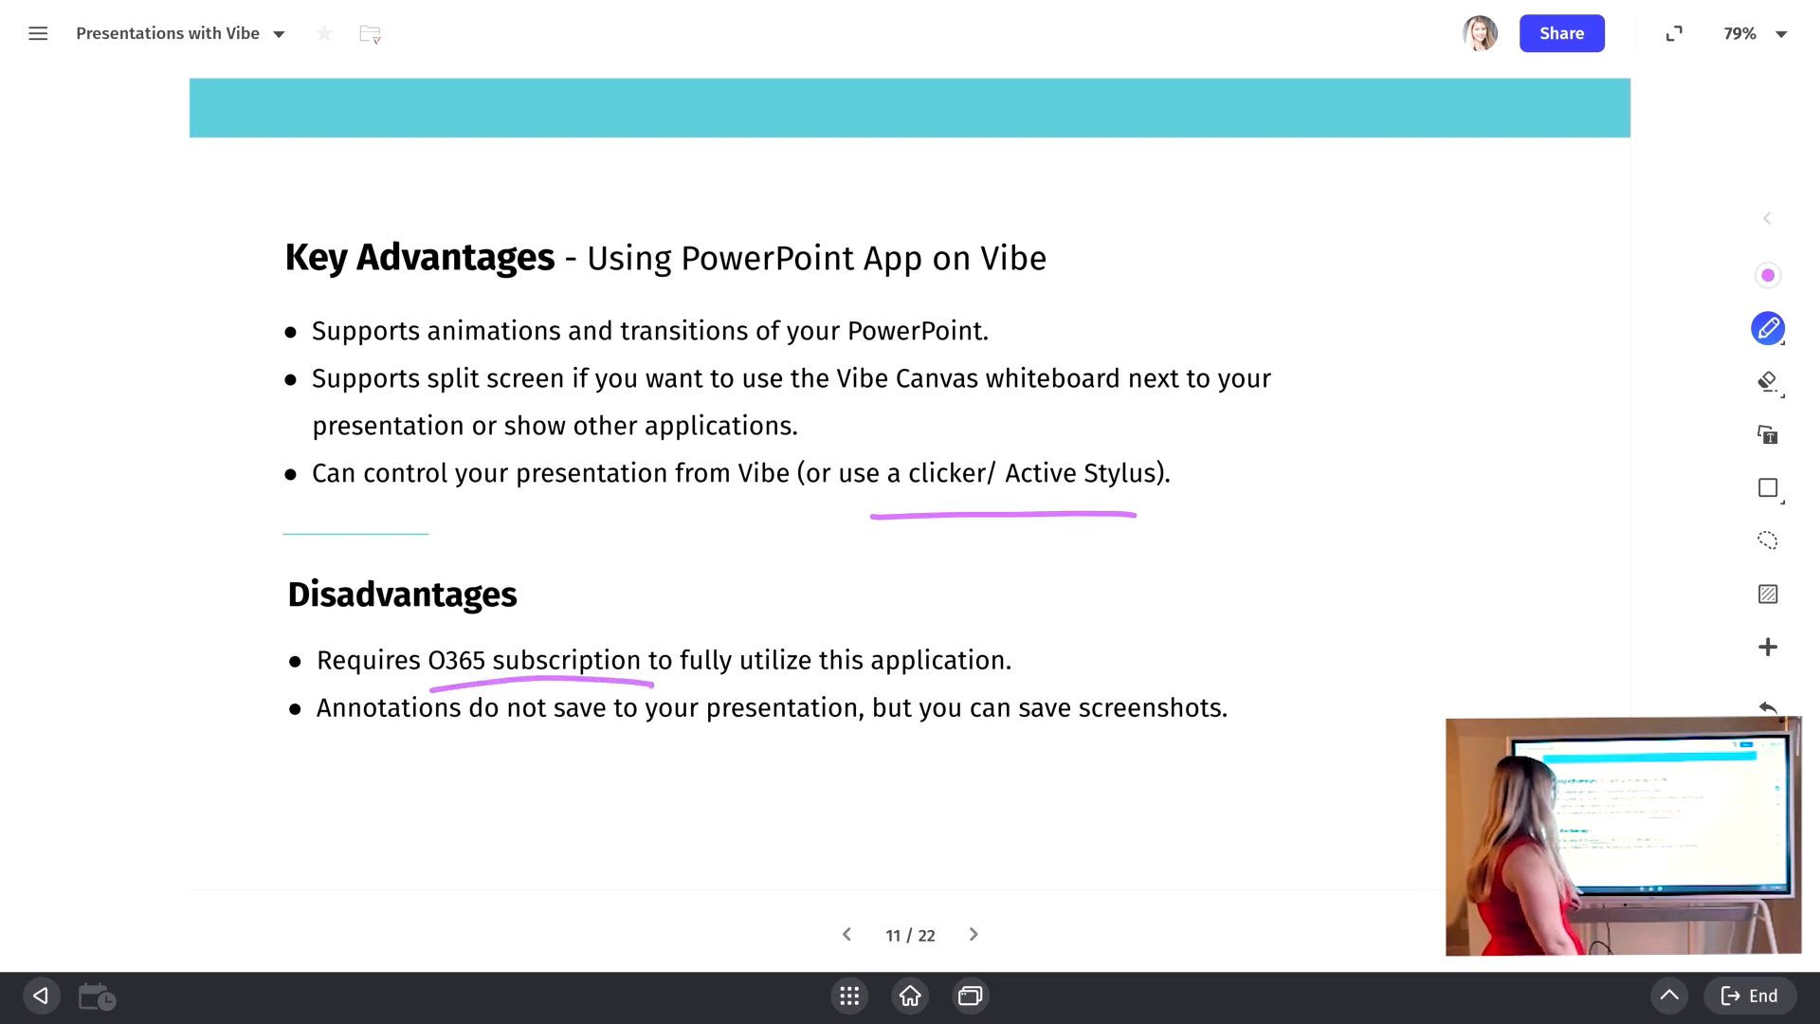
{"action": "left_click_drag", "start_coordinate": [325, 743], "coordinate": [771, 764]}
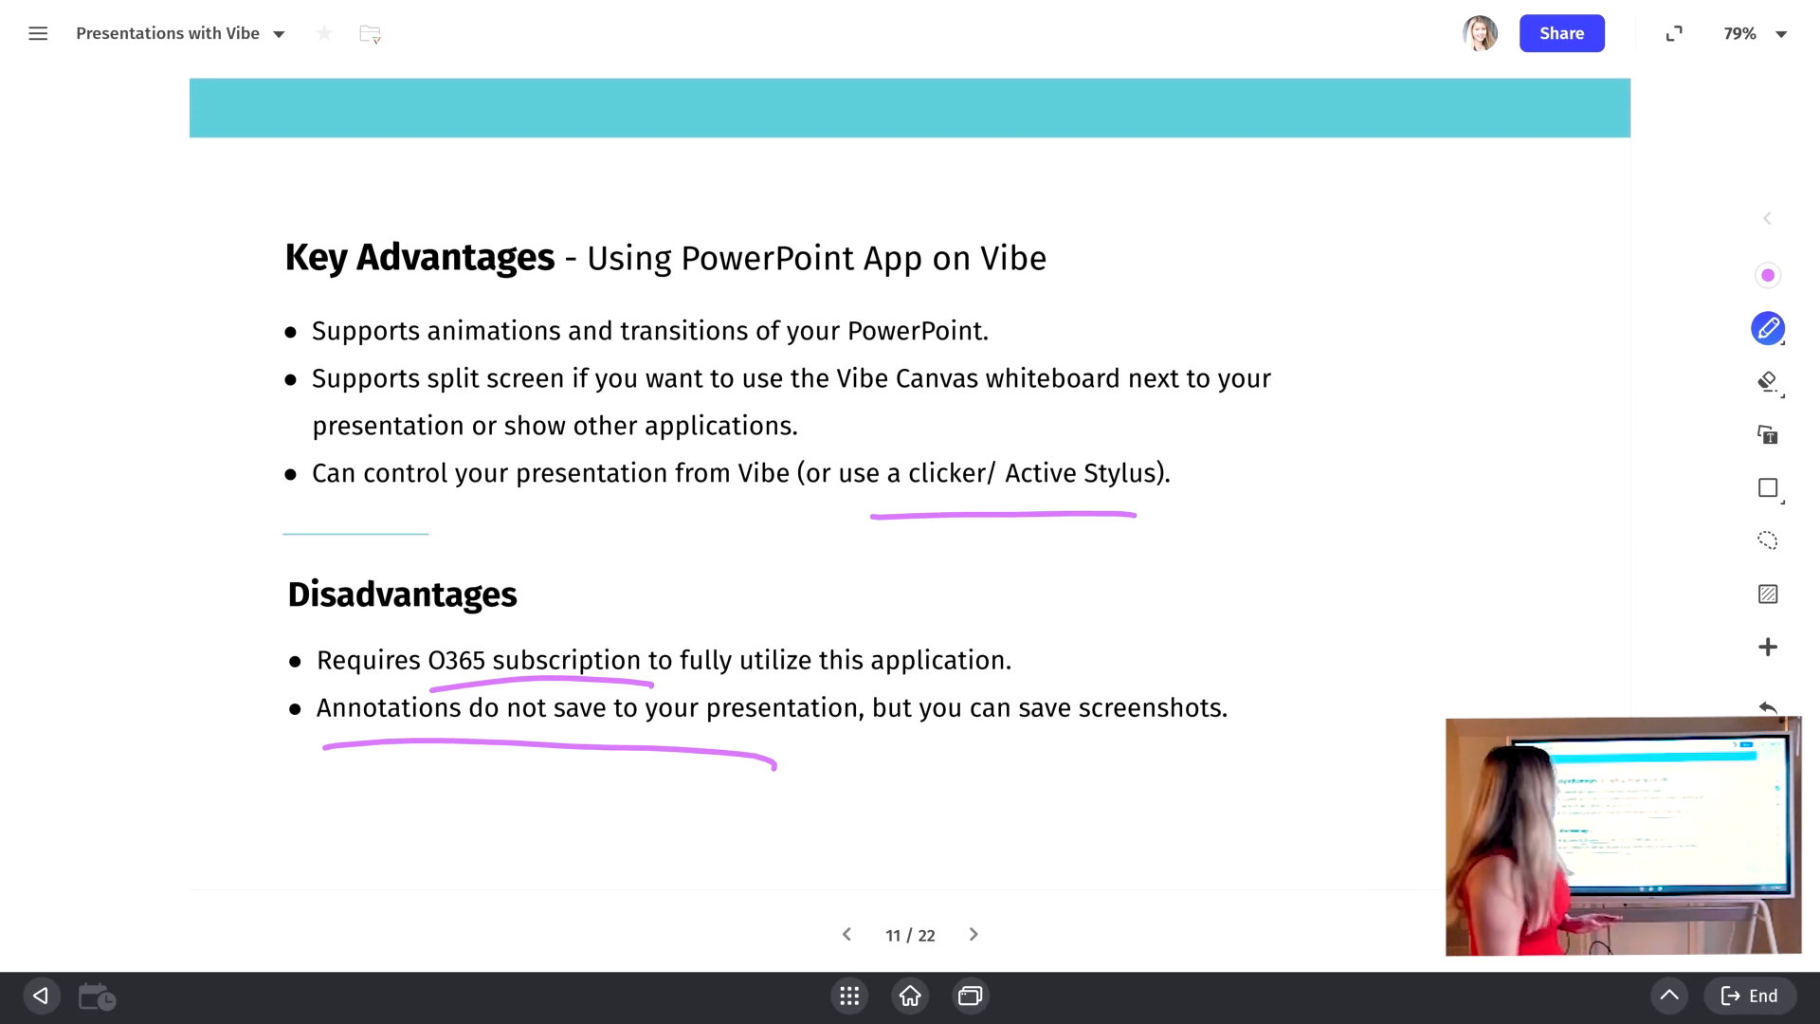
{"action": "left_click", "coordinate": [972, 934]}
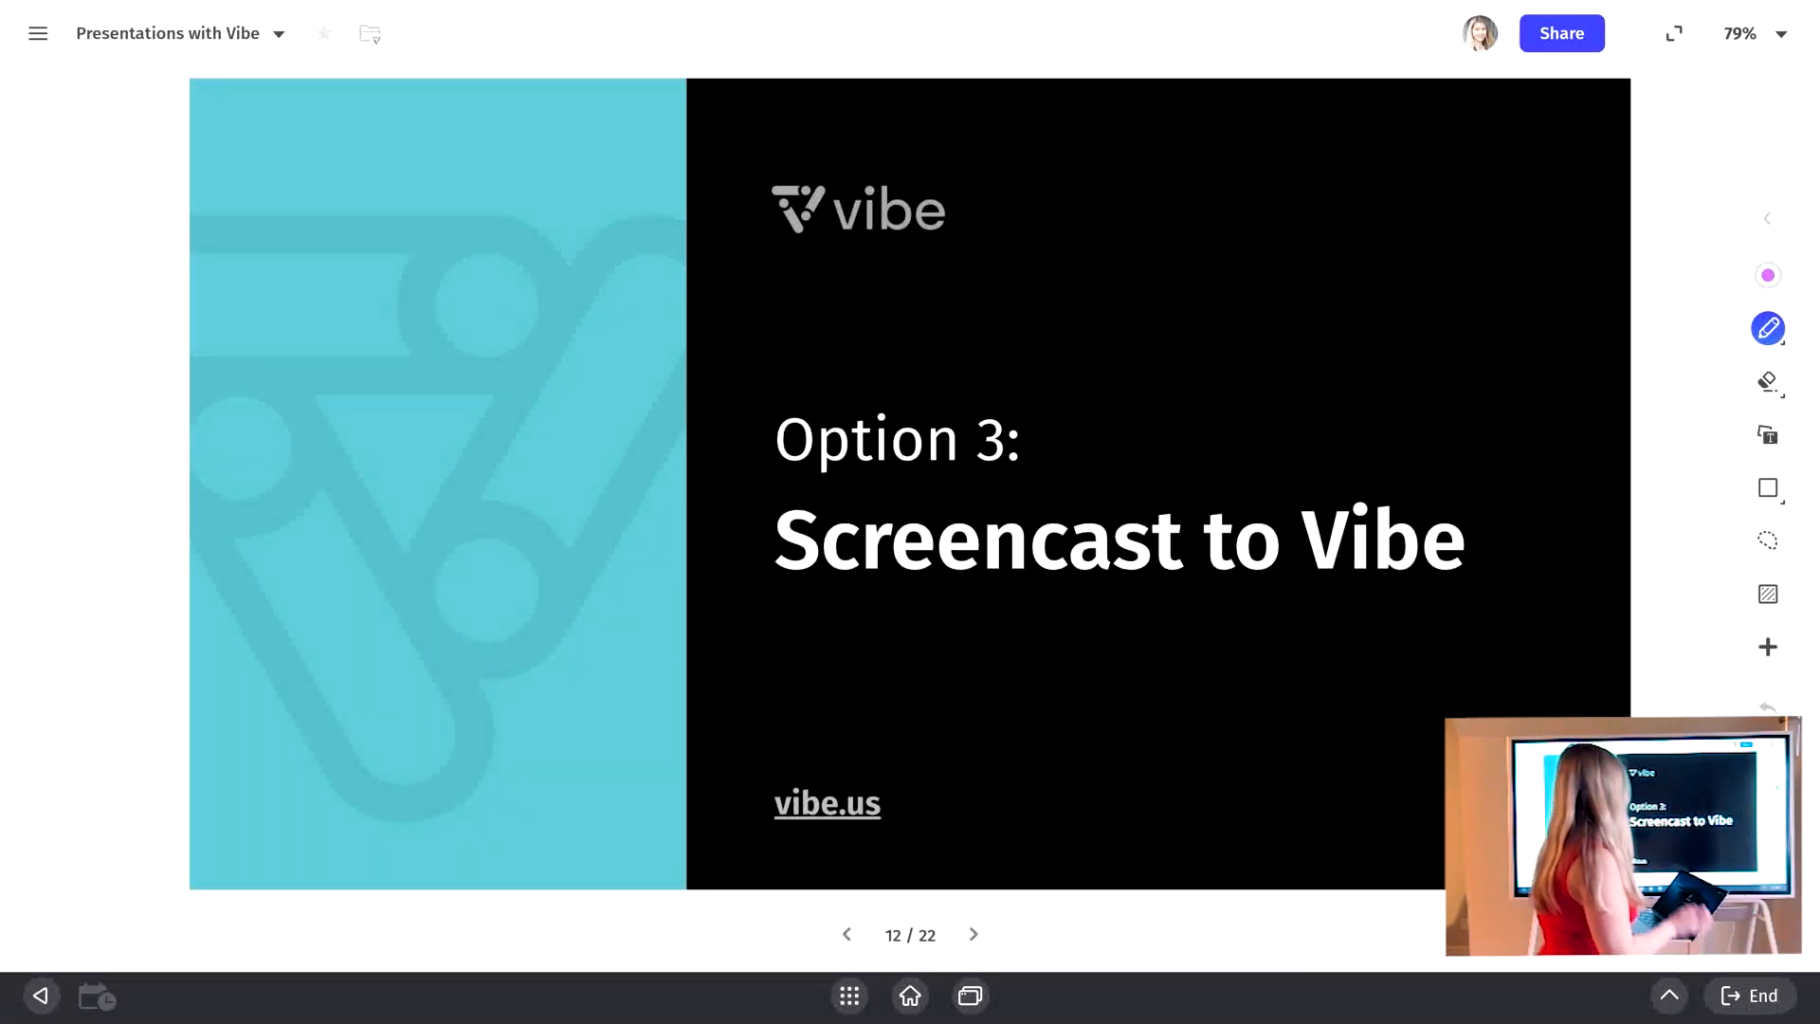
Step: On slide 13, draw a circle around the Airplay, Chromecast and HDMI headers
{"action": "left_click", "coordinate": [972, 935]}
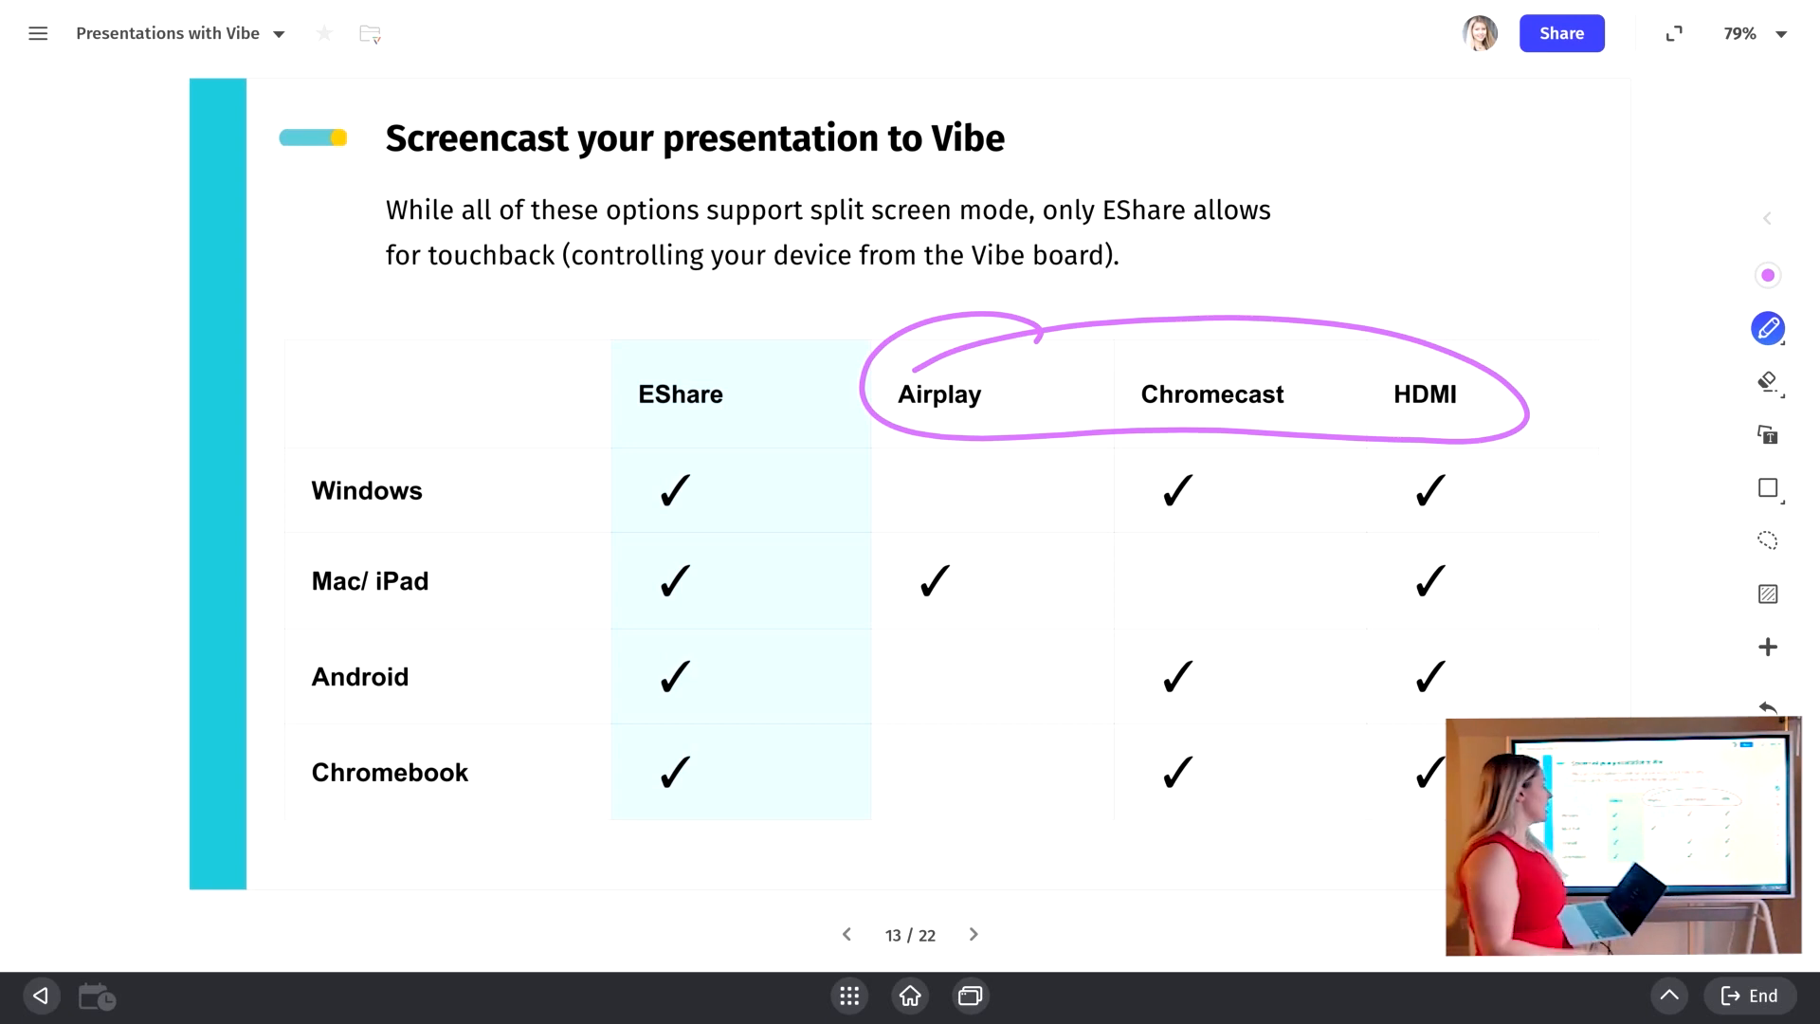
{"action": "left_click_drag", "start_coordinate": [610, 360], "coordinate": [836, 429]}
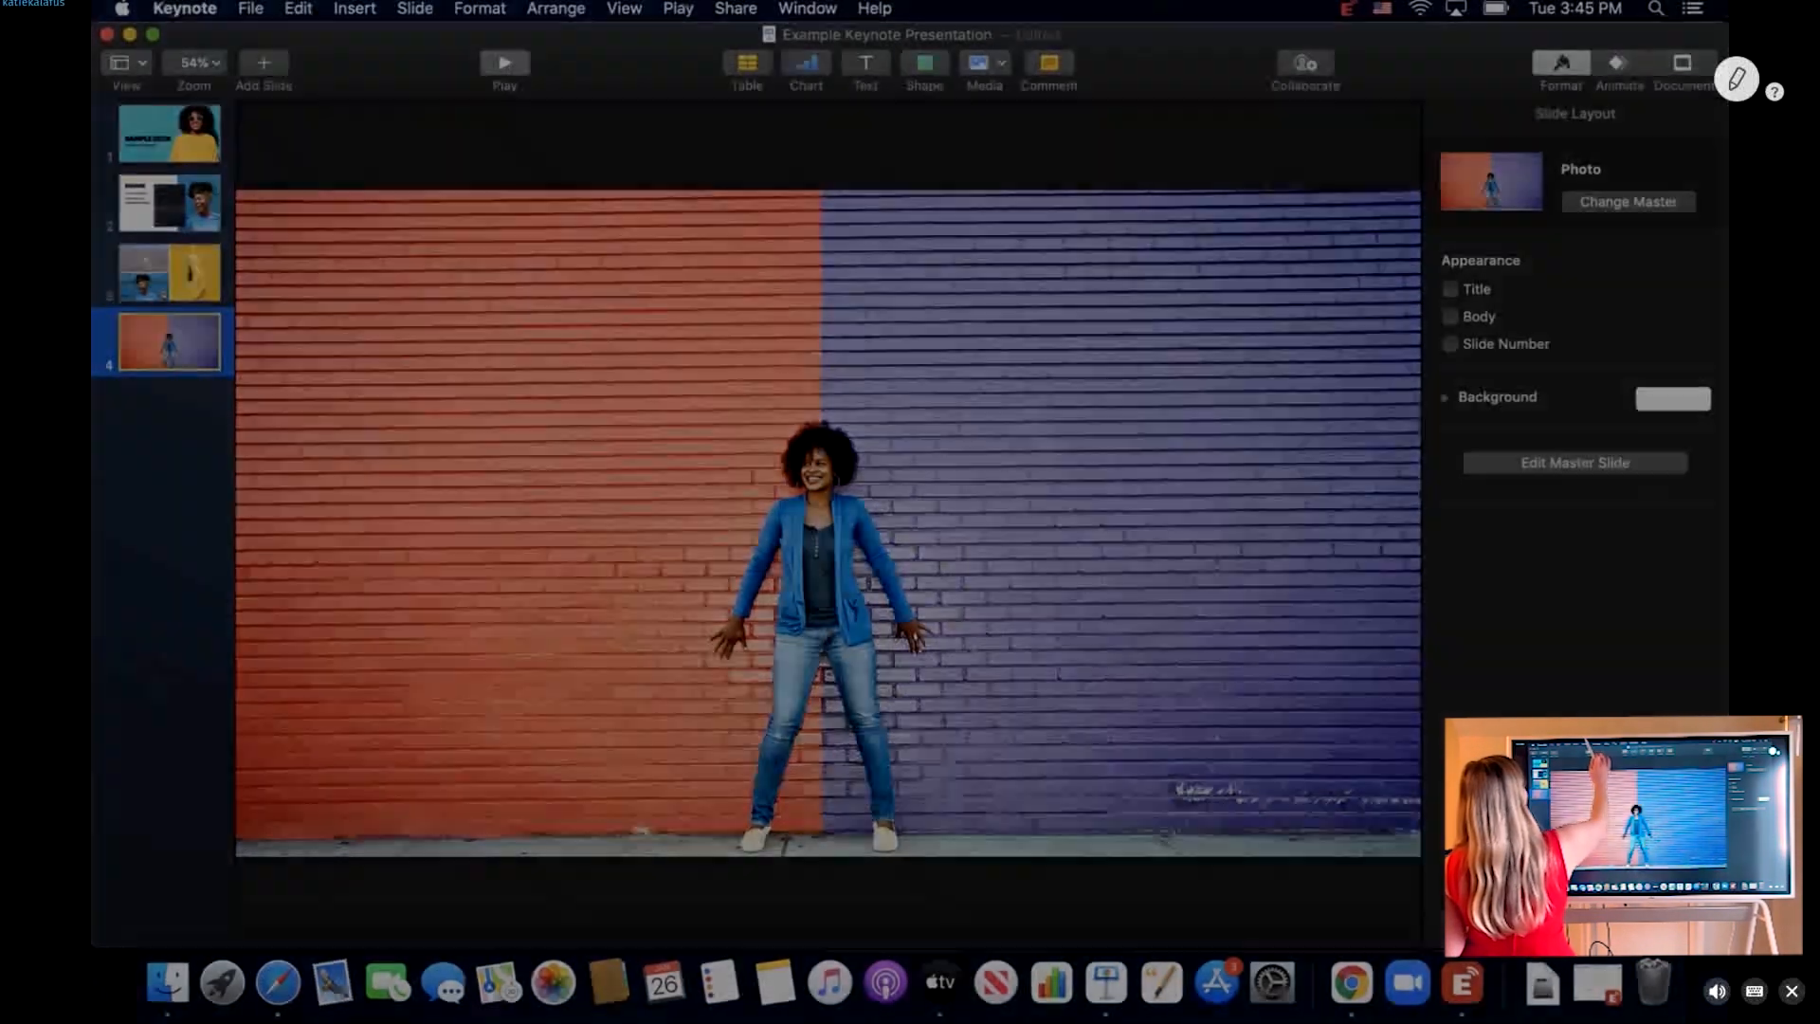
Step: In the screencast Keynote navigator, view the ESHARE slide, then the Sample Deck title slide
{"action": "left_click", "coordinate": [503, 63]}
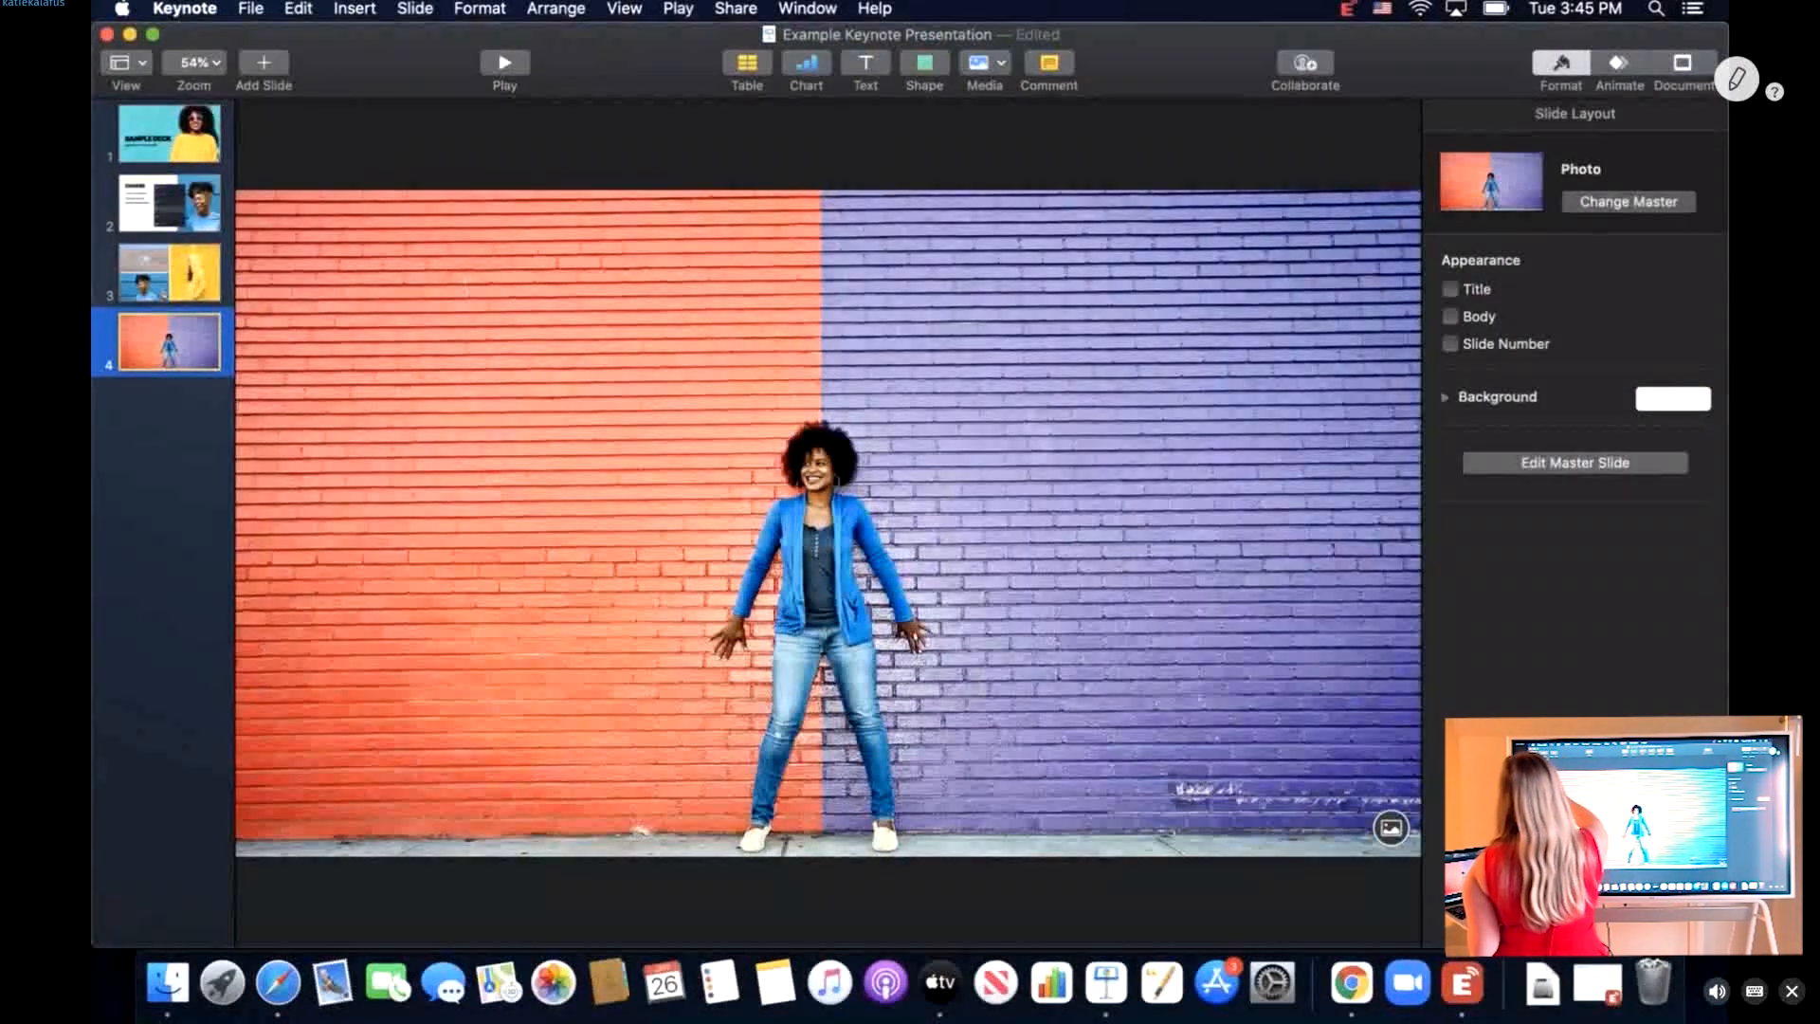
{"action": "left_click", "coordinate": [167, 203]}
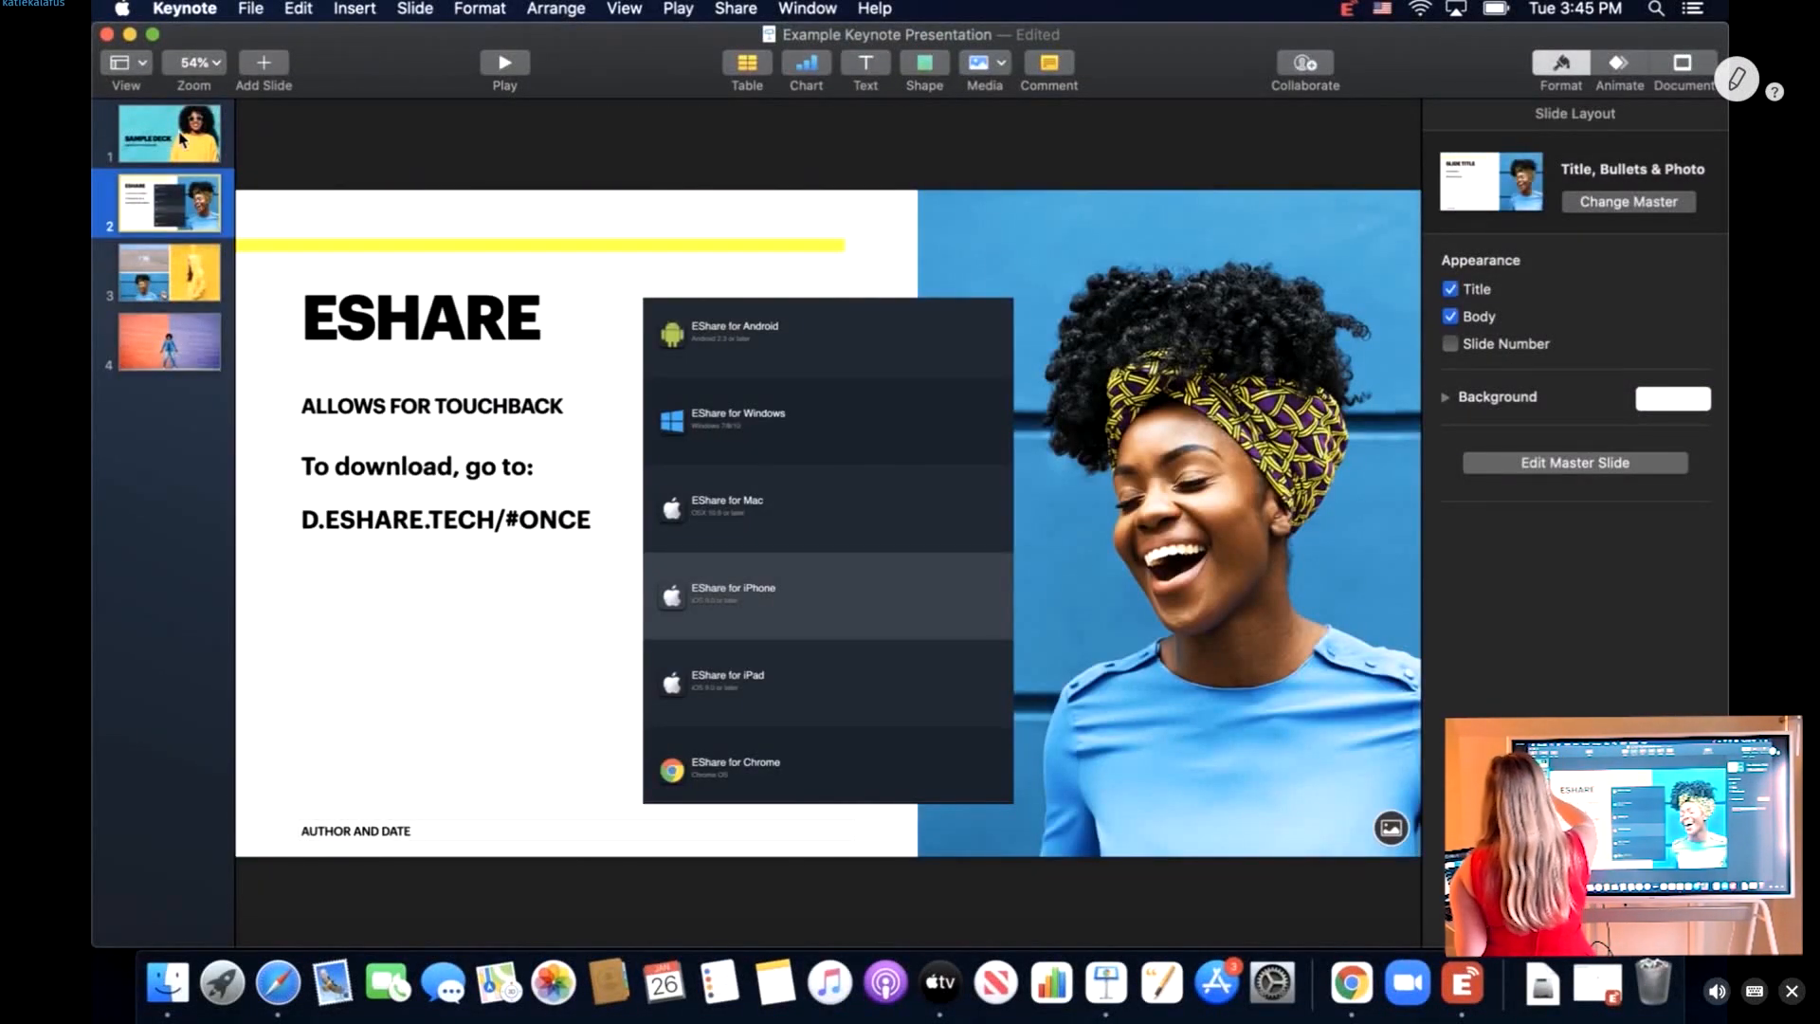
{"action": "left_click", "coordinate": [169, 133]}
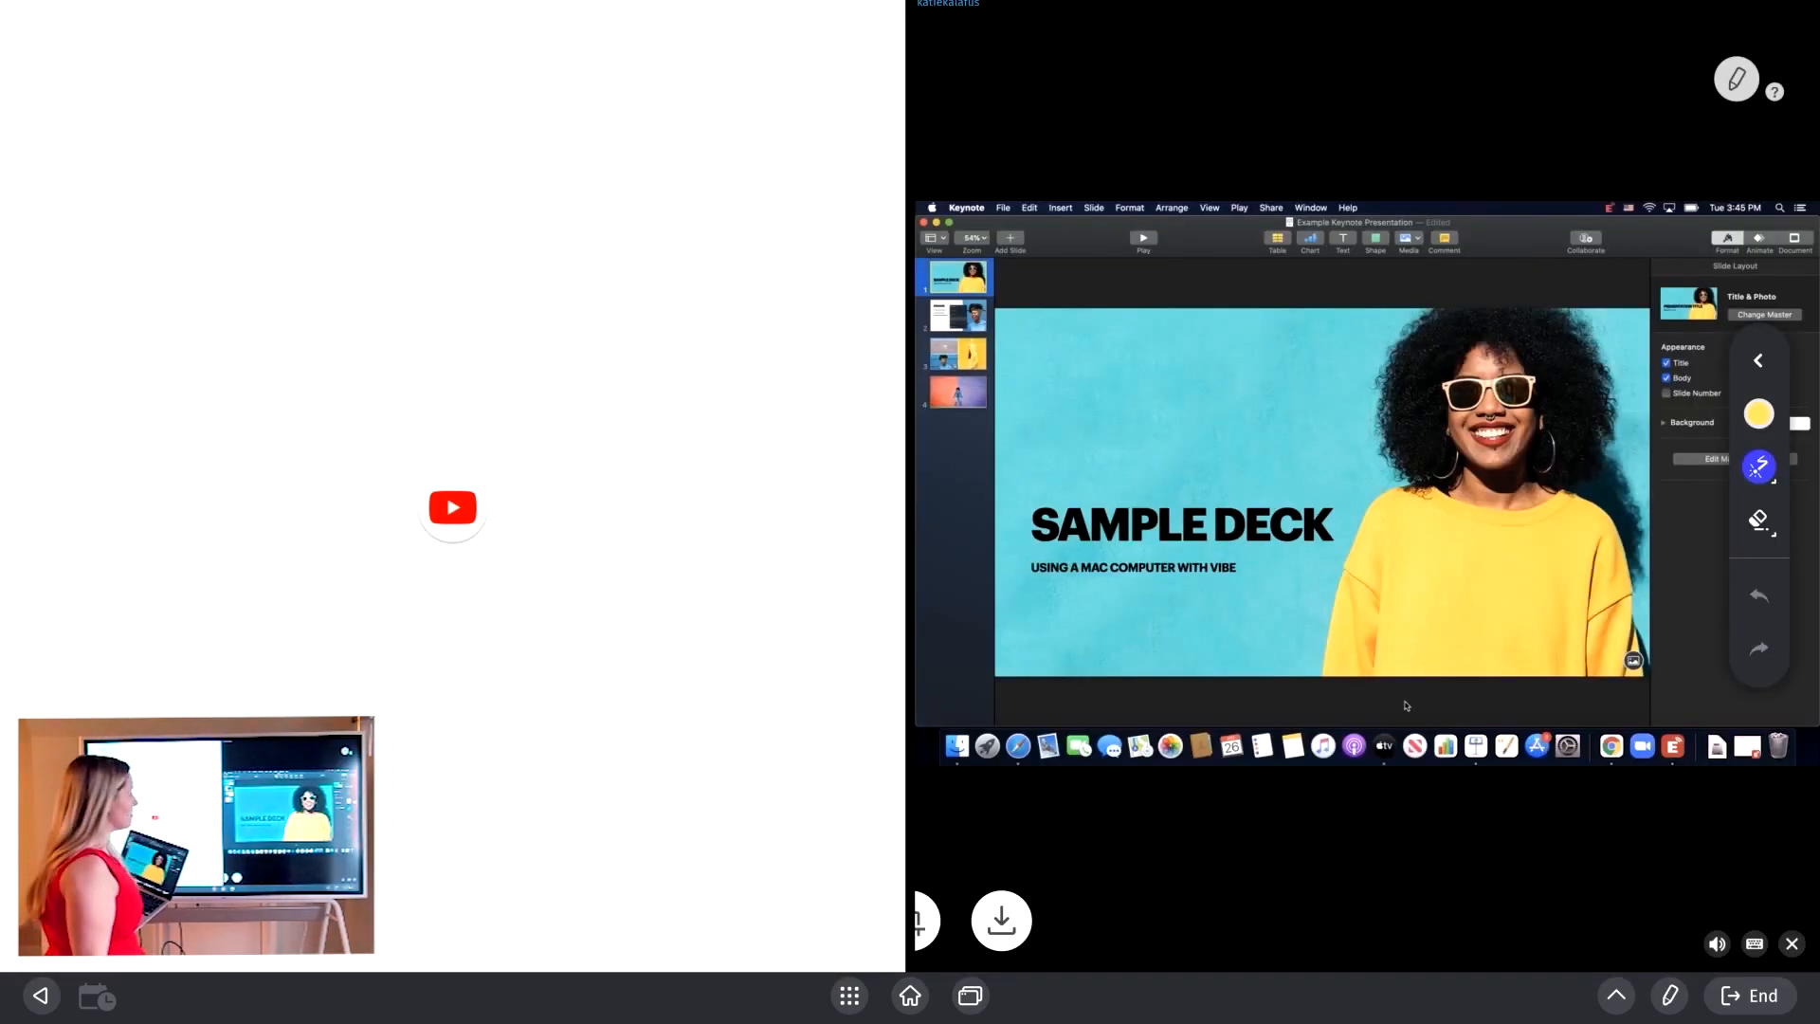
{"action": "left_click", "coordinate": [451, 507]}
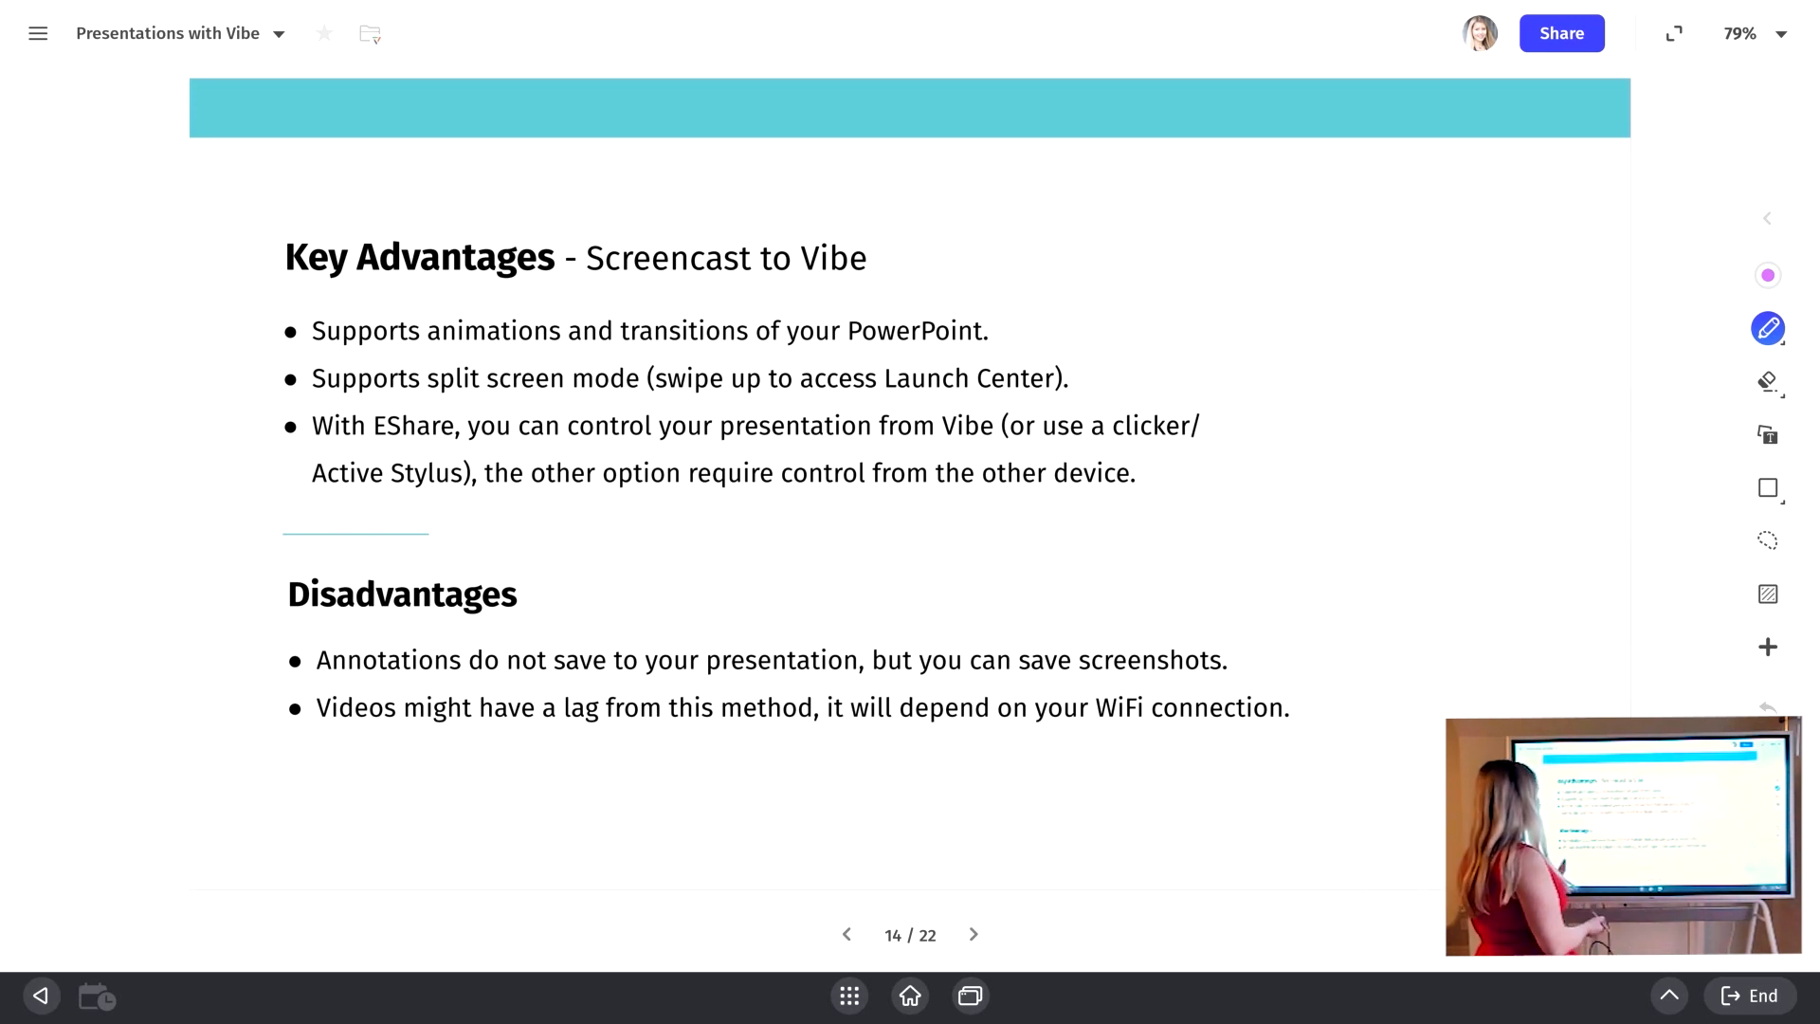
Step: Underline 'Annotations do' and 'Videos might have a lag' under Disadvantages on slide 14
{"action": "left_click_drag", "start_coordinate": [311, 683], "coordinate": [502, 678]}
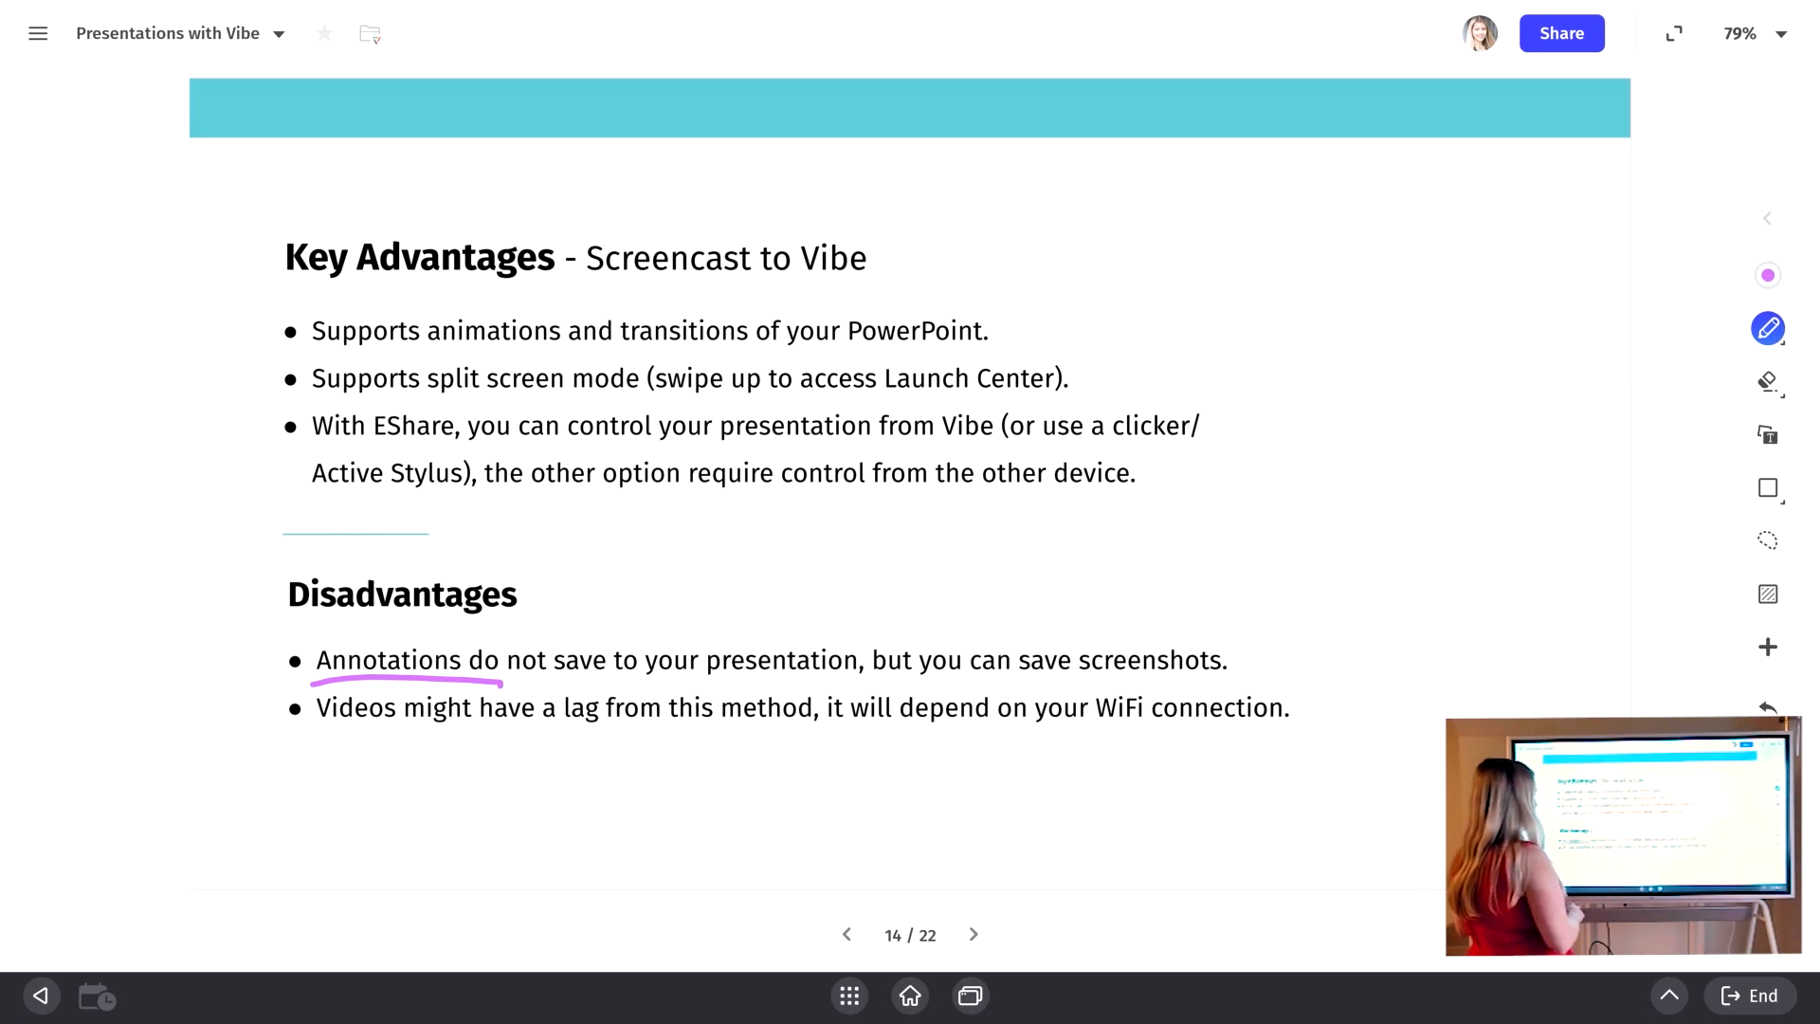
{"action": "left_click_drag", "start_coordinate": [331, 725], "coordinate": [563, 728]}
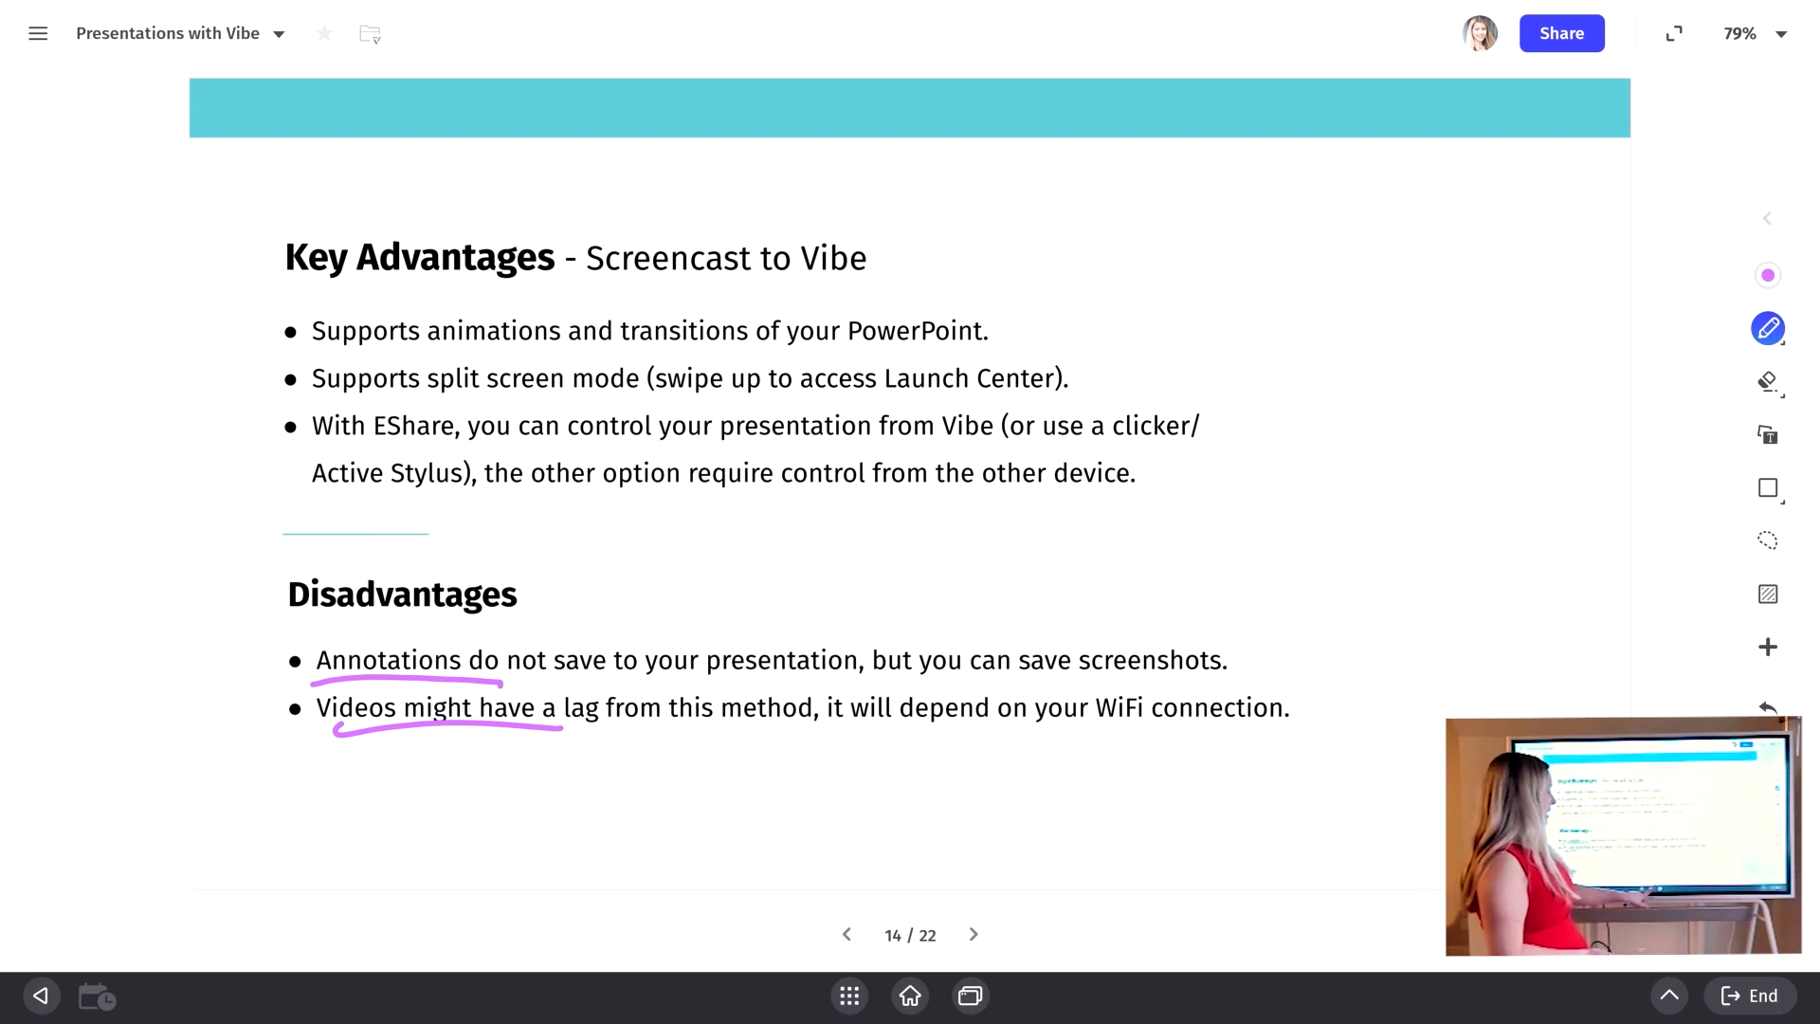
{"action": "left_click", "coordinate": [973, 934]}
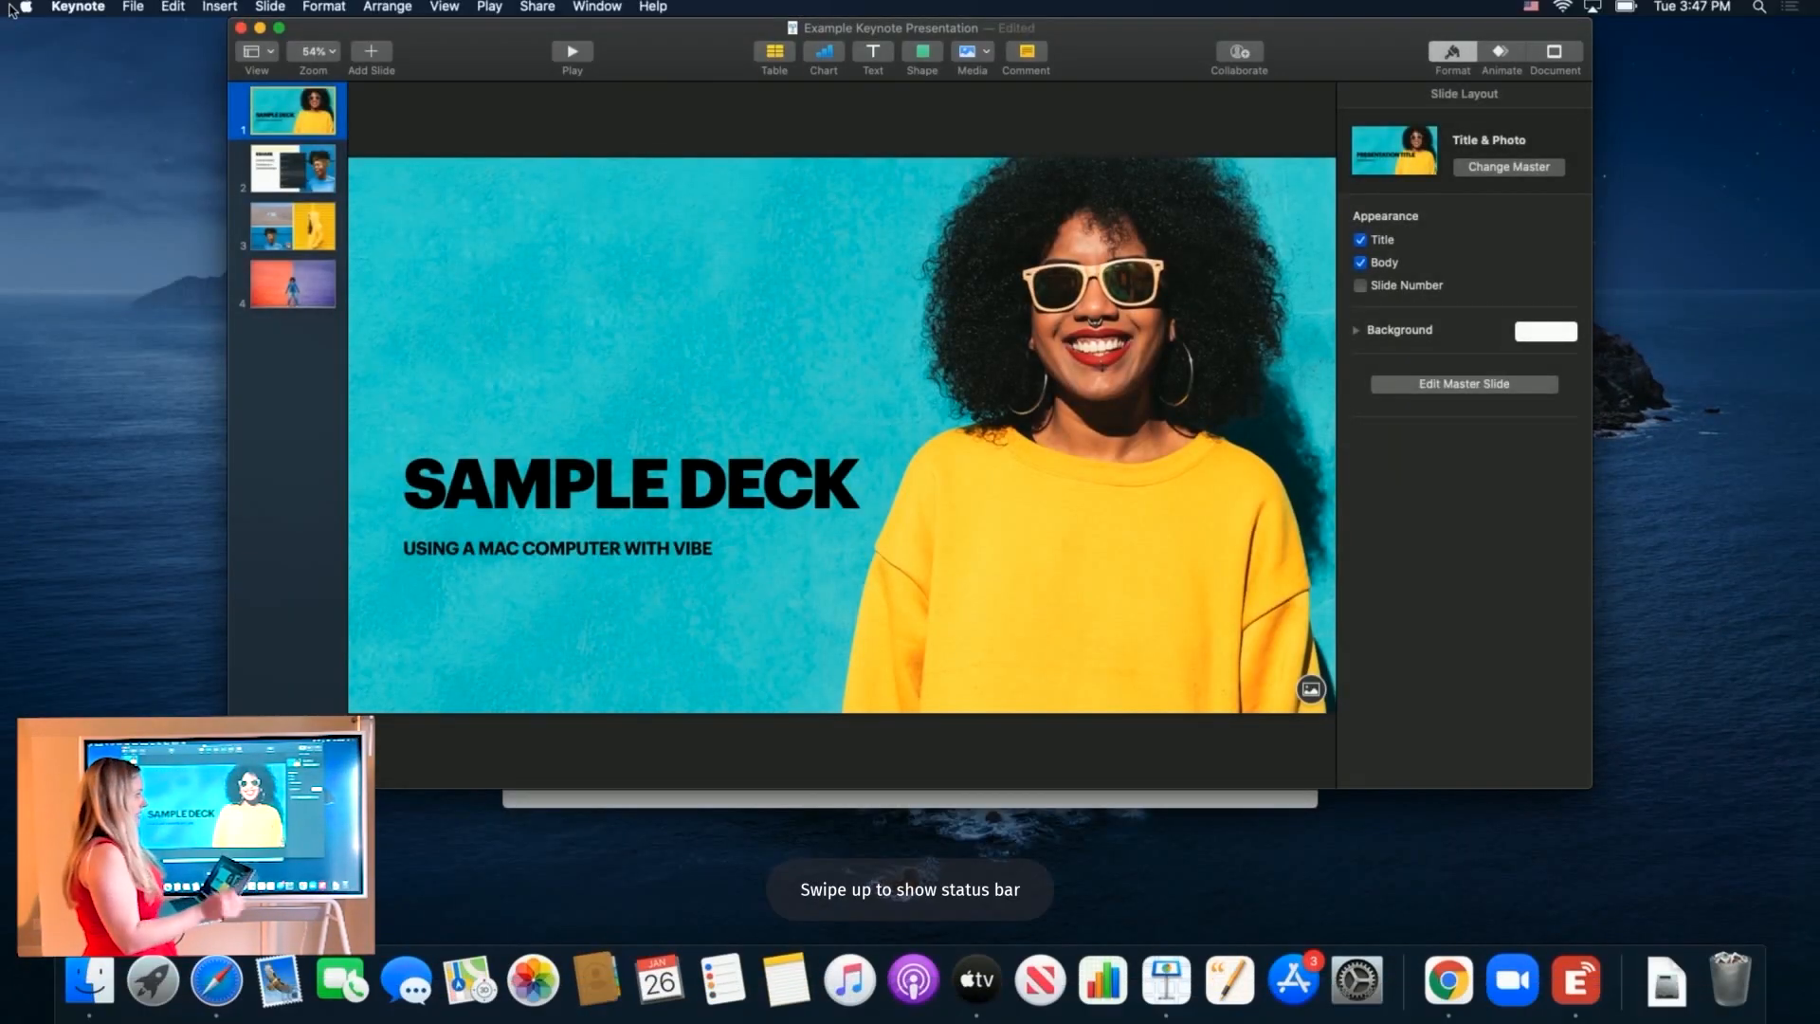
{"action": "mouse_move", "coordinate": [9, 107]}
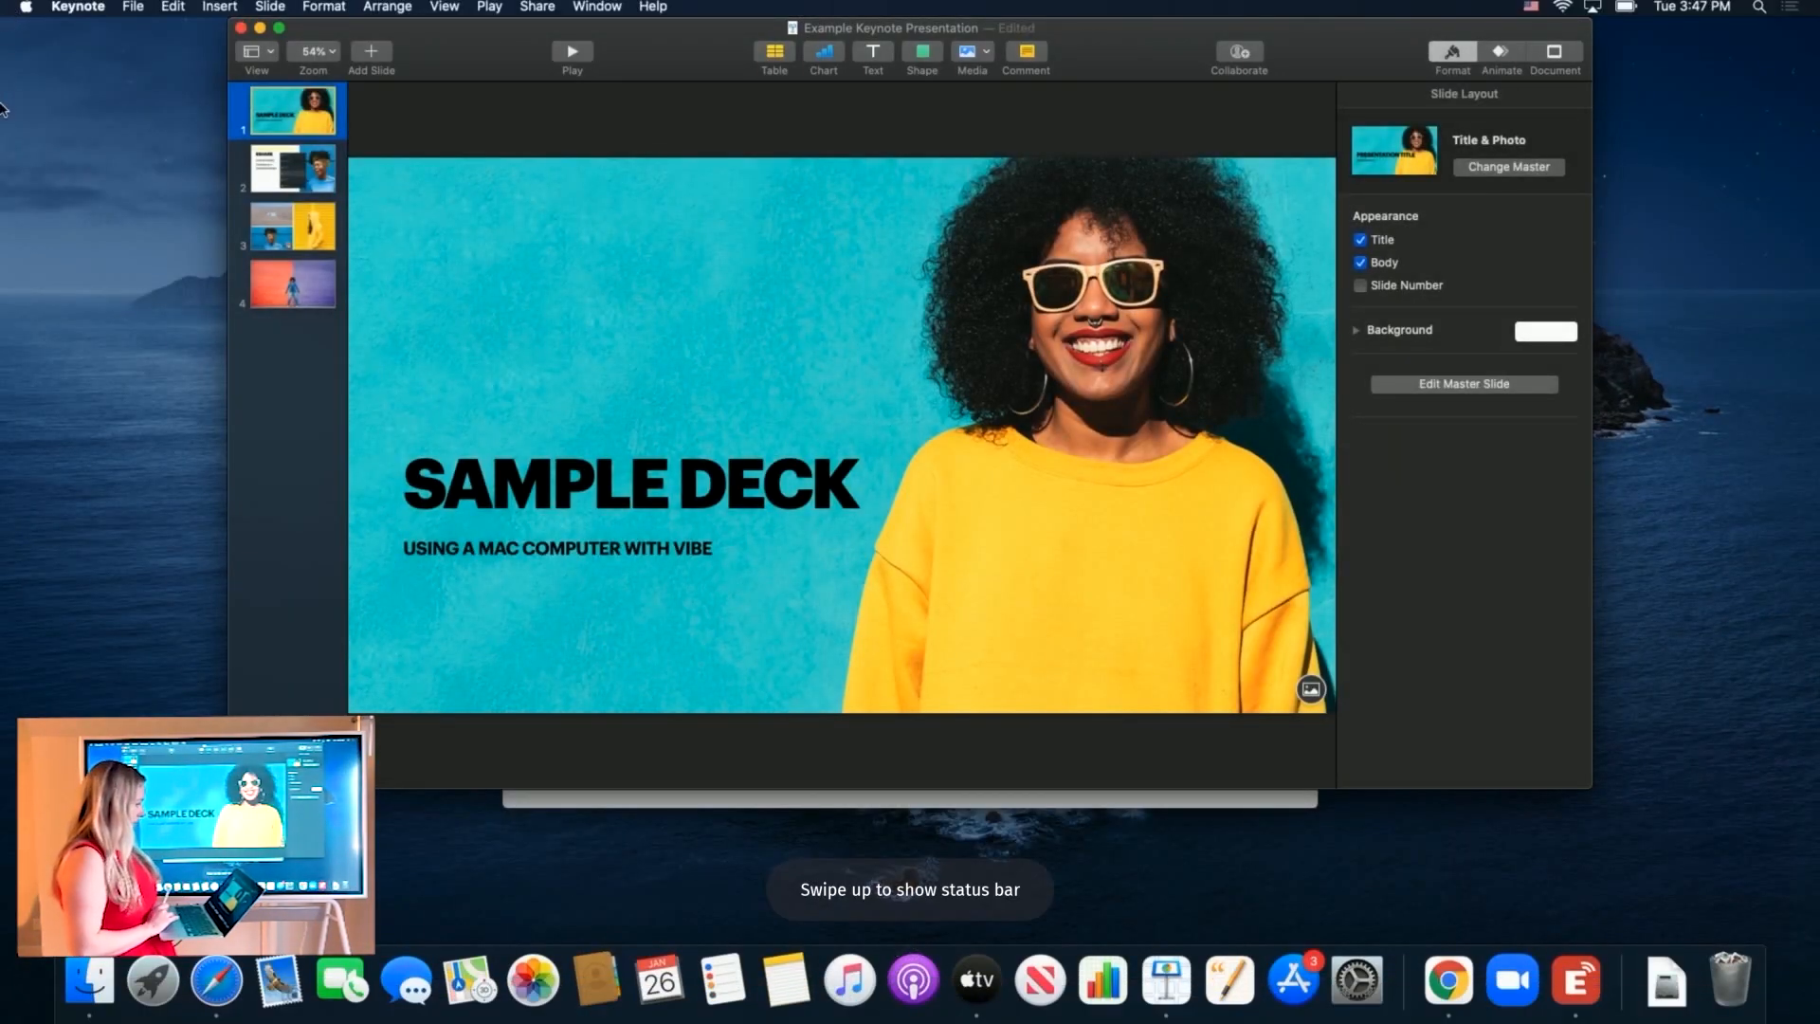
Step: Return from Keynote to the Vibe Canvas deck on slide 15, Option 4: HDMI Cable & Computer
{"action": "left_click", "coordinate": [293, 168]}
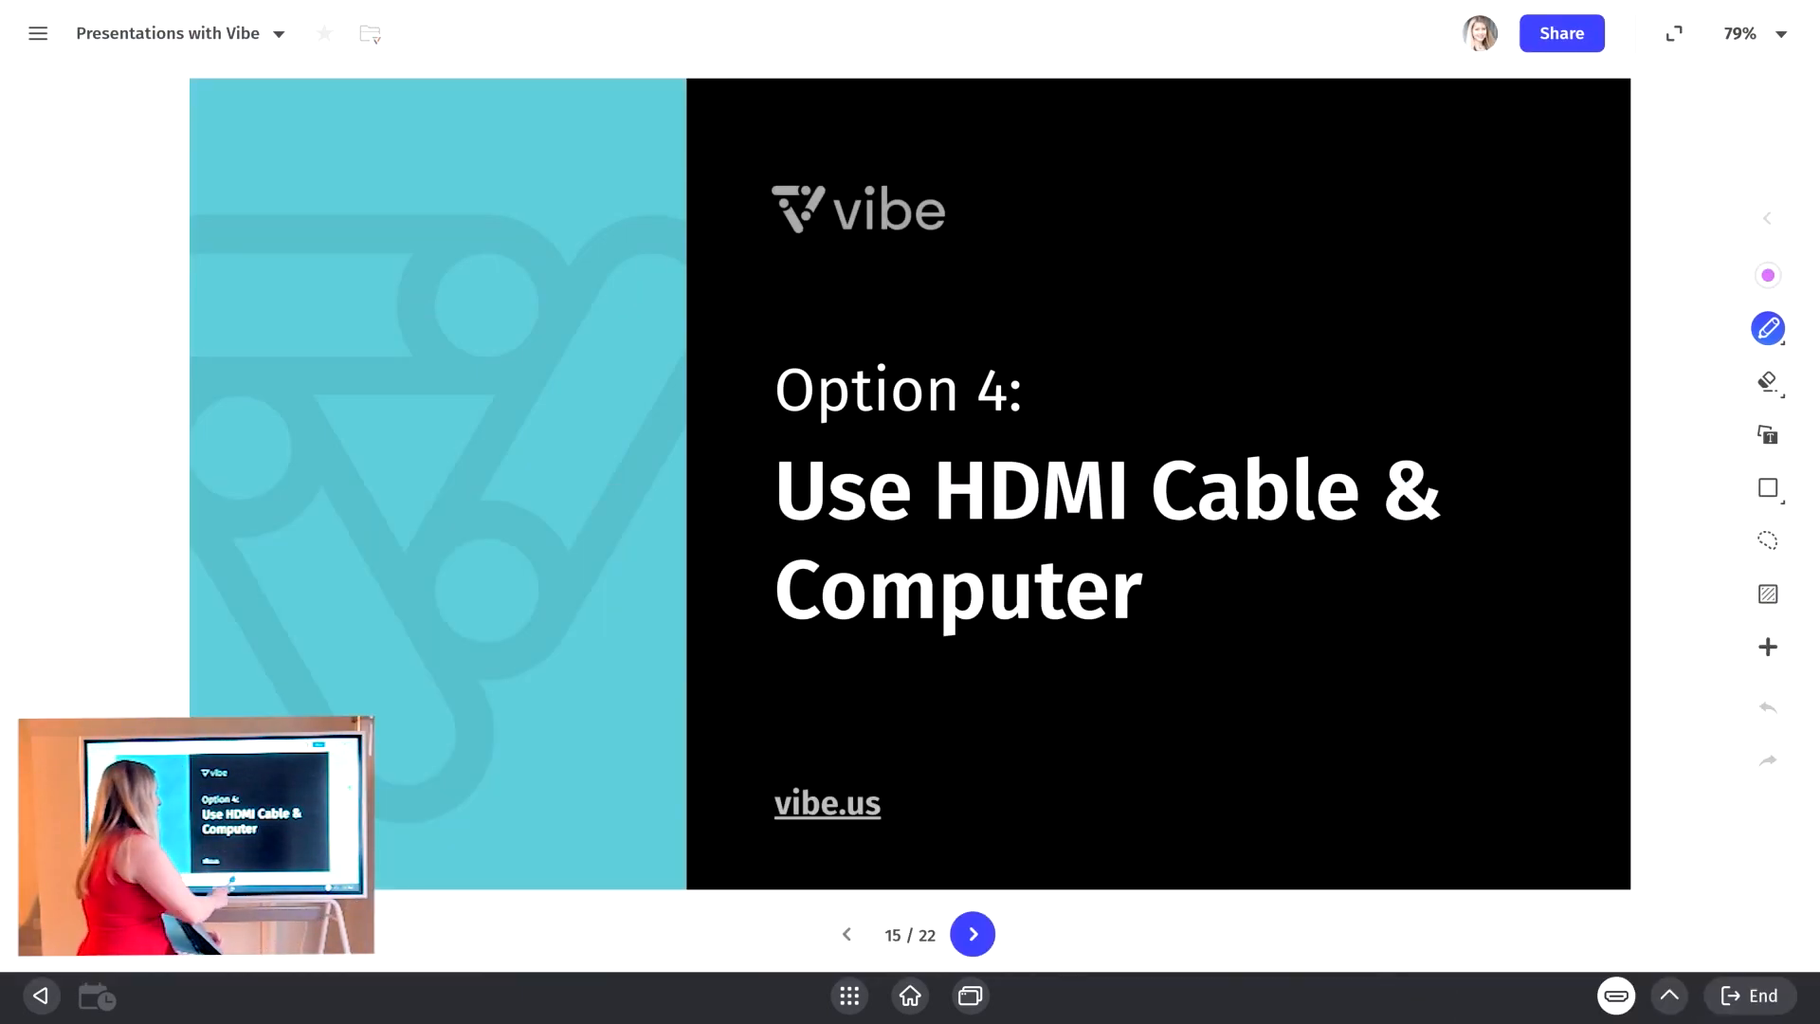
Step: Advance to slide 16, the HDMI cable advantages and disadvantages
{"action": "left_click", "coordinate": [973, 935]}
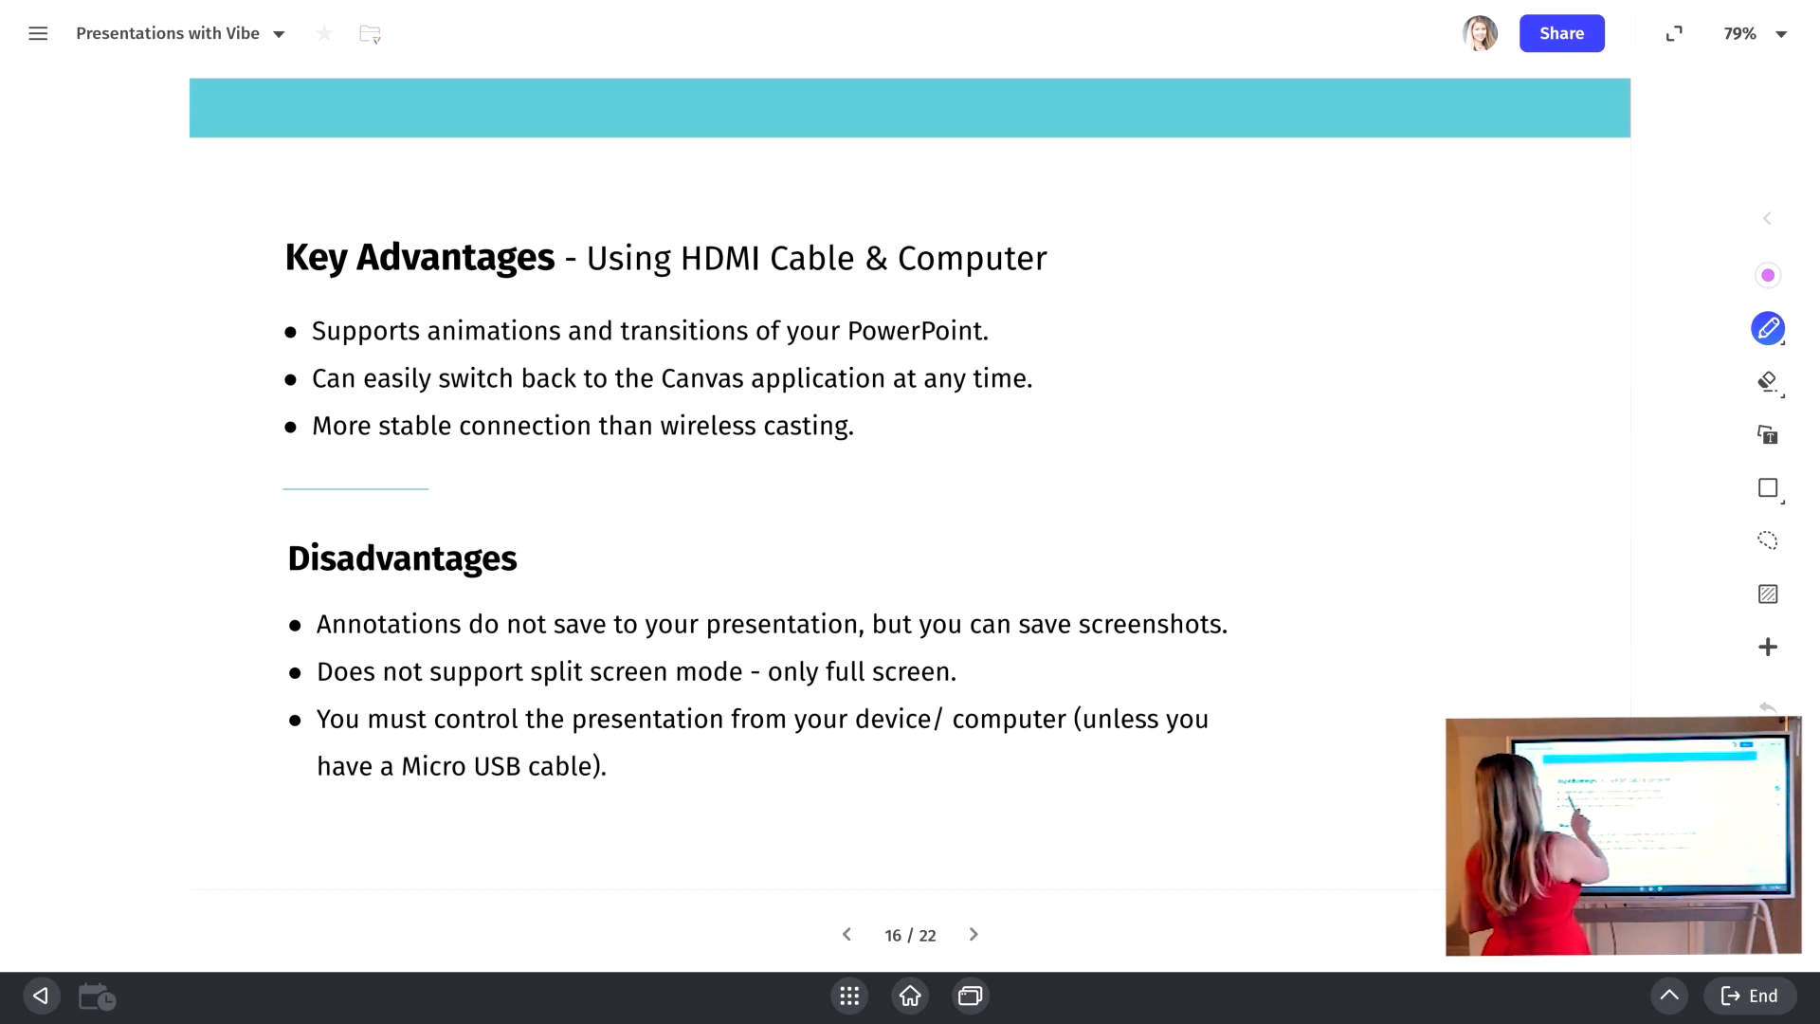
Step: Underline animations/transitions, switching back, split screen, Micro USB points; circle 'only full screen'; go to slide 17
{"action": "left_click_drag", "start_coordinate": [360, 353], "coordinate": [853, 342]}
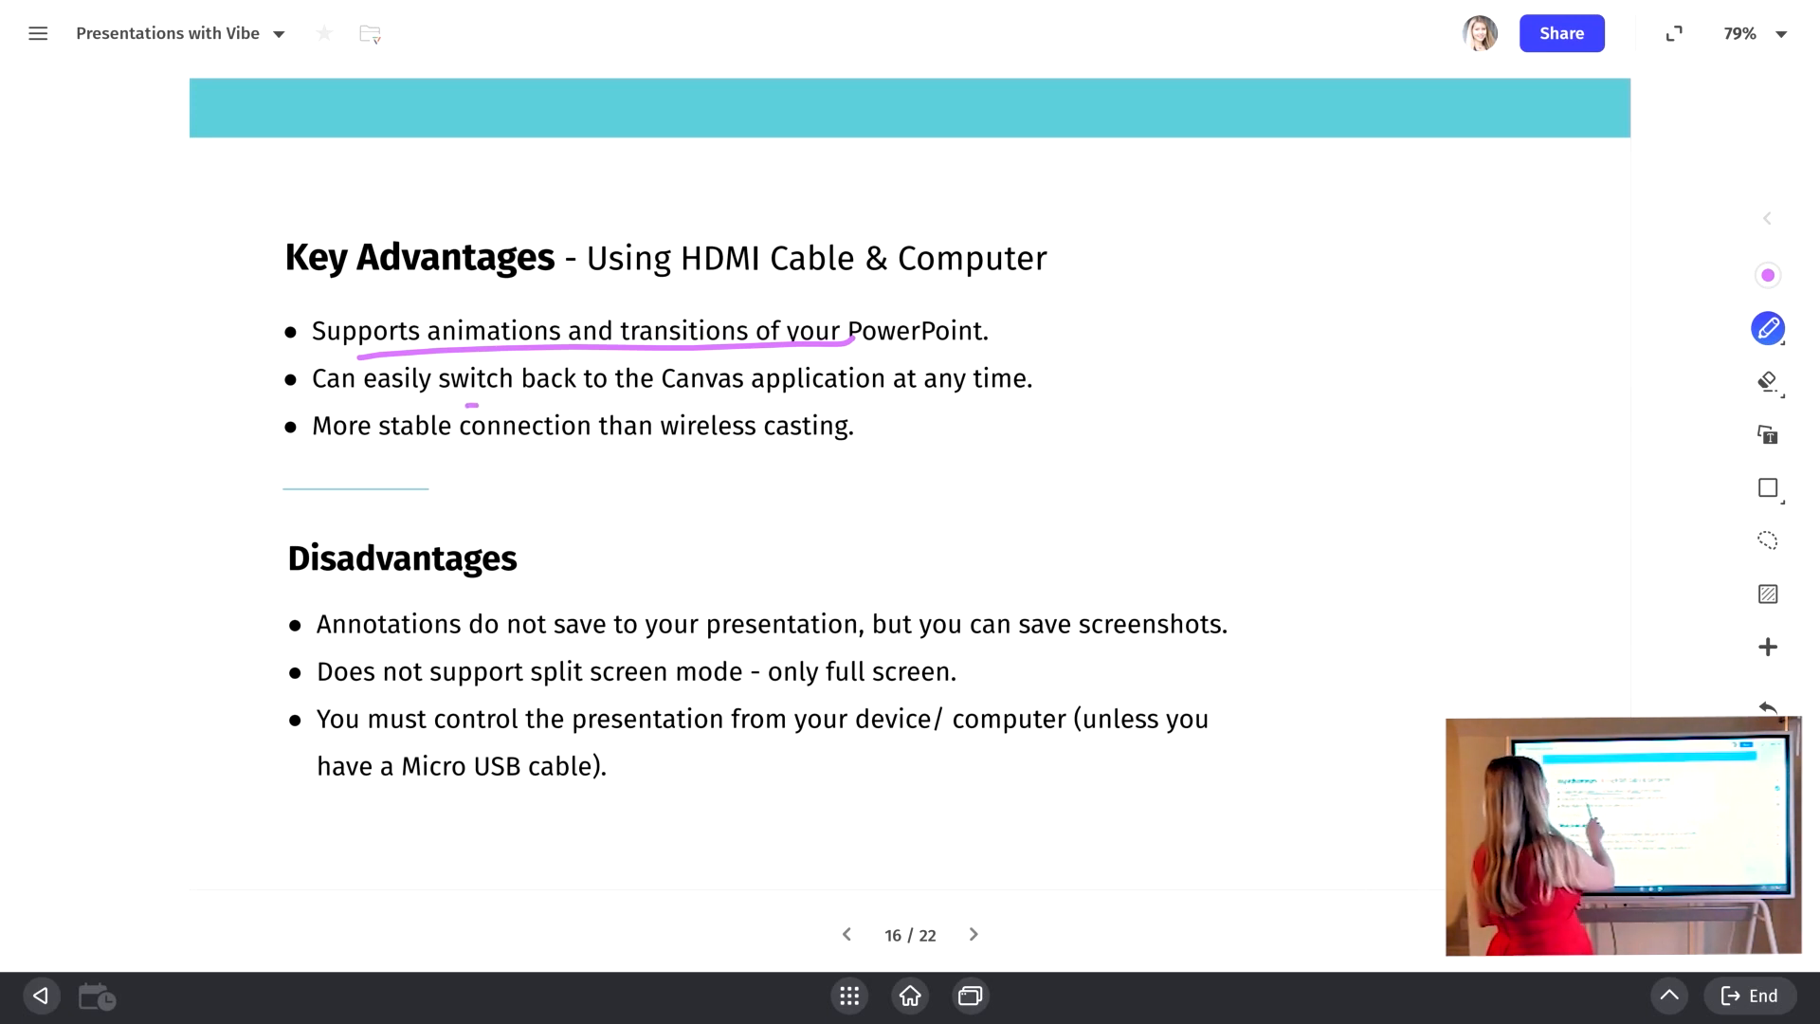
{"action": "left_click_drag", "start_coordinate": [470, 403], "coordinate": [801, 403]}
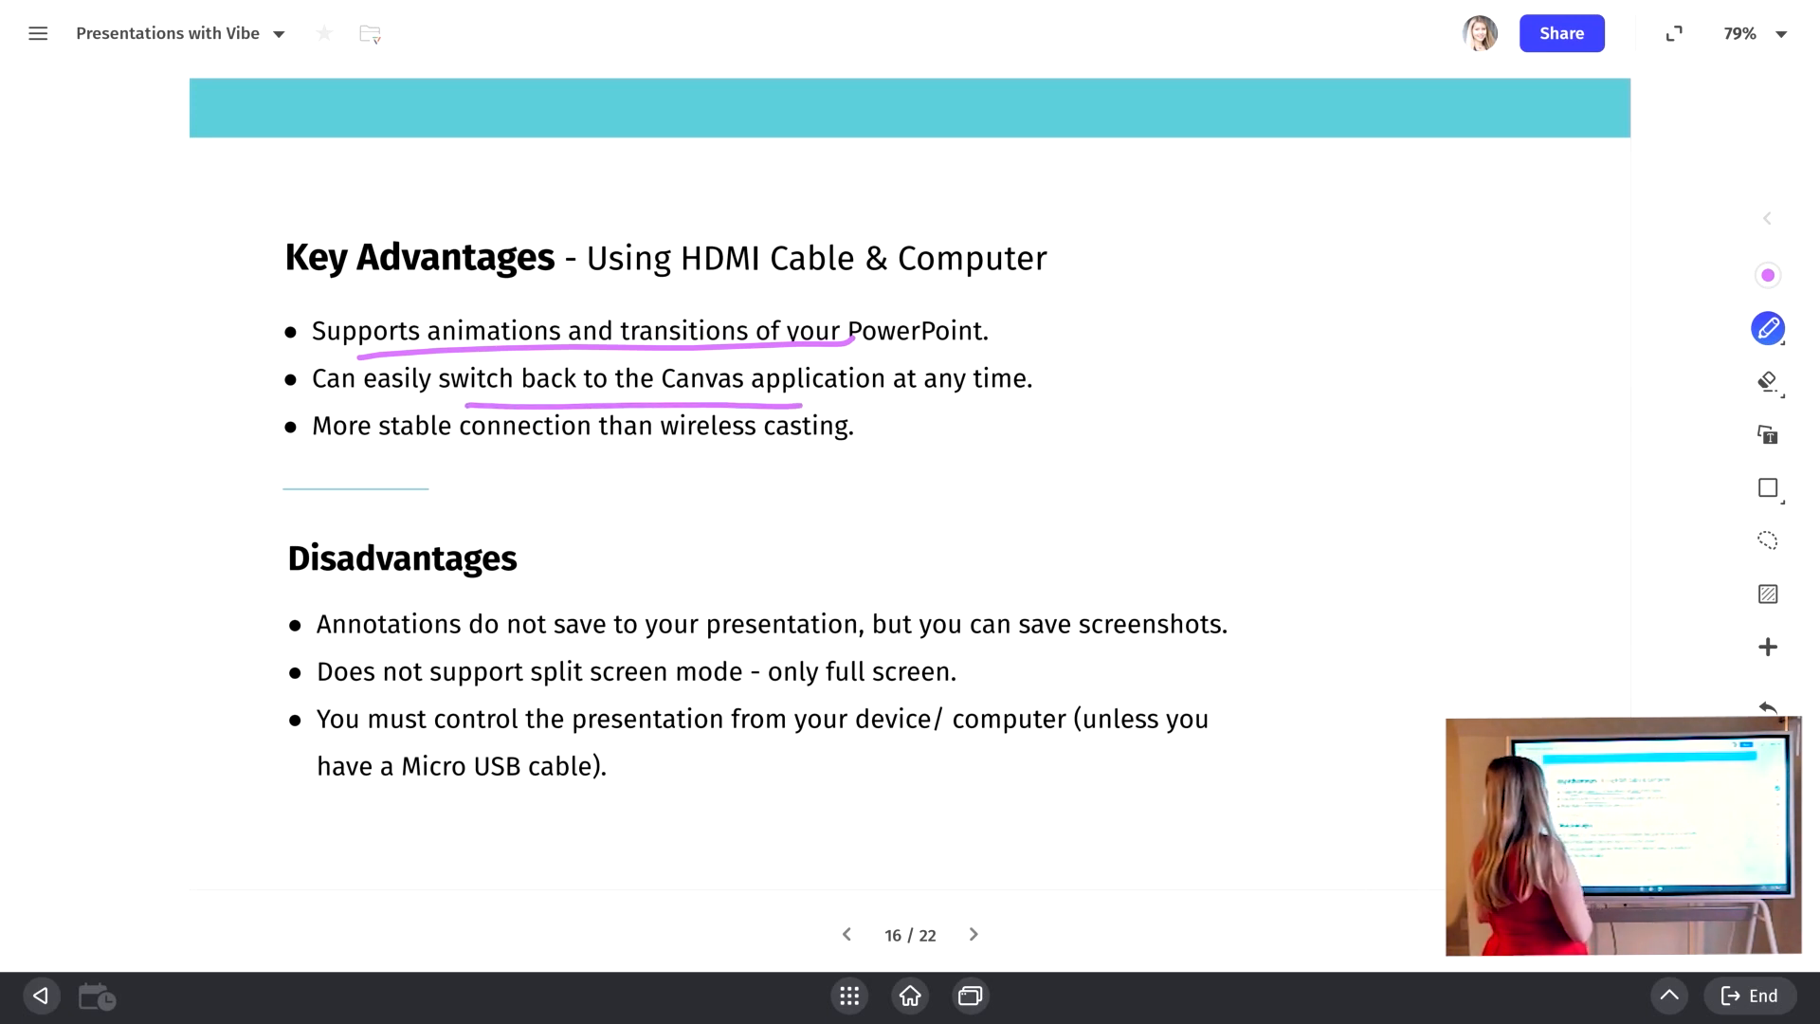
{"action": "left_click_drag", "start_coordinate": [528, 694], "coordinate": [730, 691]}
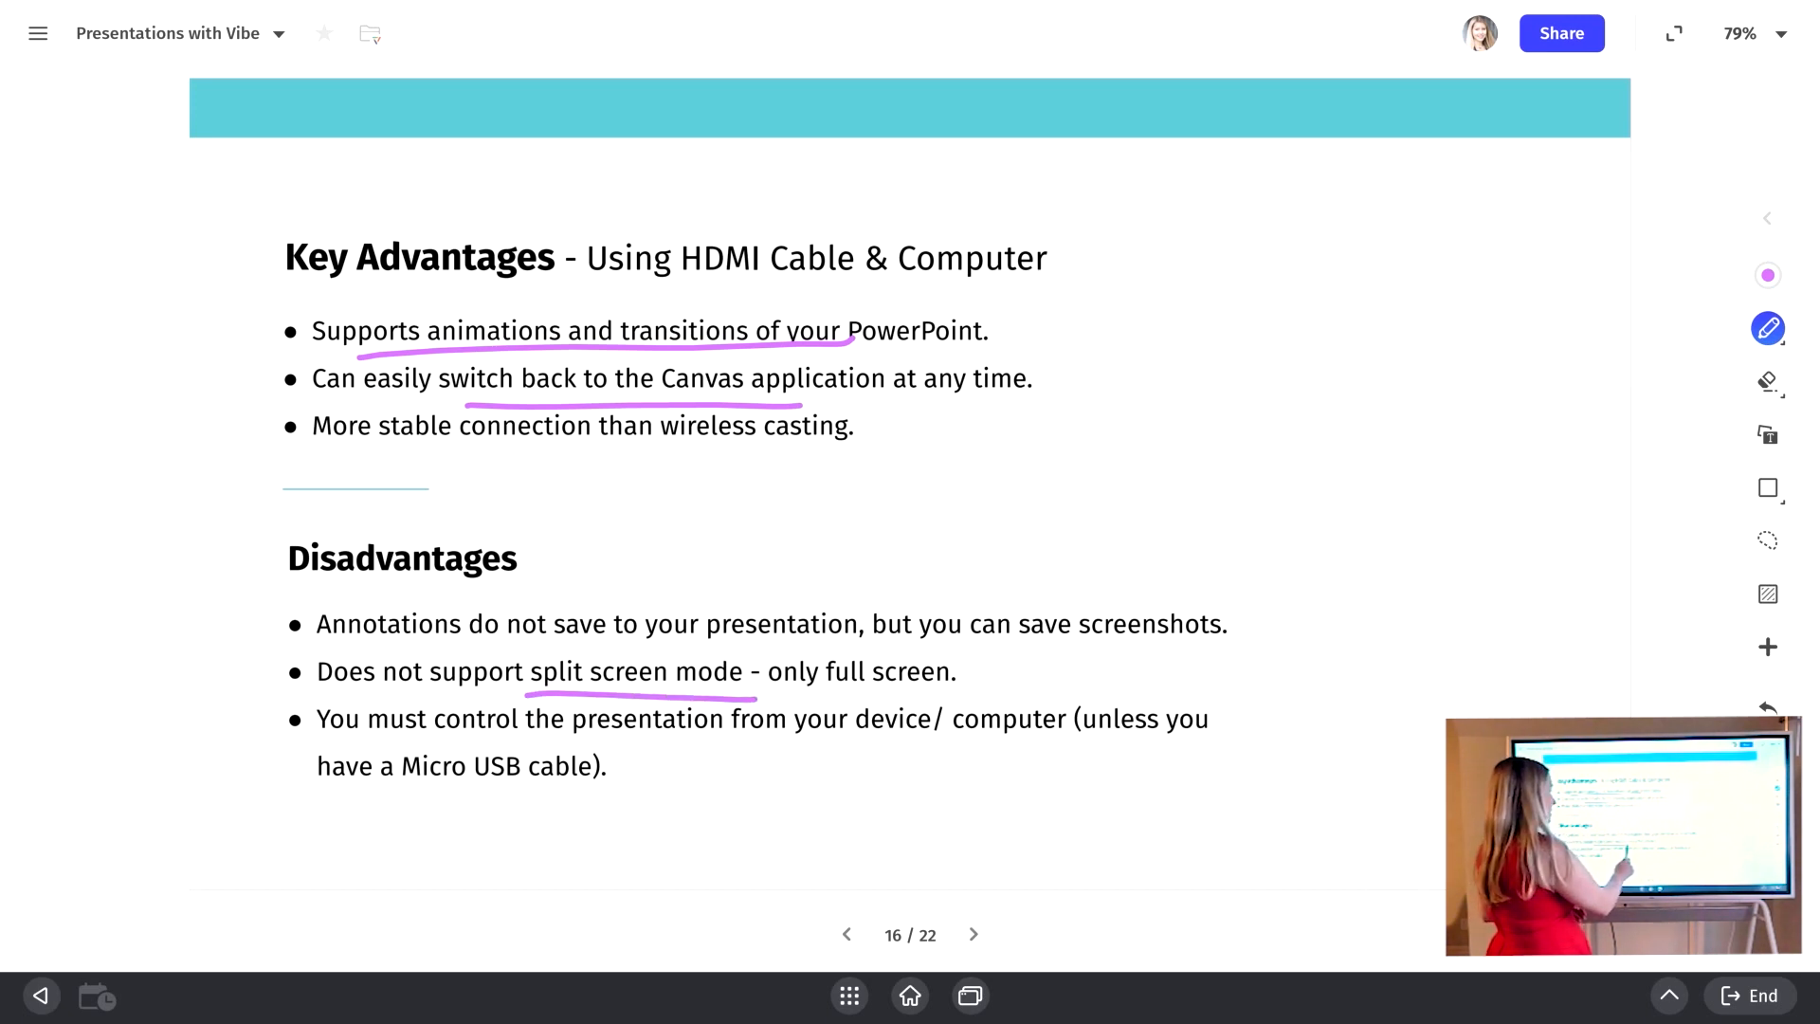
{"action": "left_click_drag", "start_coordinate": [766, 670], "coordinate": [940, 679]}
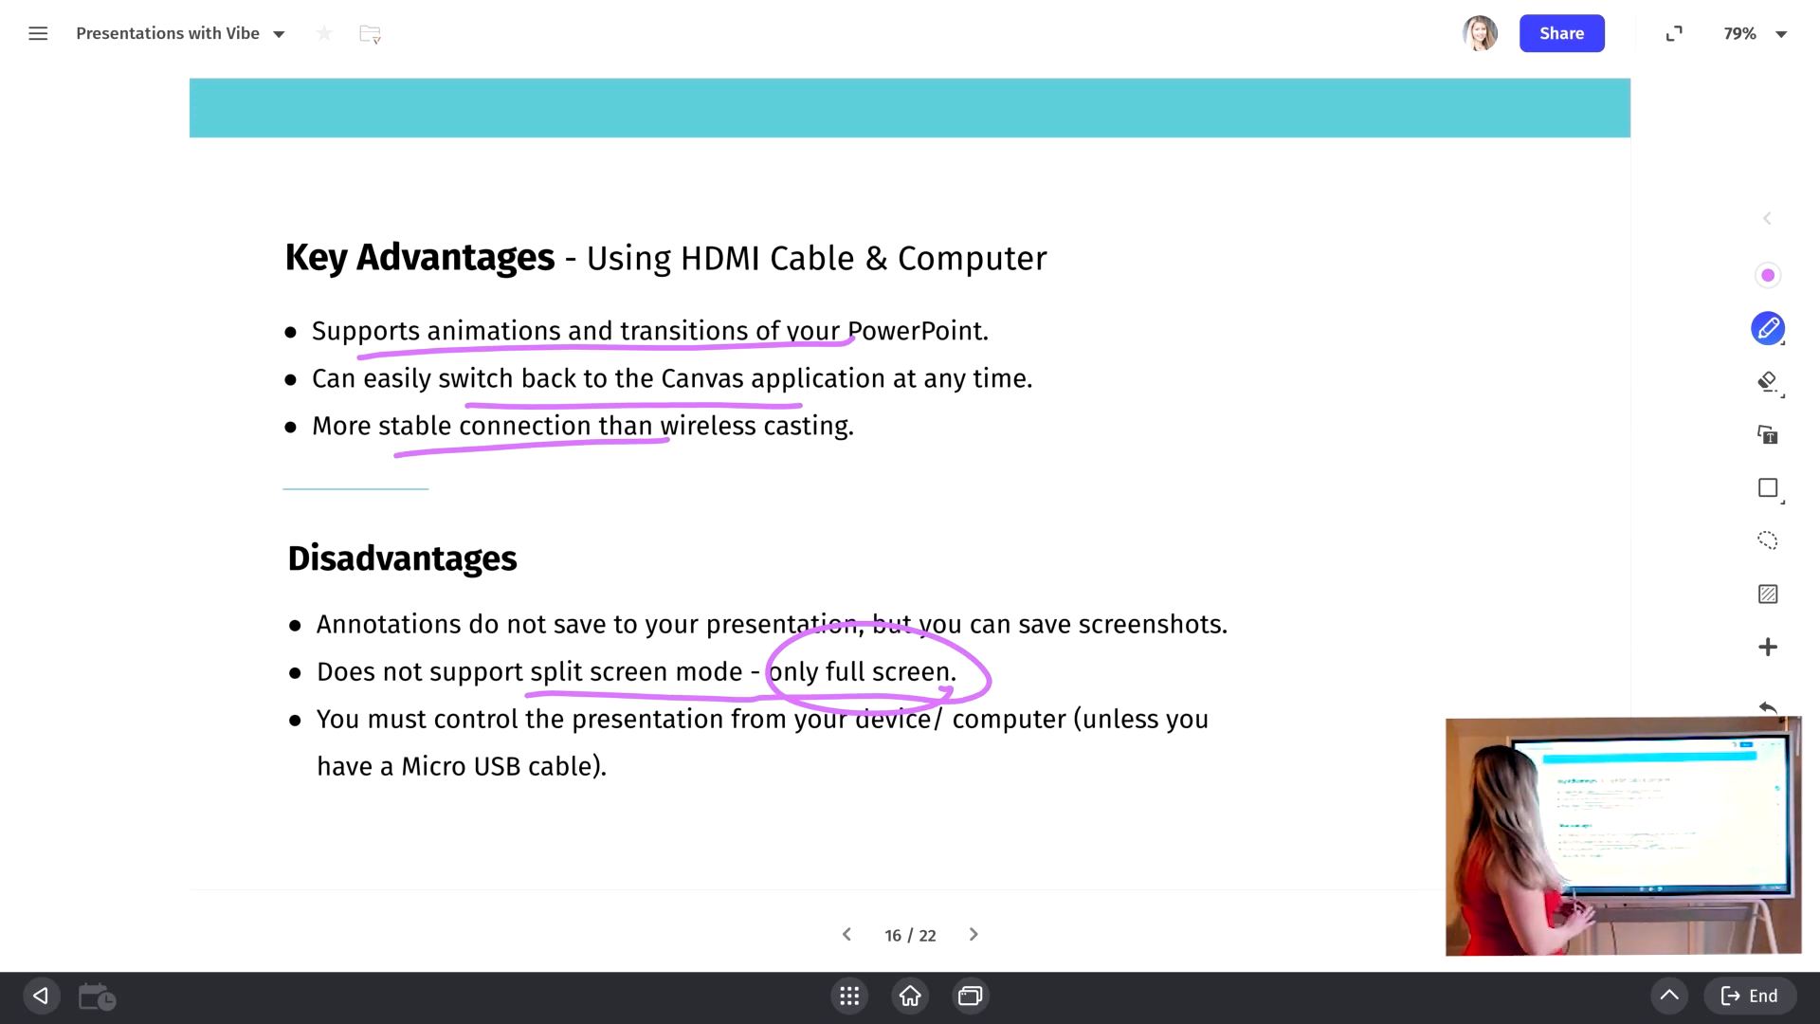
{"action": "left_click_drag", "start_coordinate": [400, 761], "coordinate": [696, 749]}
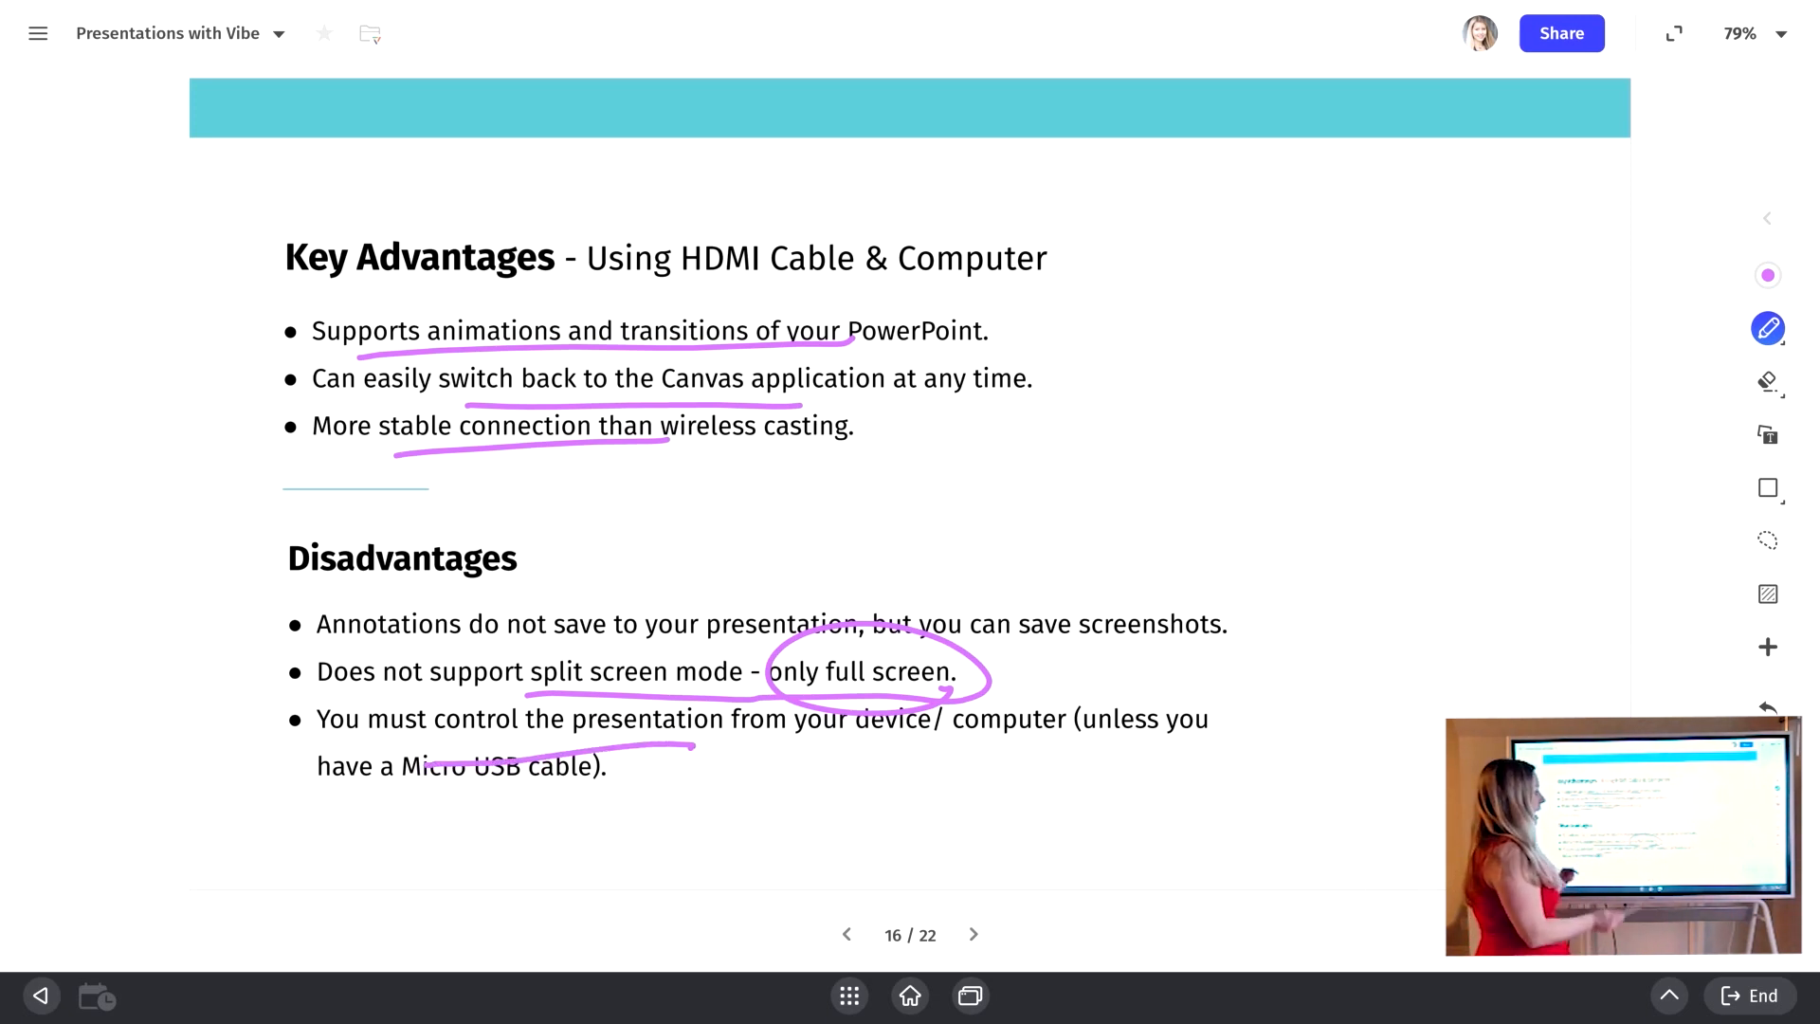
{"action": "left_click_drag", "start_coordinate": [412, 791], "coordinate": [591, 790]}
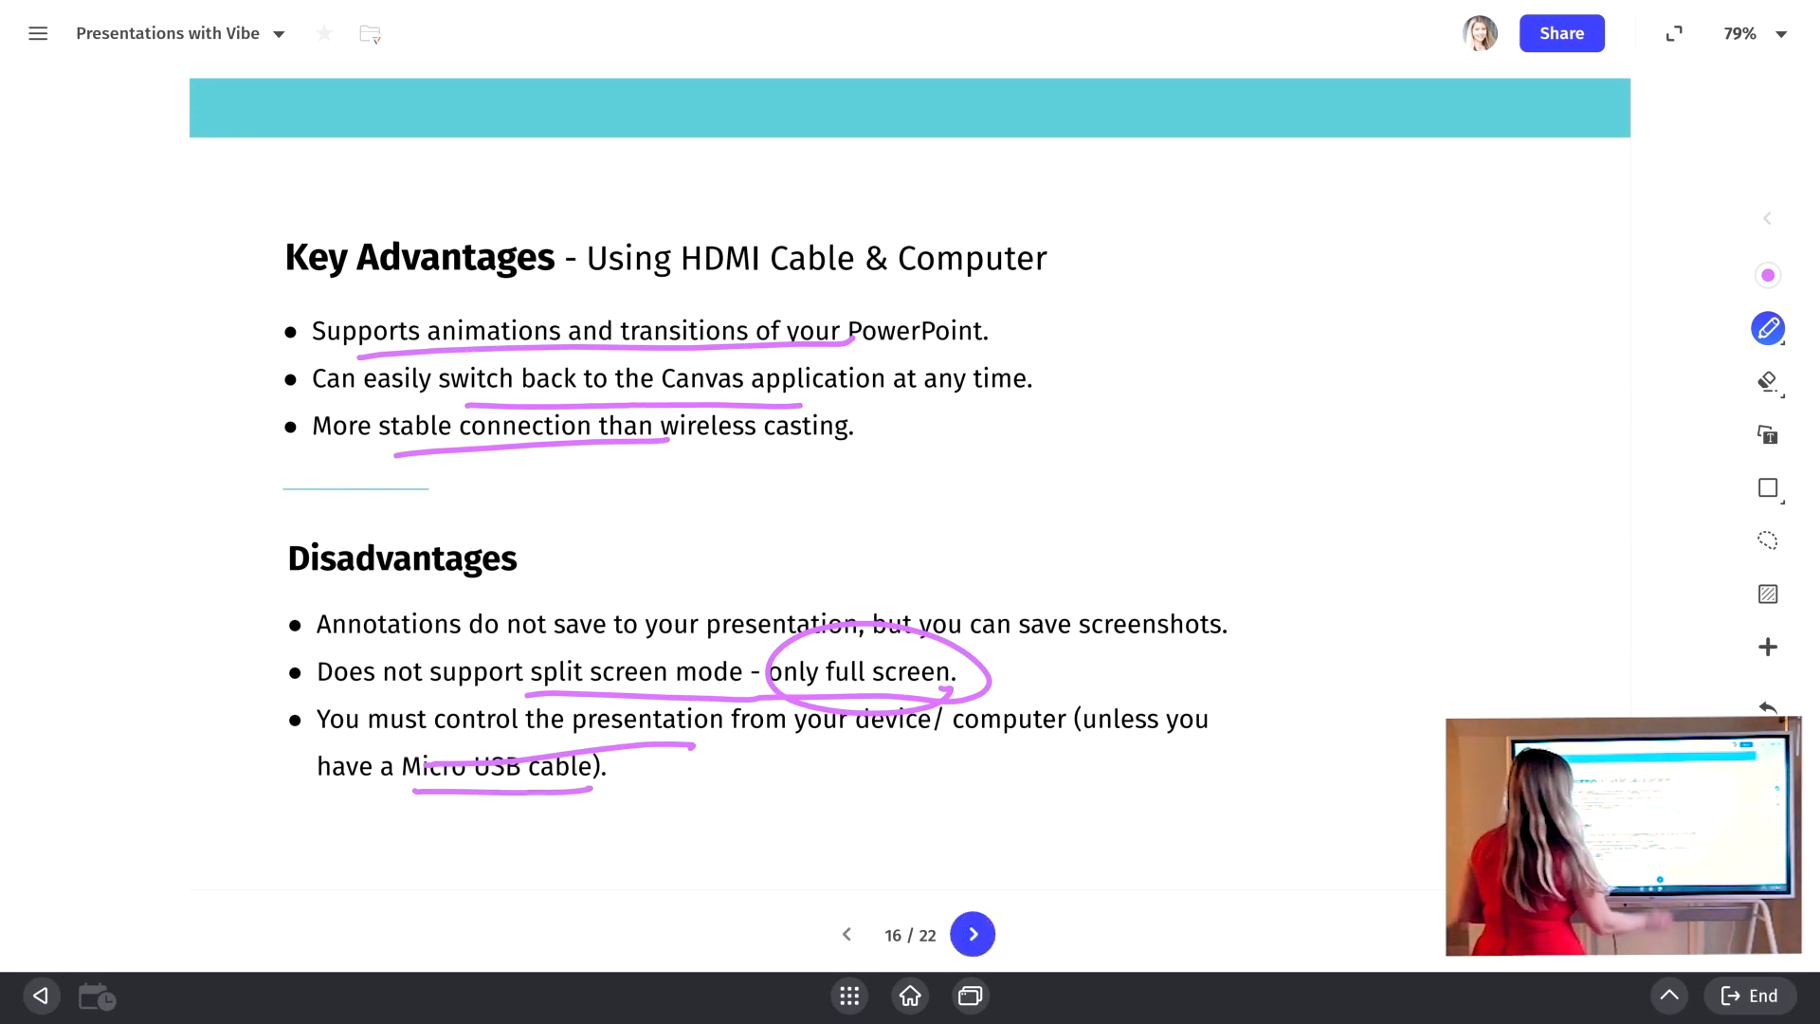
{"action": "left_click", "coordinate": [972, 932]}
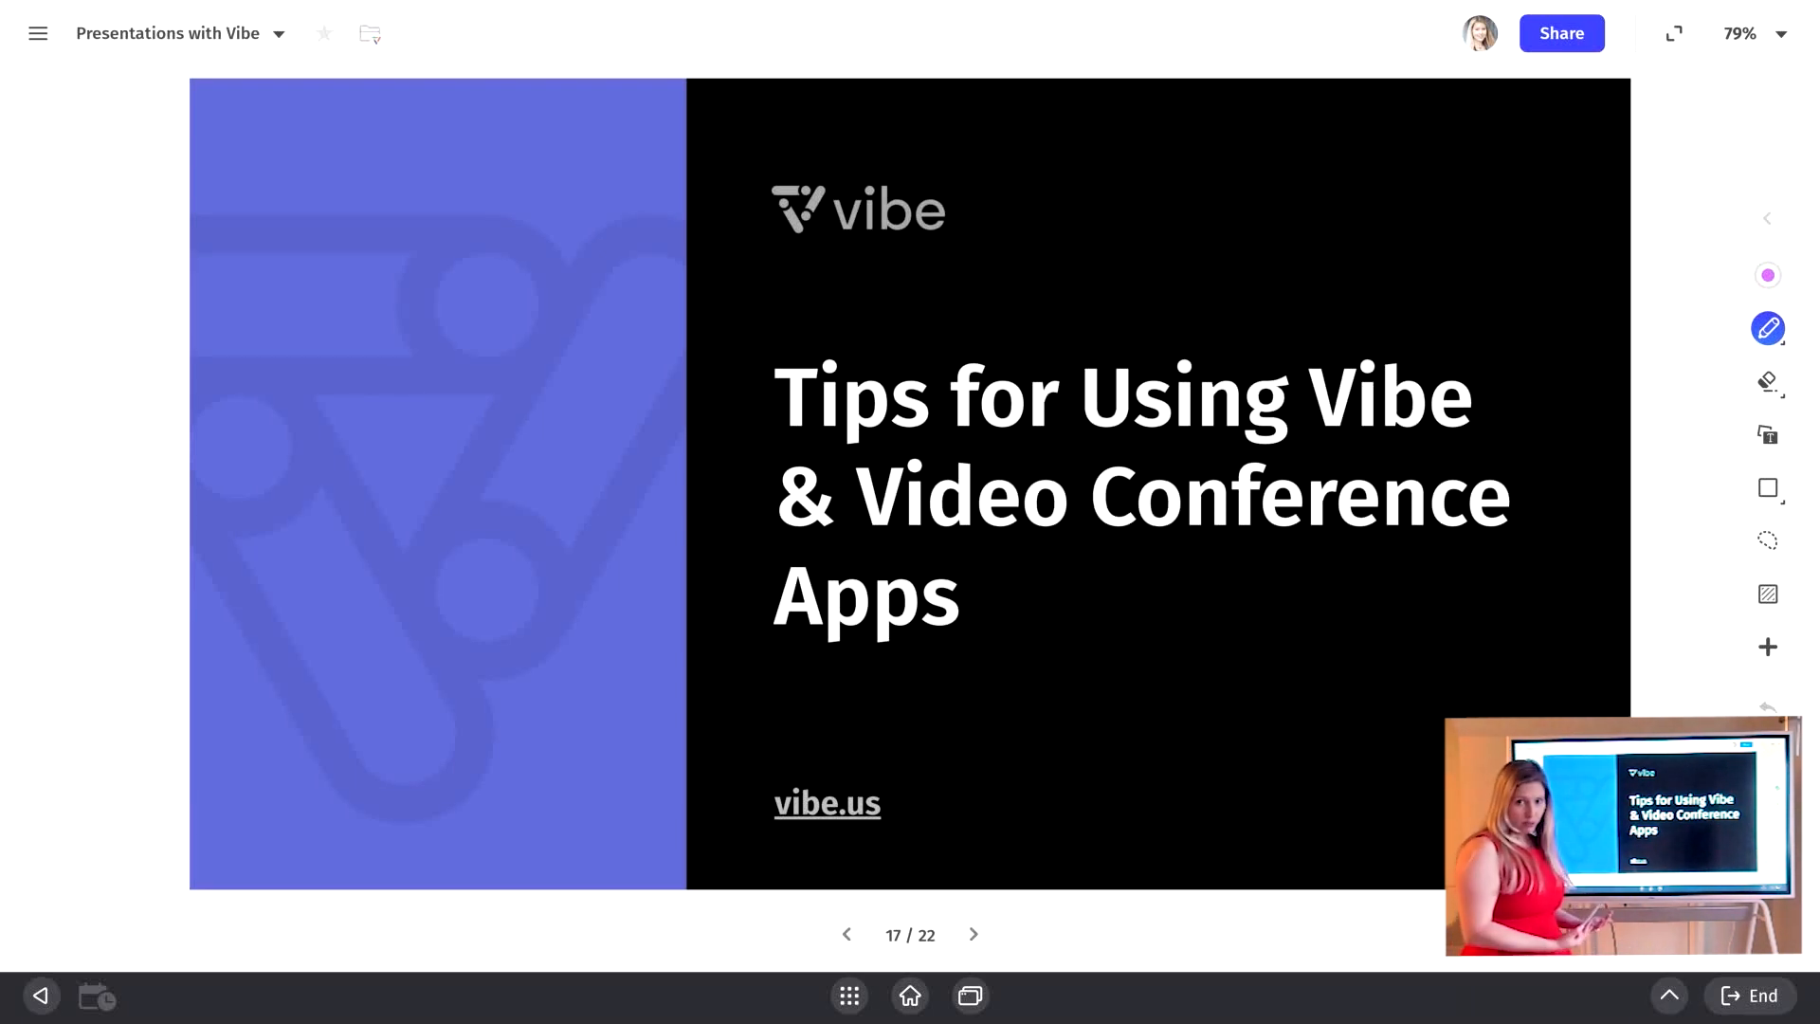
Step: Advance toward slide 19, Setting Up Your Camera
{"action": "left_click", "coordinate": [972, 934]}
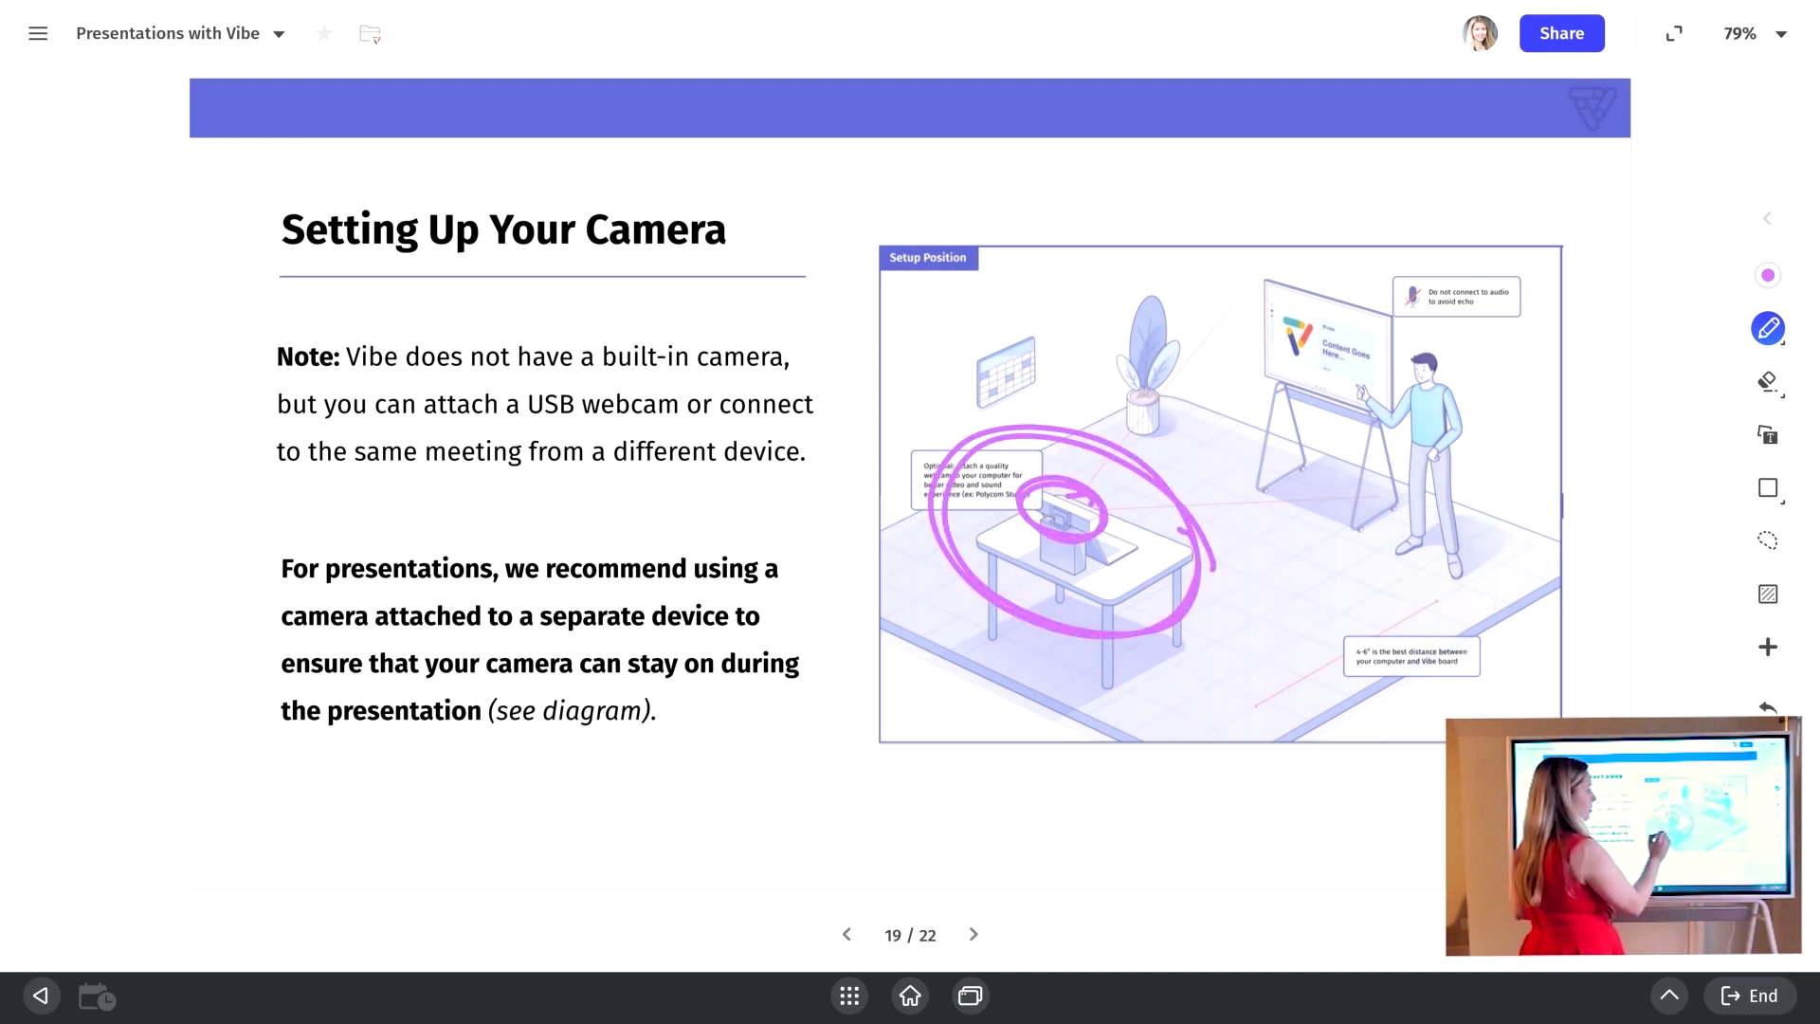
Step: Loop around the presenter and board in the camera diagram, then go to slide 20
{"action": "left_click_drag", "start_coordinate": [1062, 517], "coordinate": [1345, 480]}
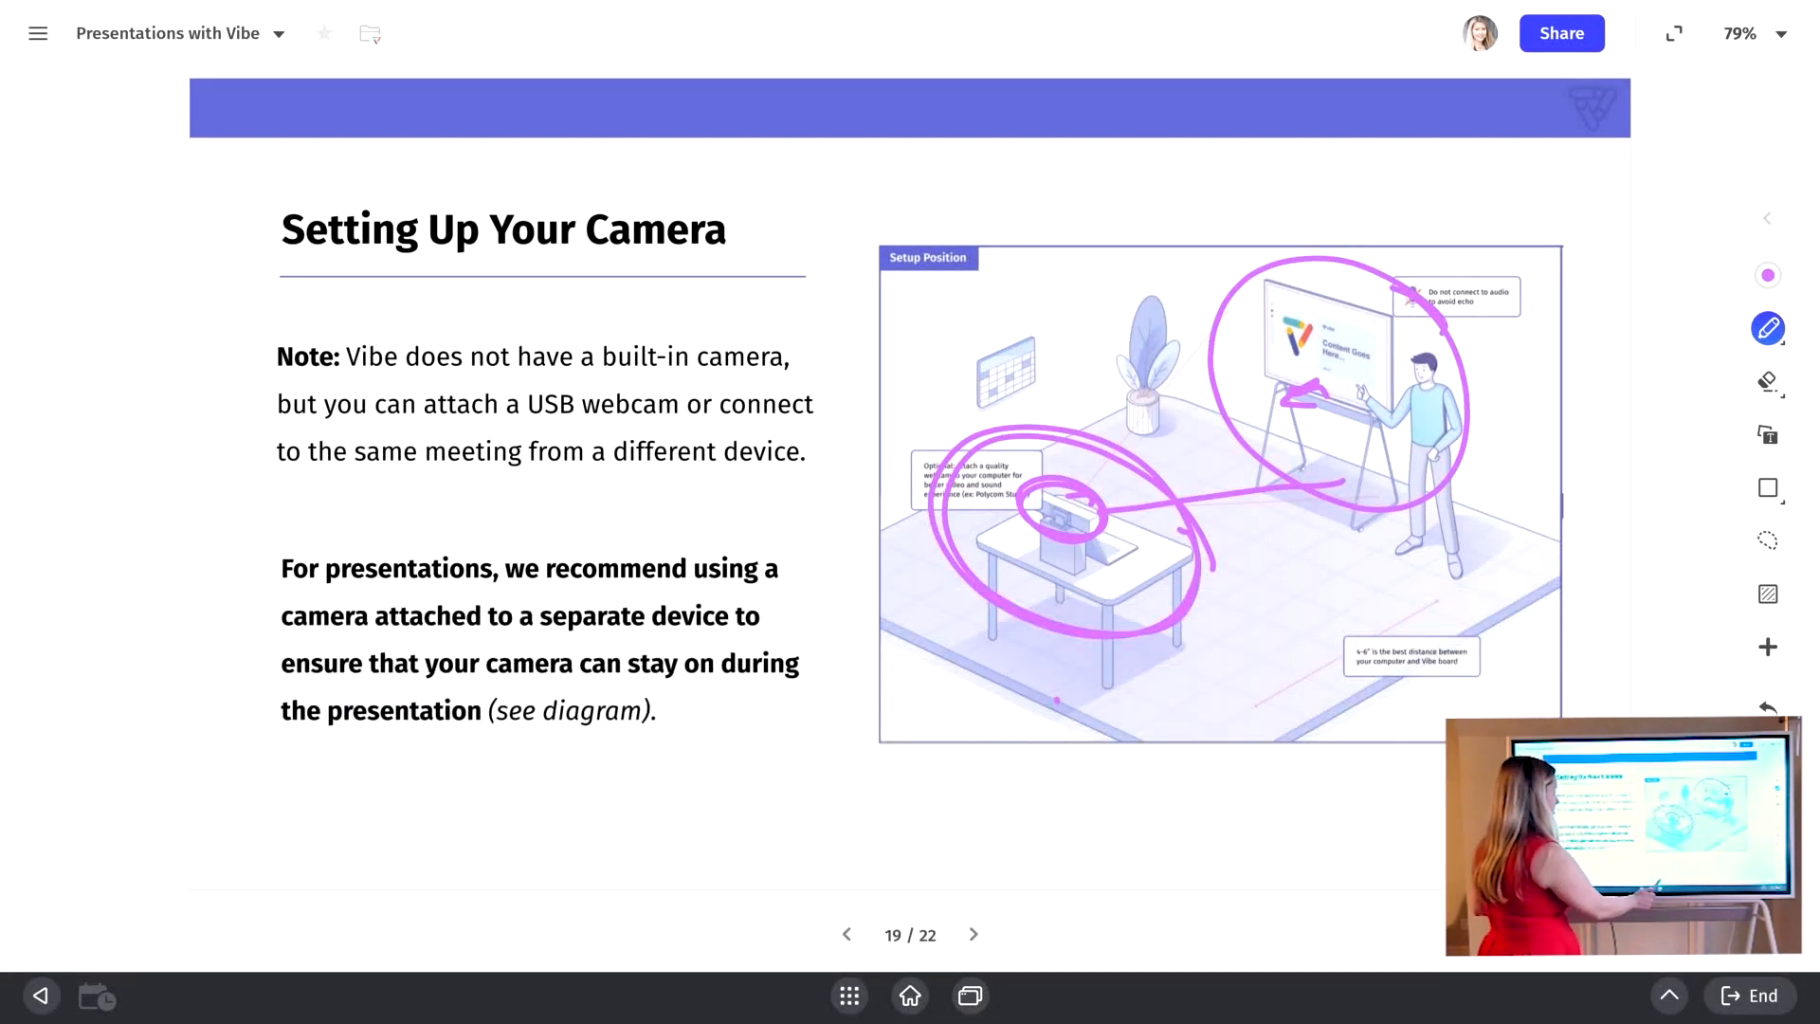
{"action": "left_click", "coordinate": [974, 935]}
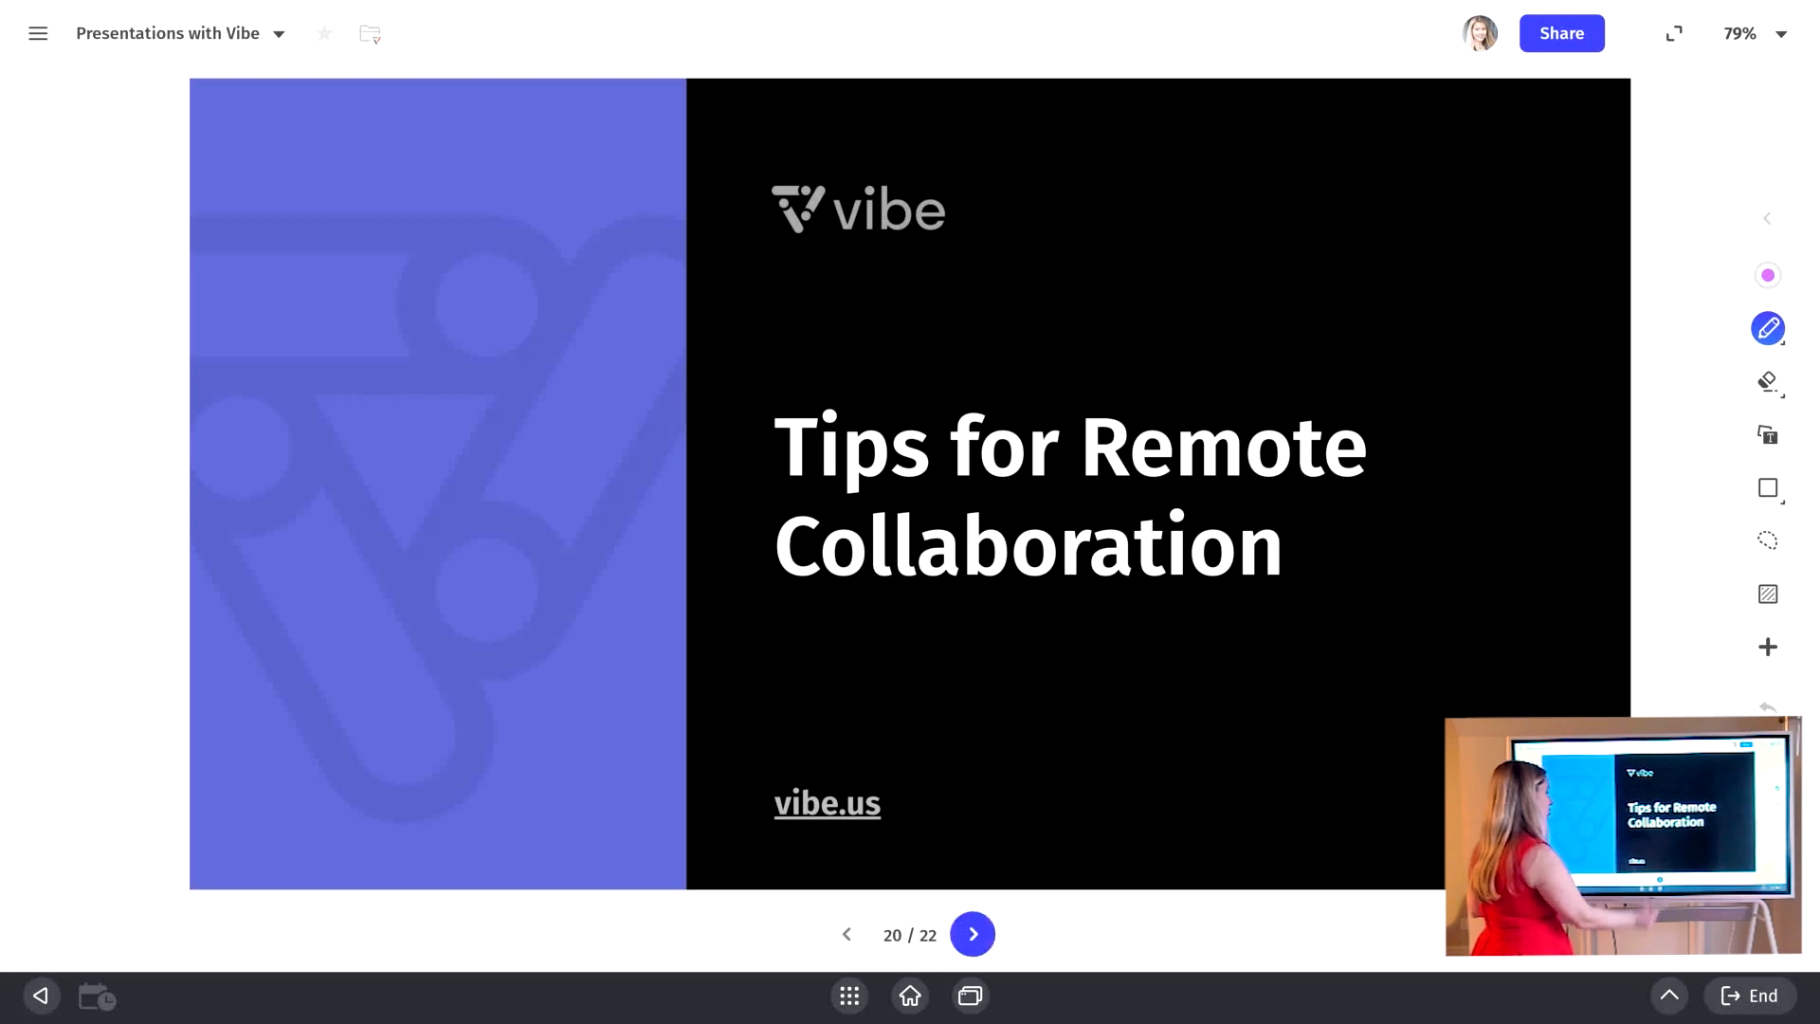
Step: Advance to slide 21, covering remote collaboration tips and devices that run Vibe software
{"action": "left_click", "coordinate": [973, 935]}
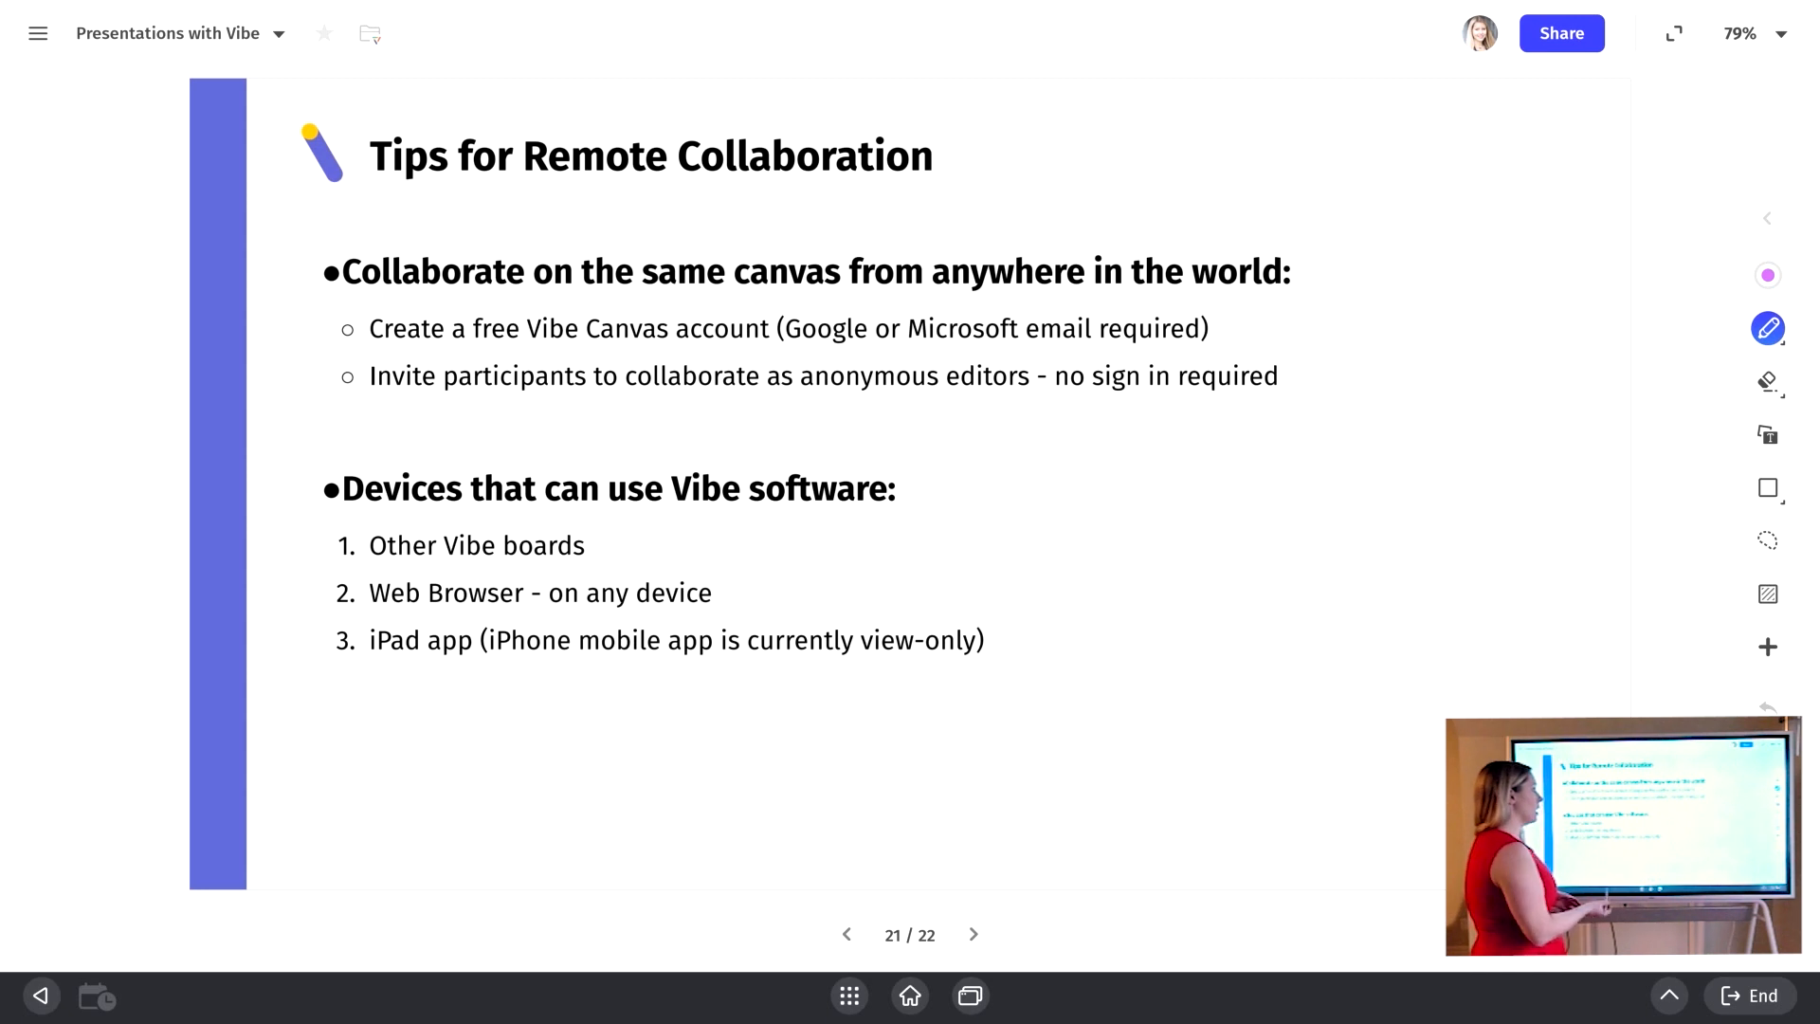
Step: Underline email account, anonymous editors, Vibe boards, Web Browser and iPad app, then open Share
{"action": "left_click_drag", "start_coordinate": [781, 348], "coordinate": [1049, 345]}
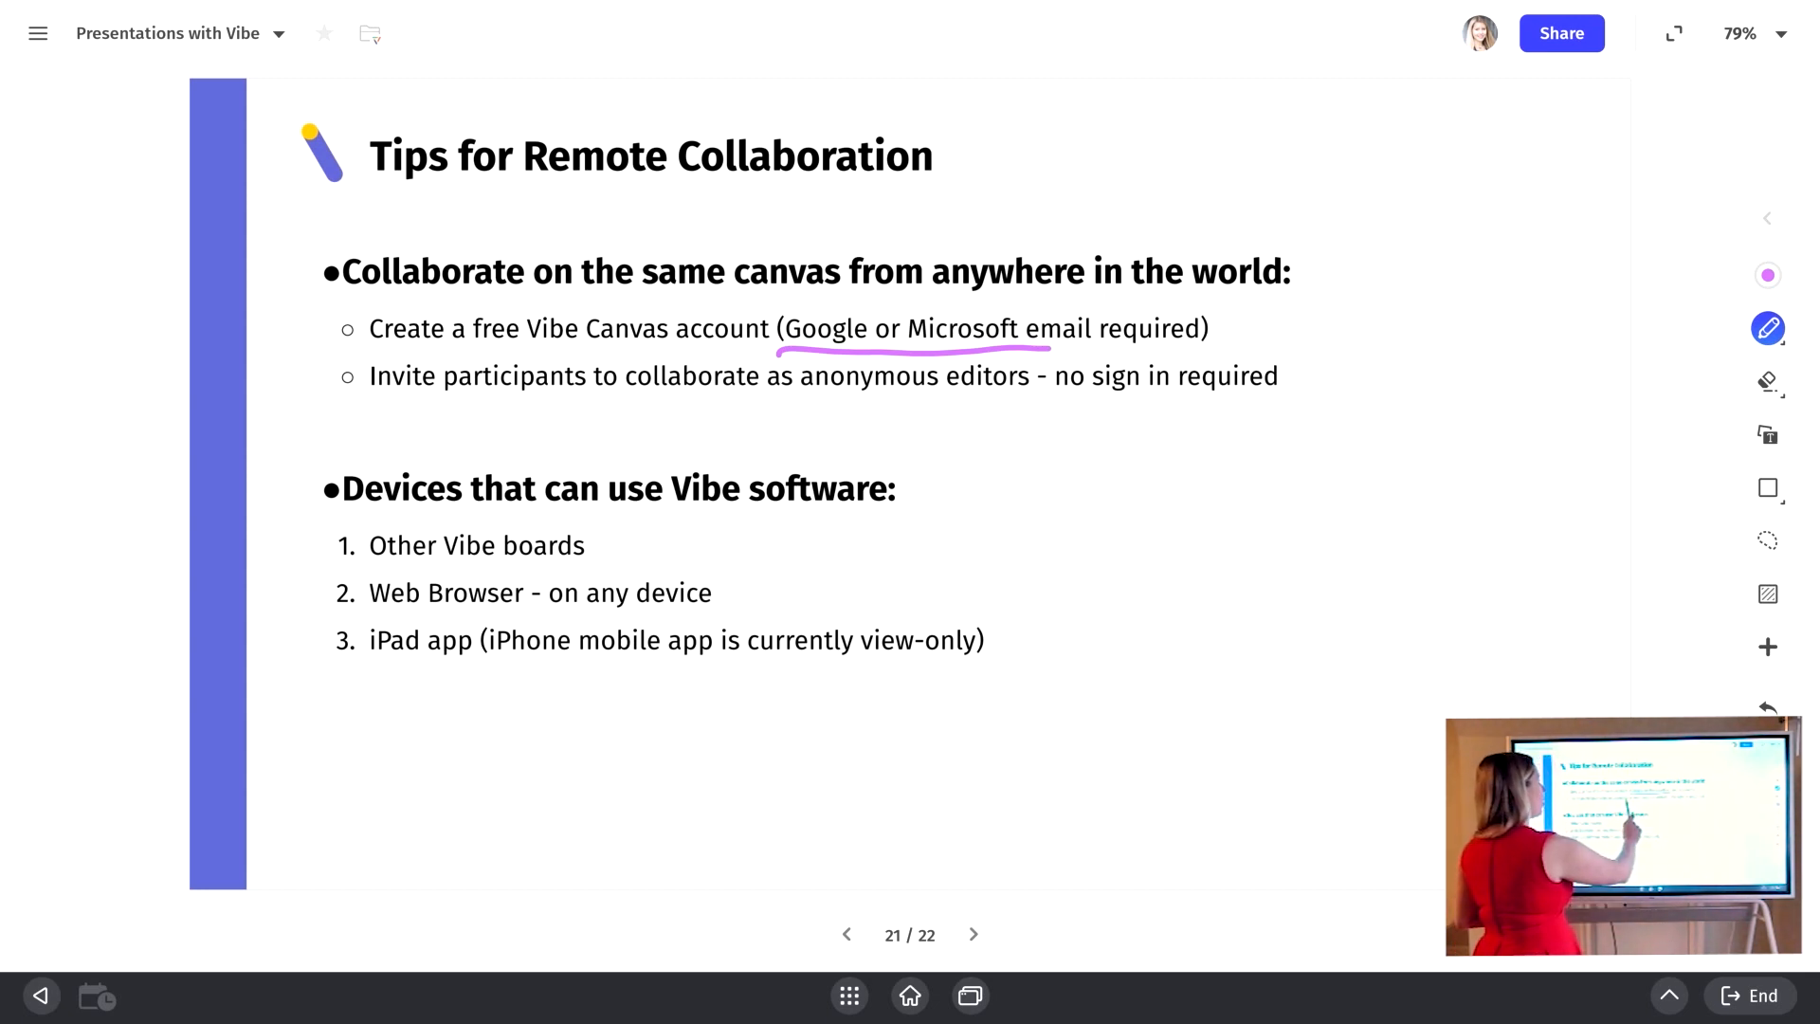
{"action": "left_click_drag", "start_coordinate": [760, 405], "coordinate": [1030, 399]}
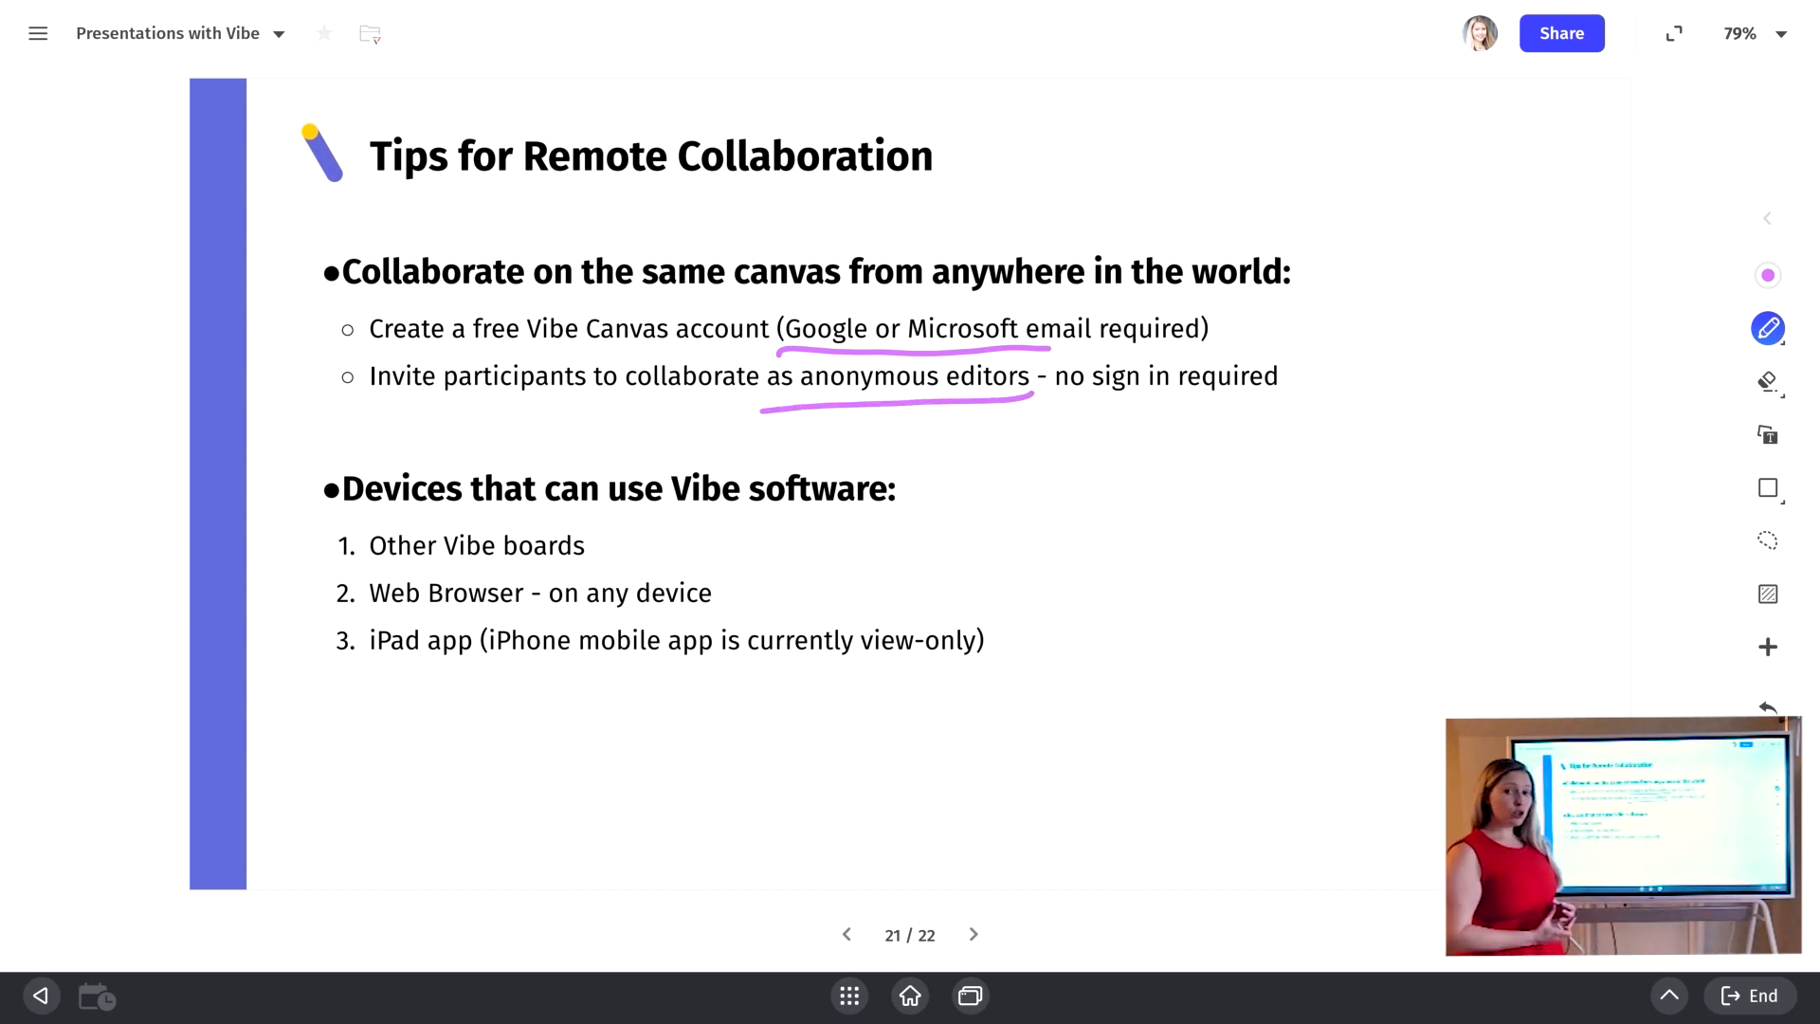
{"action": "left_click_drag", "start_coordinate": [377, 570], "coordinate": [563, 546]}
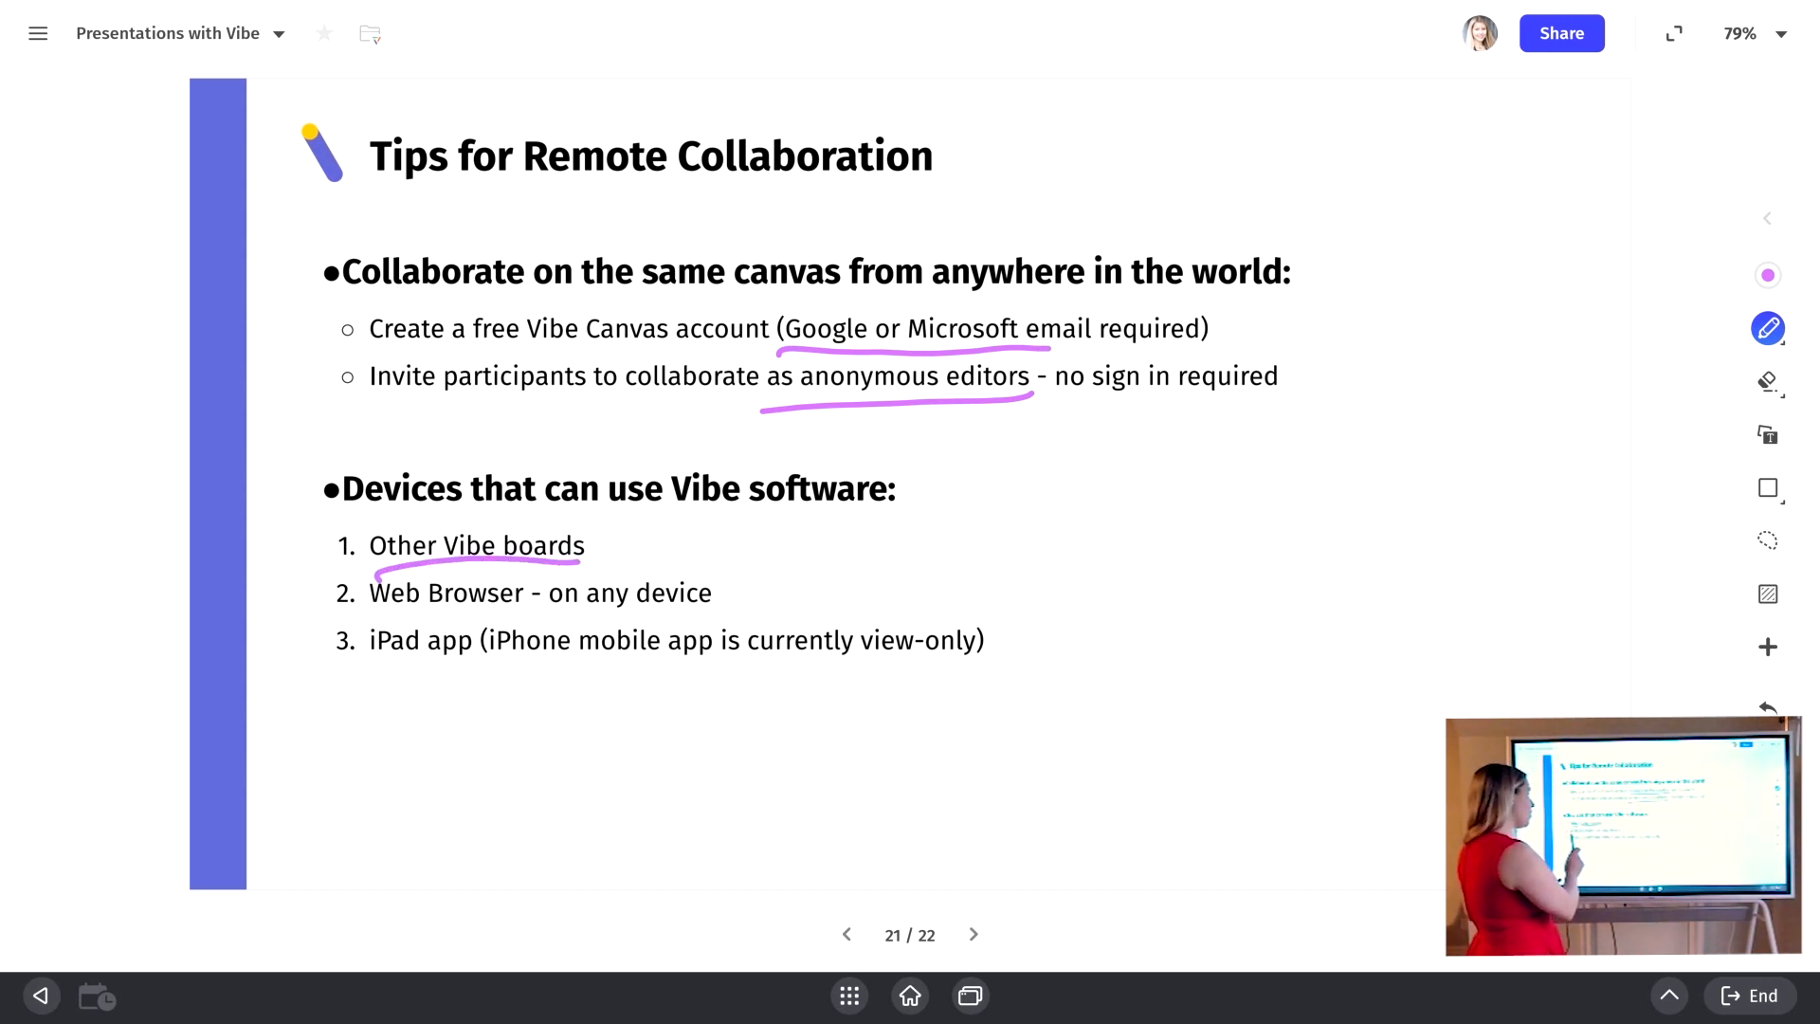
{"action": "left_click_drag", "start_coordinate": [383, 603], "coordinate": [522, 598]}
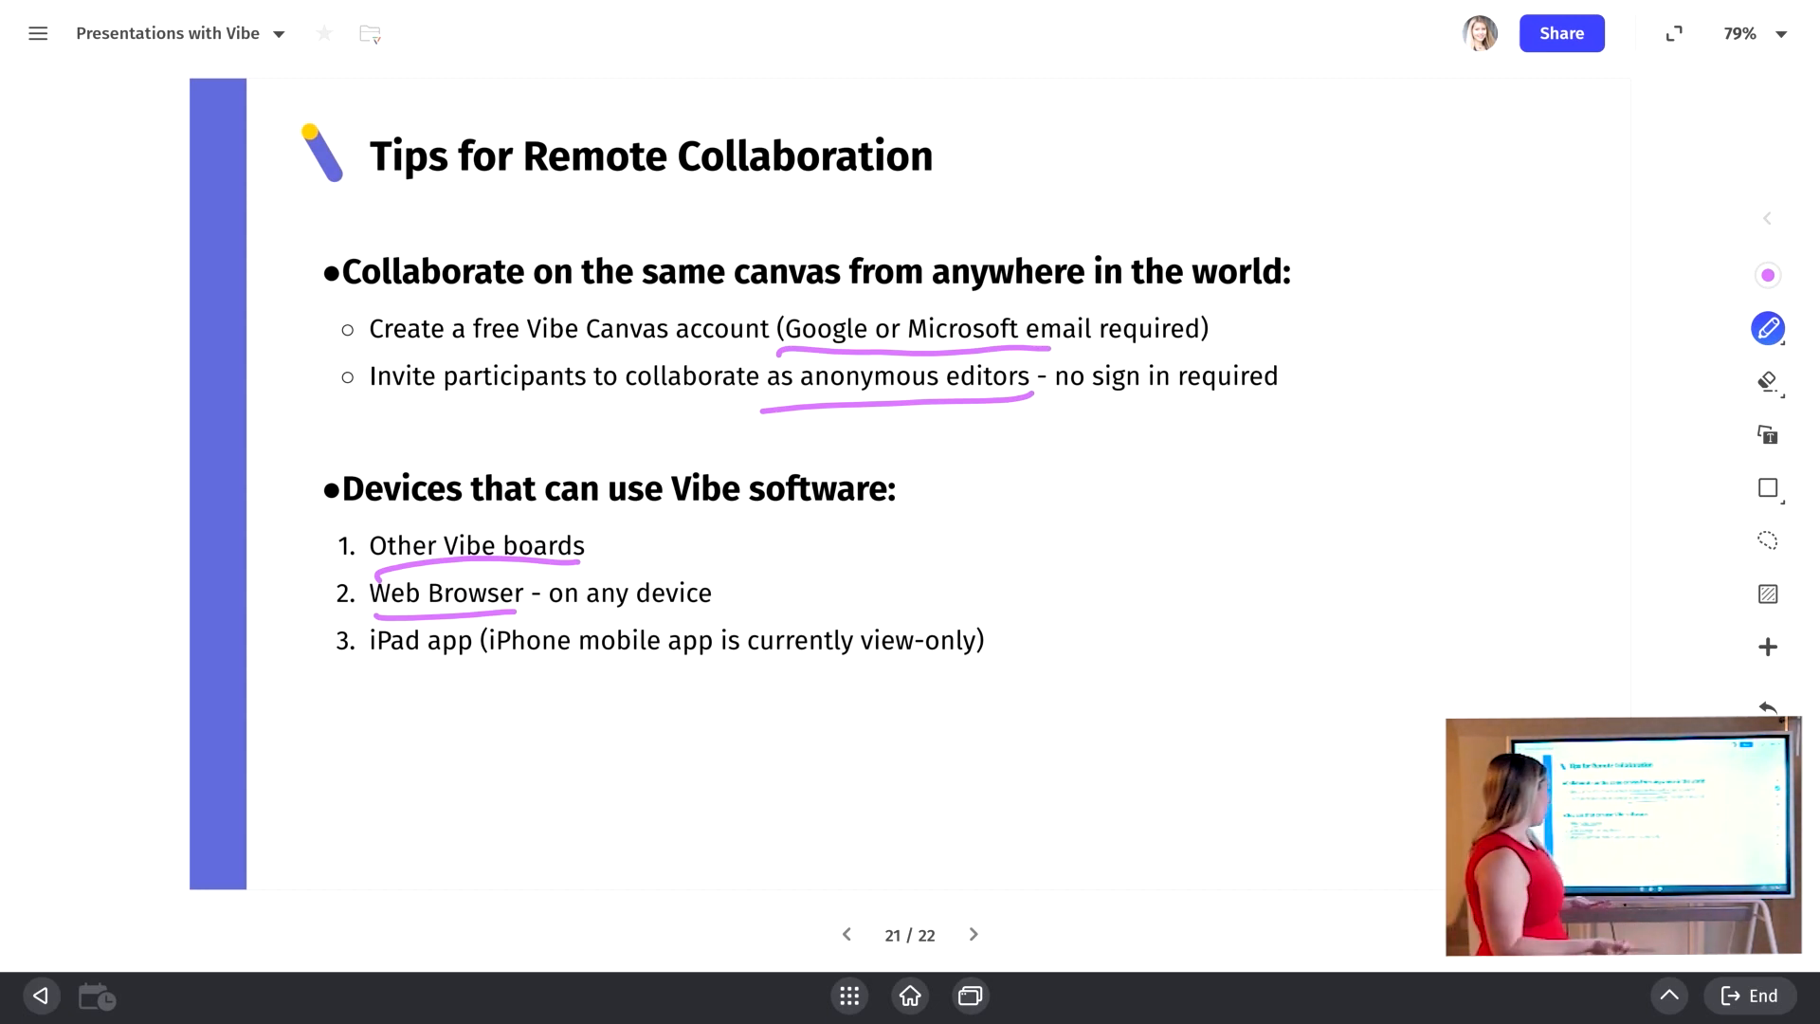
{"action": "left_click_drag", "start_coordinate": [368, 667], "coordinate": [491, 661]}
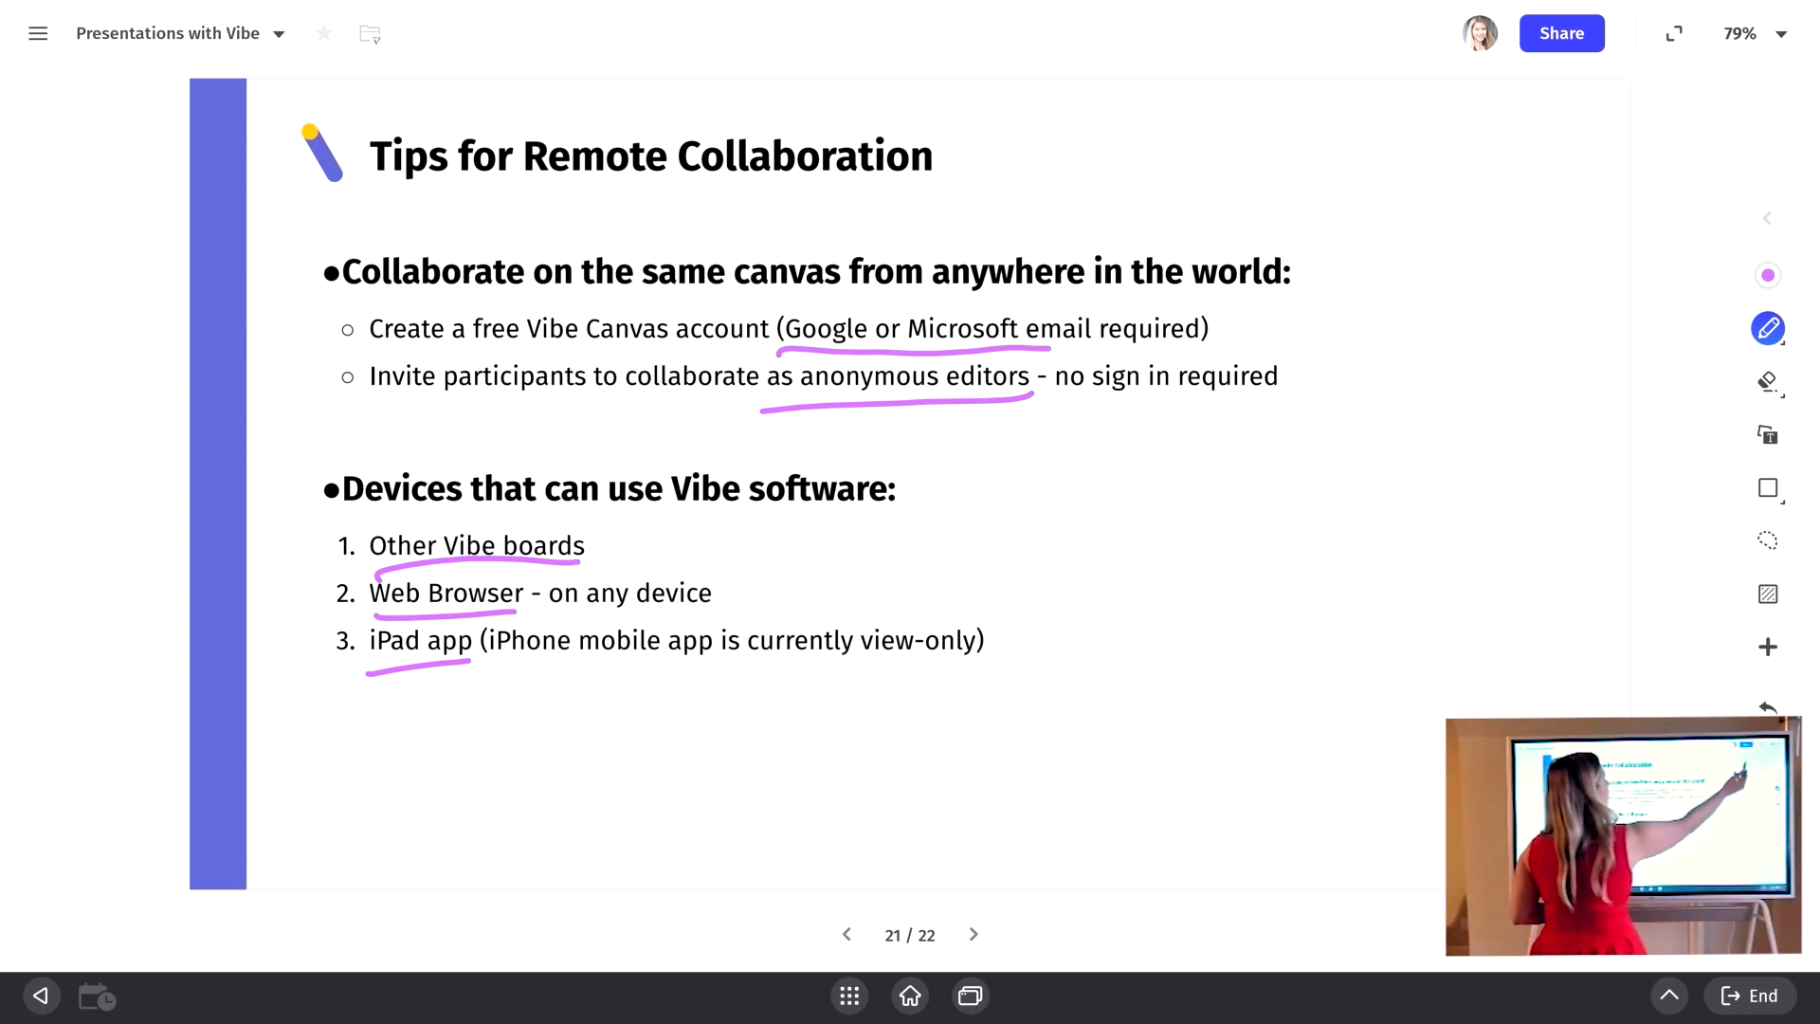
{"action": "left_click", "coordinate": [1560, 33]}
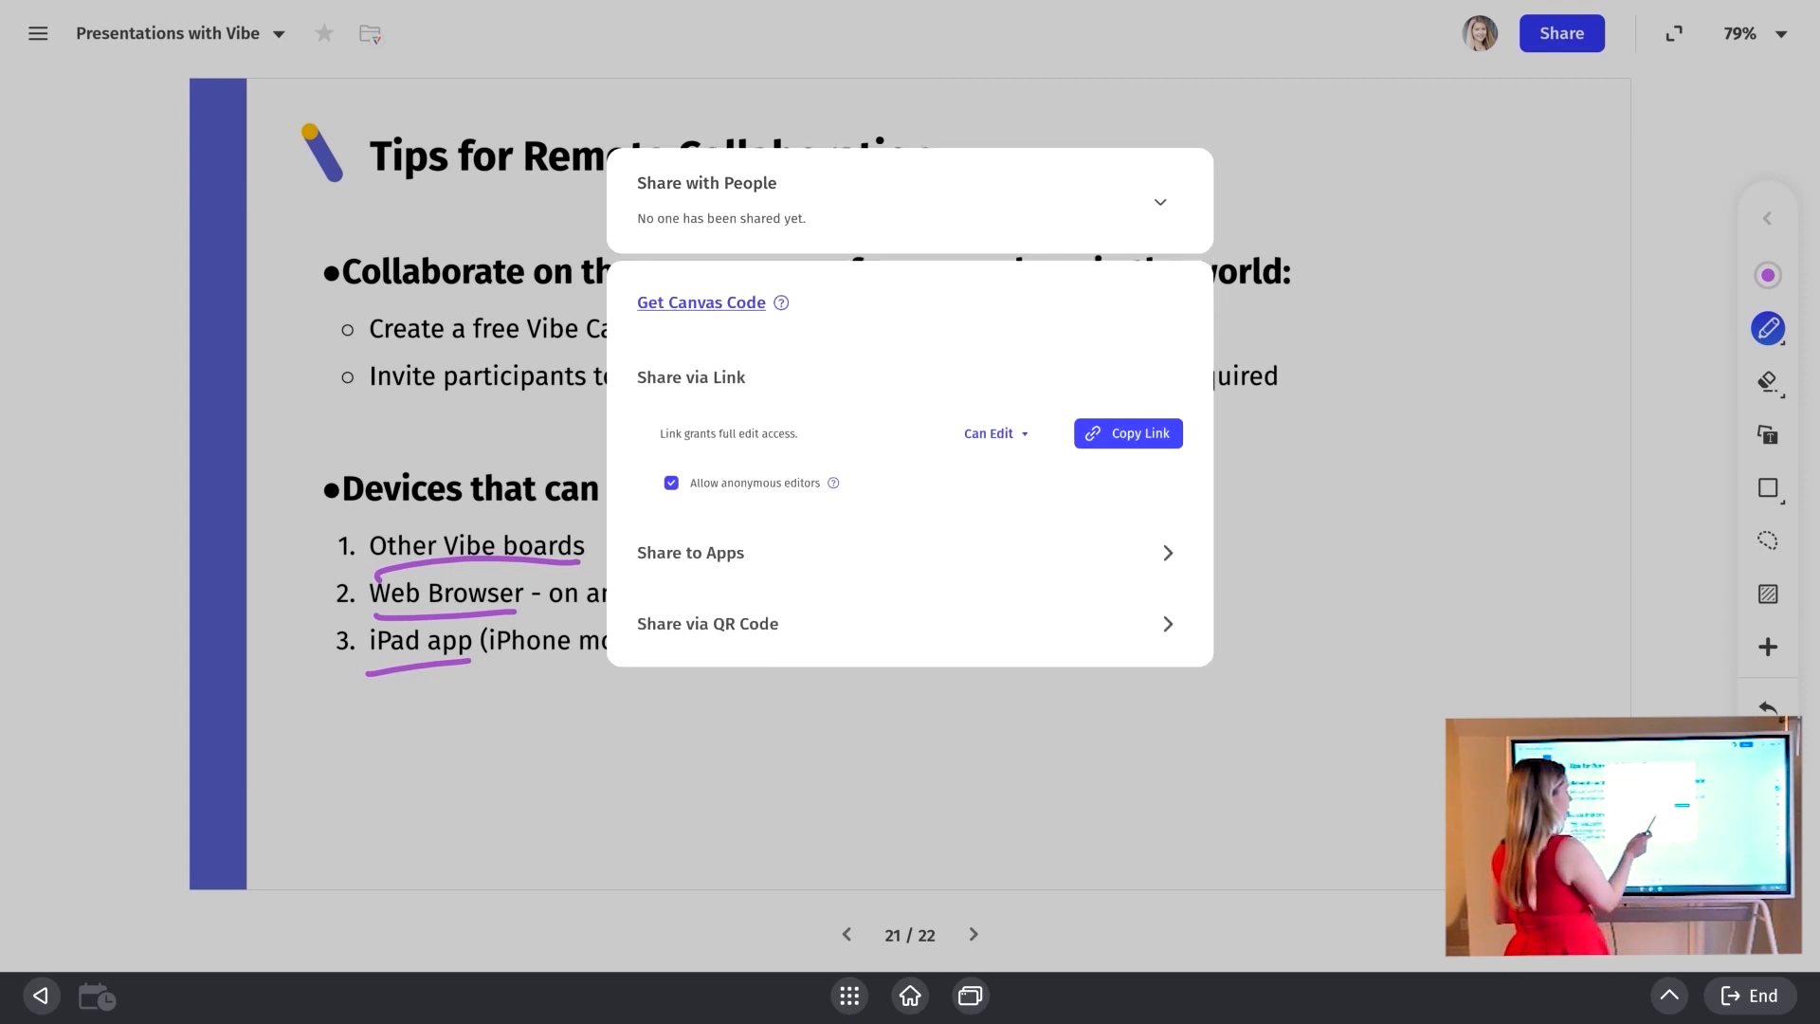
Step: Toggle 'Allow anonymous editors' back on, close Share, and advance to final slide 22
{"action": "left_click", "coordinate": [671, 482]}
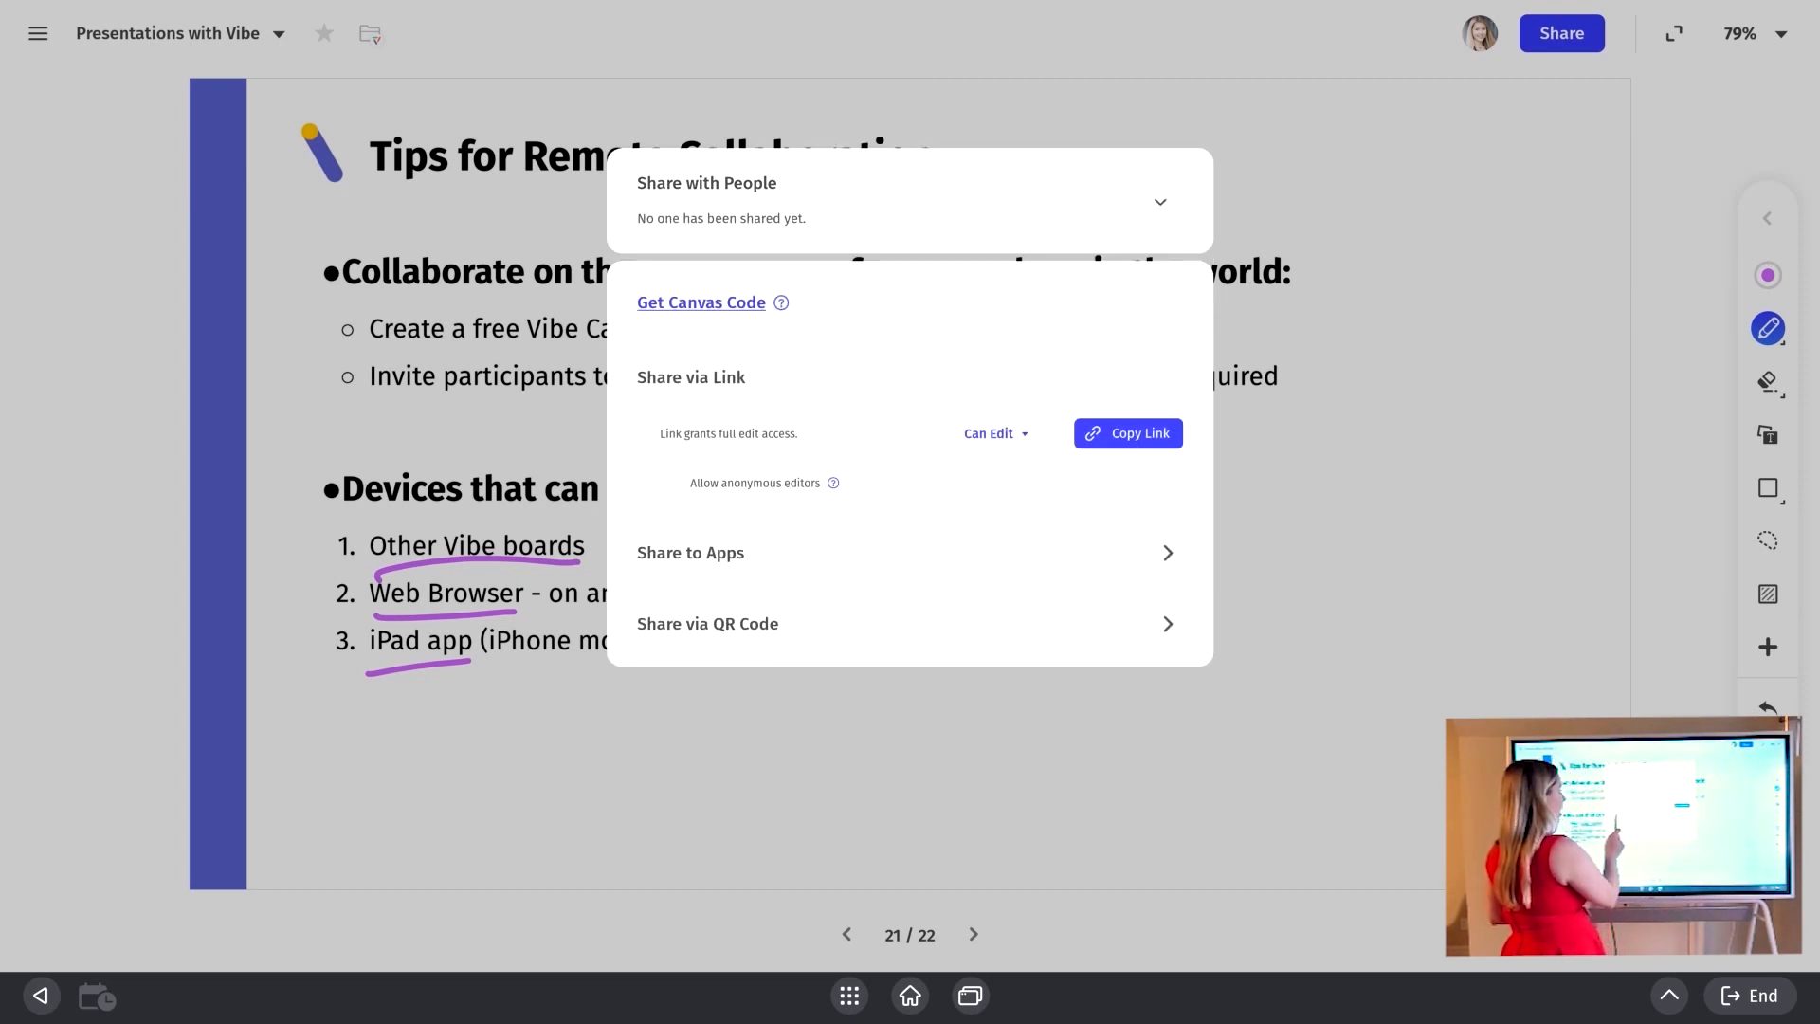
{"action": "left_click", "coordinate": [671, 481]}
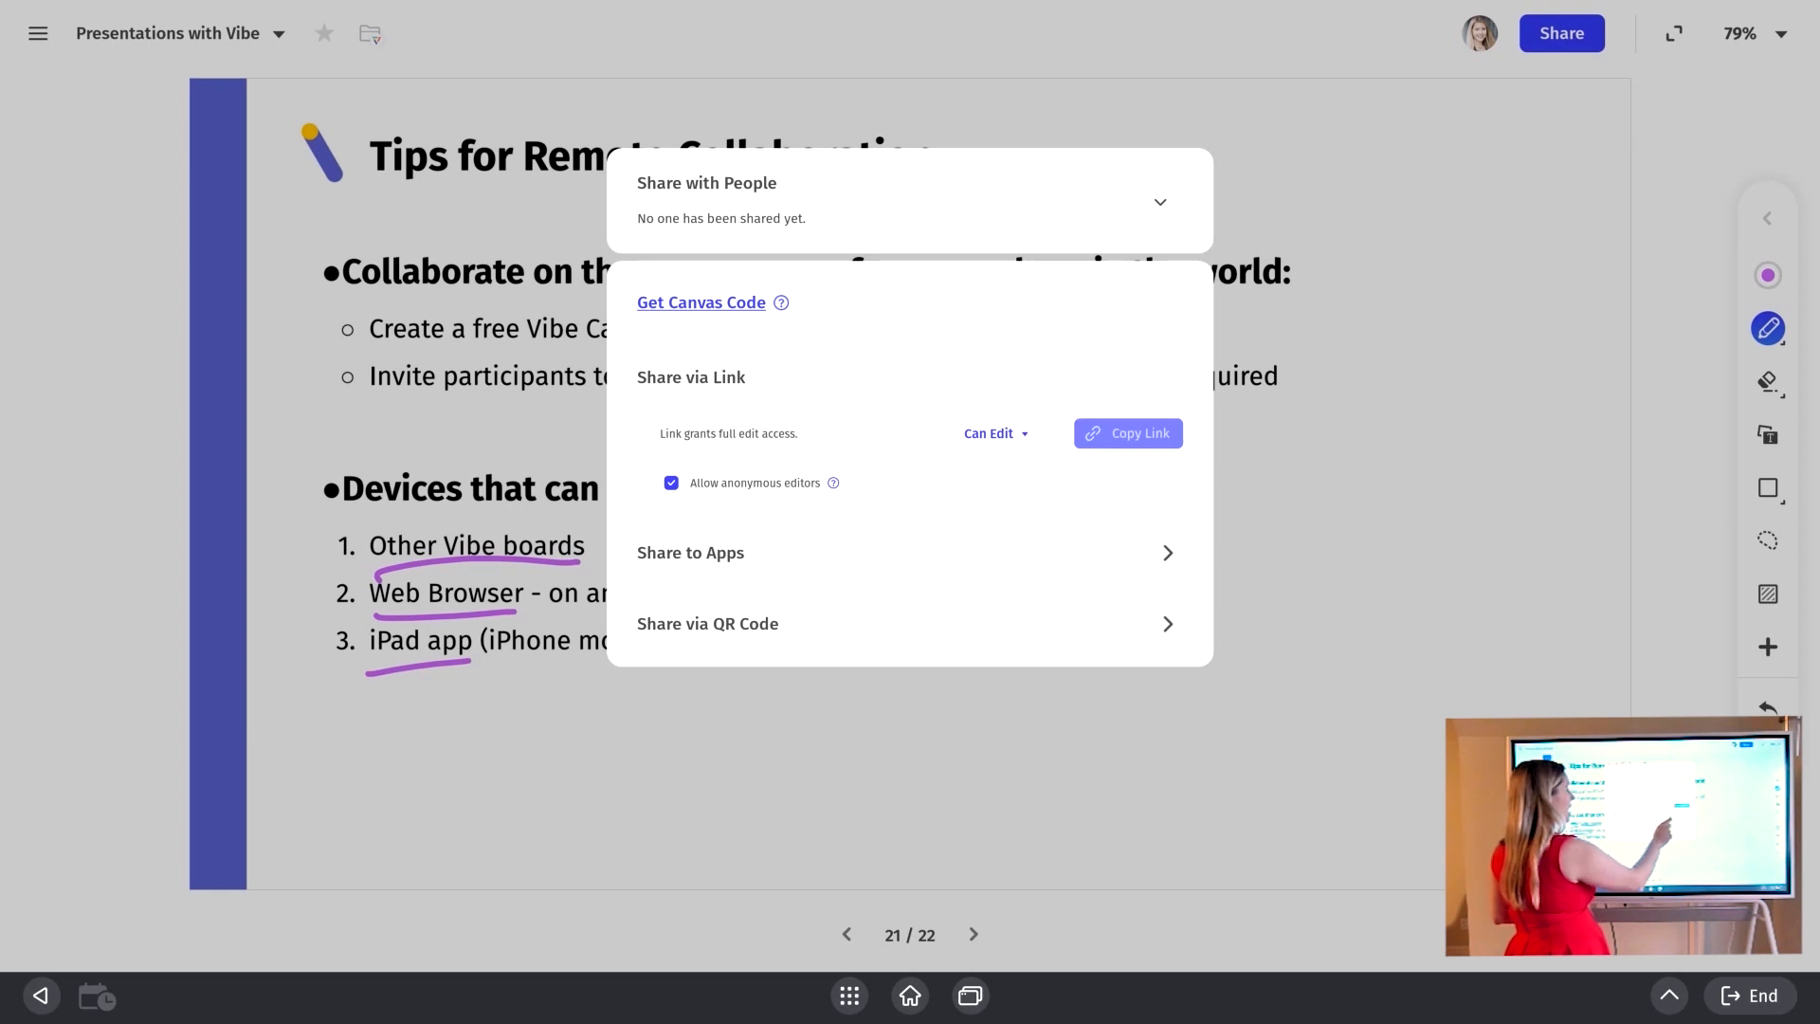
{"action": "left_click", "coordinate": [1126, 433]}
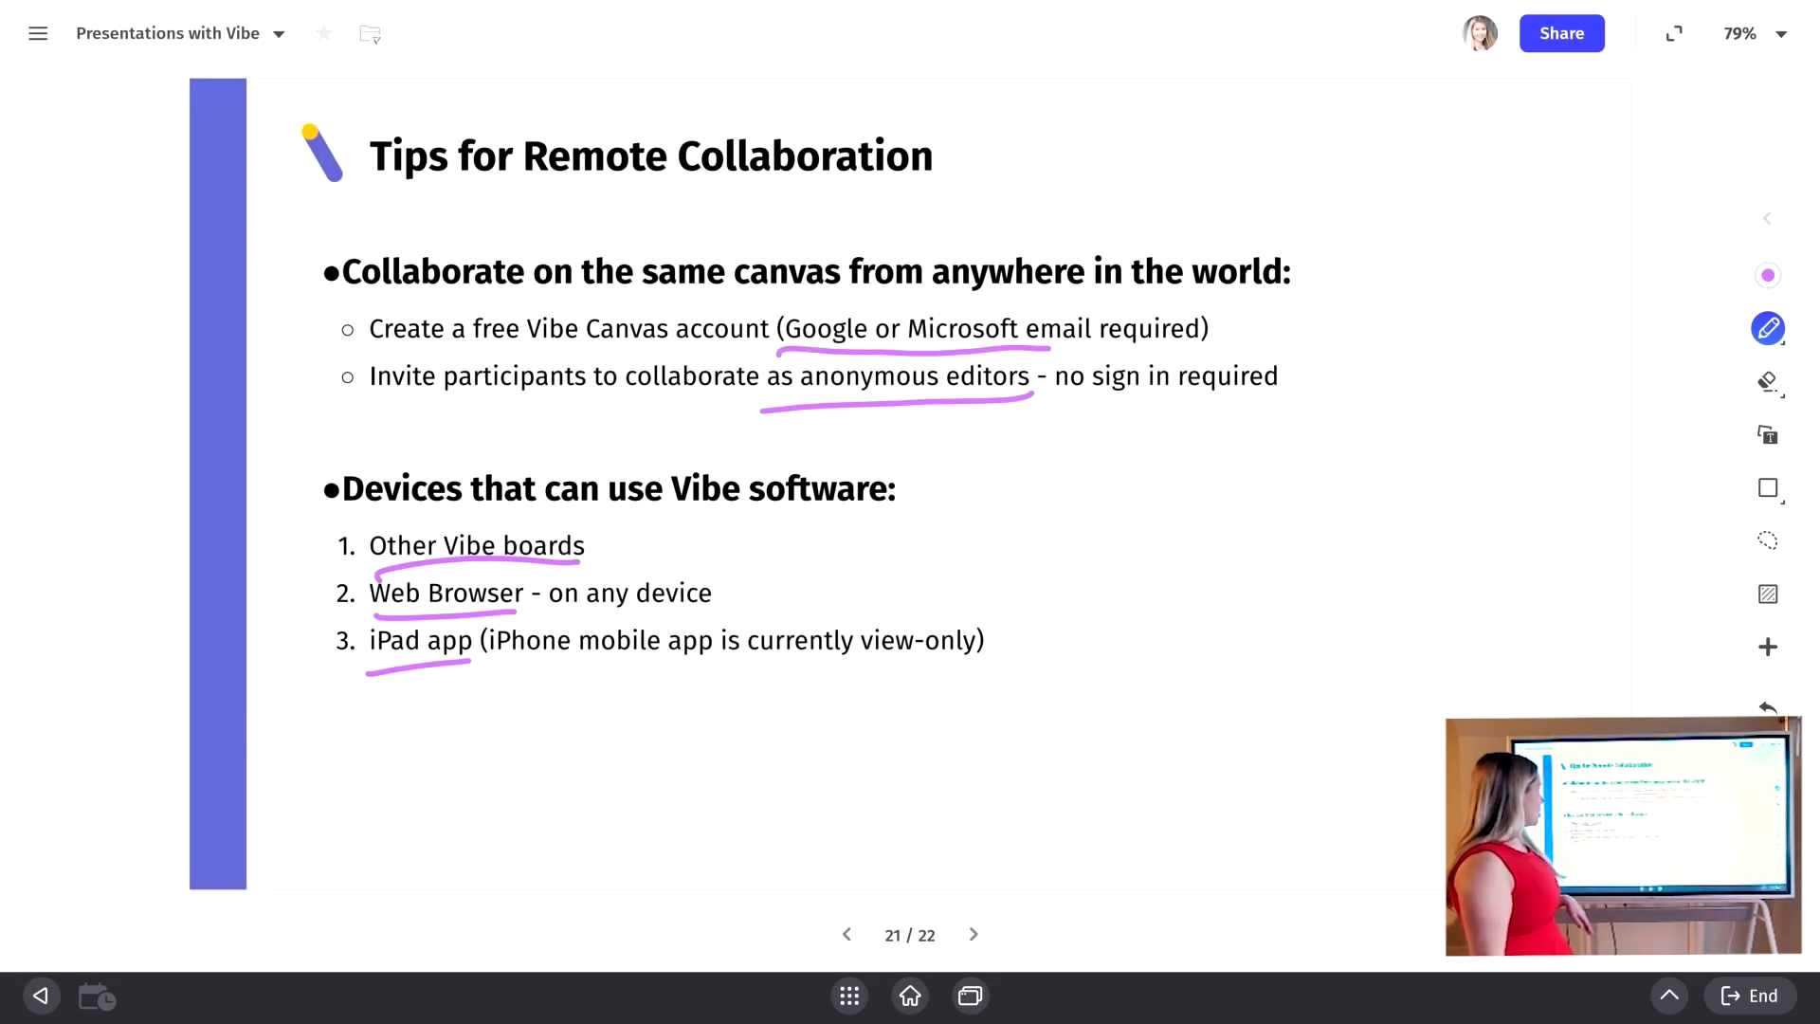
{"action": "left_click", "coordinate": [973, 934]}
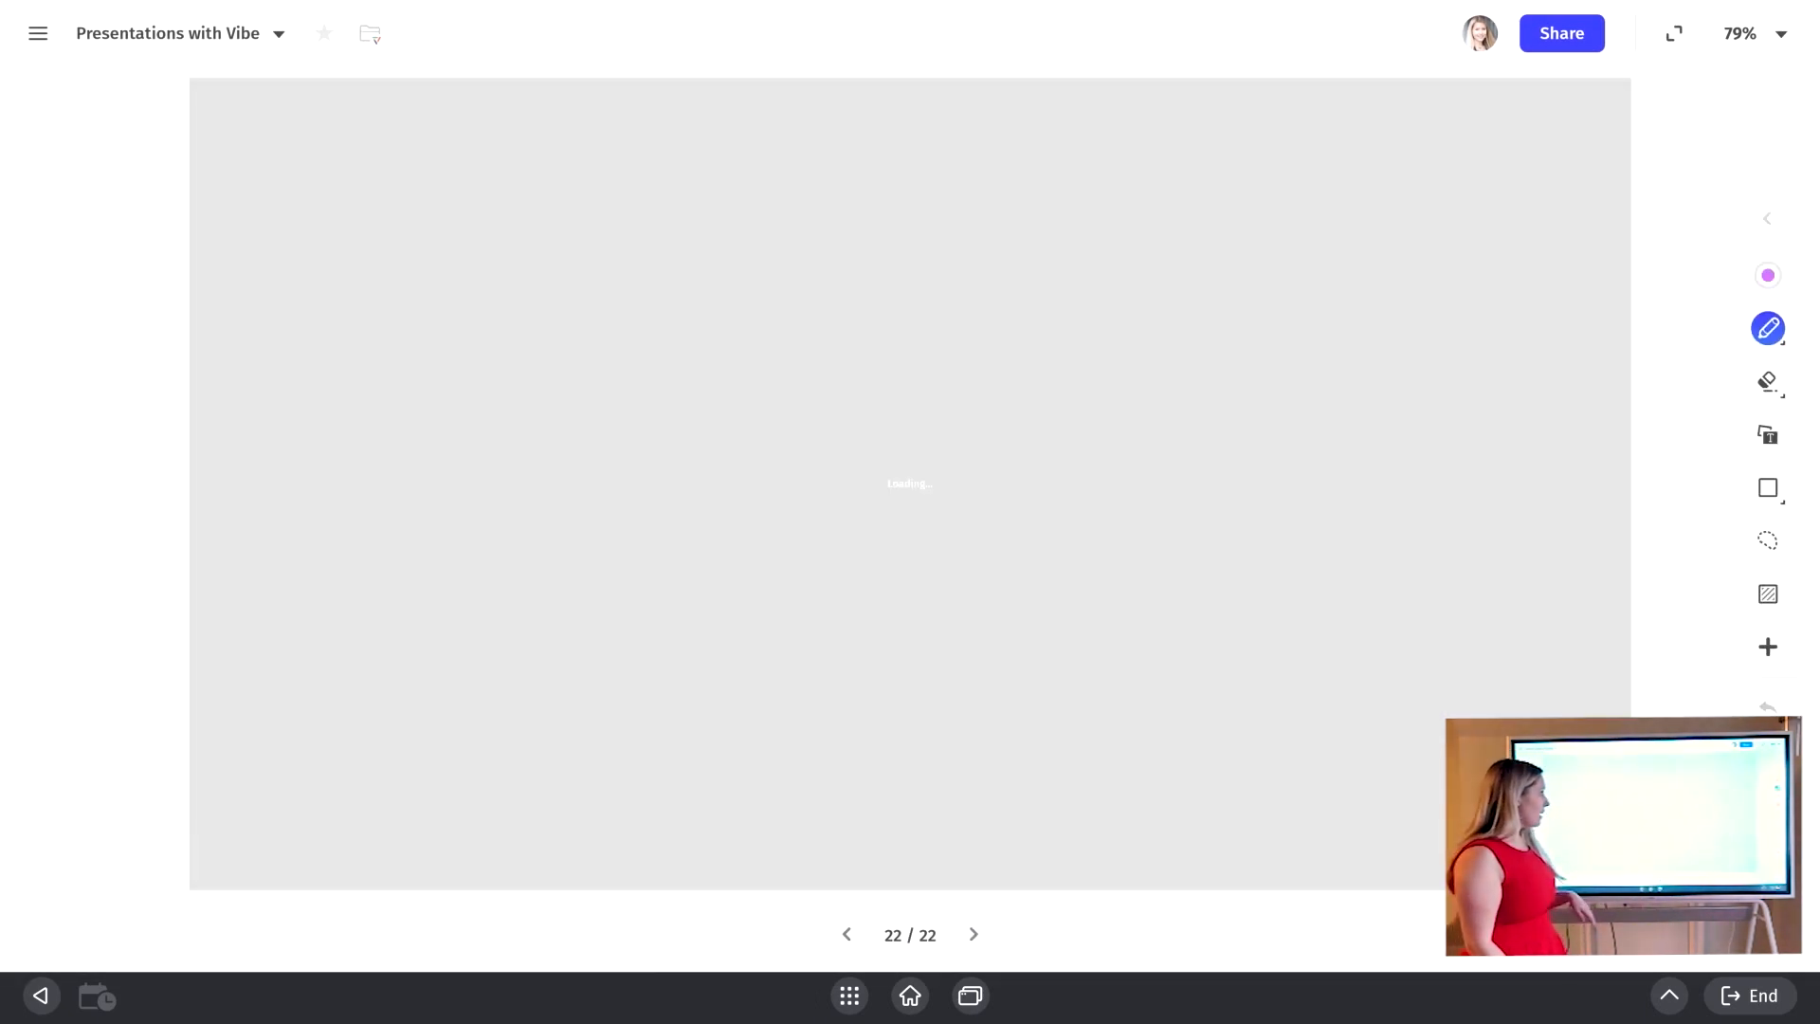